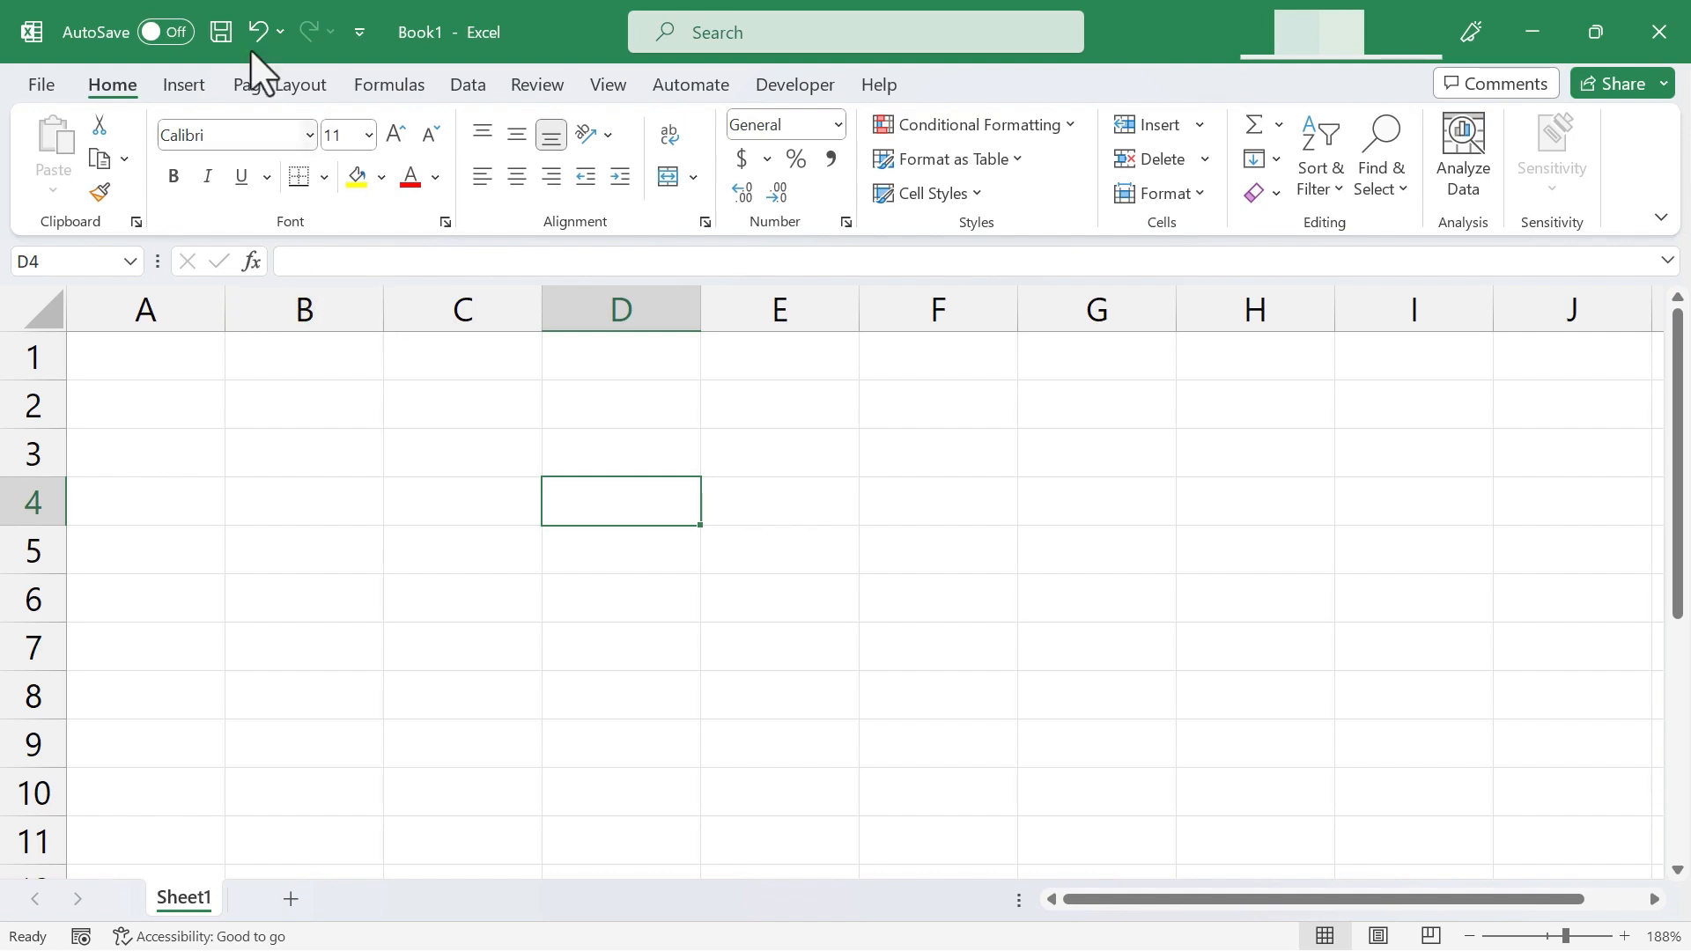
mouse_move(616, 422)
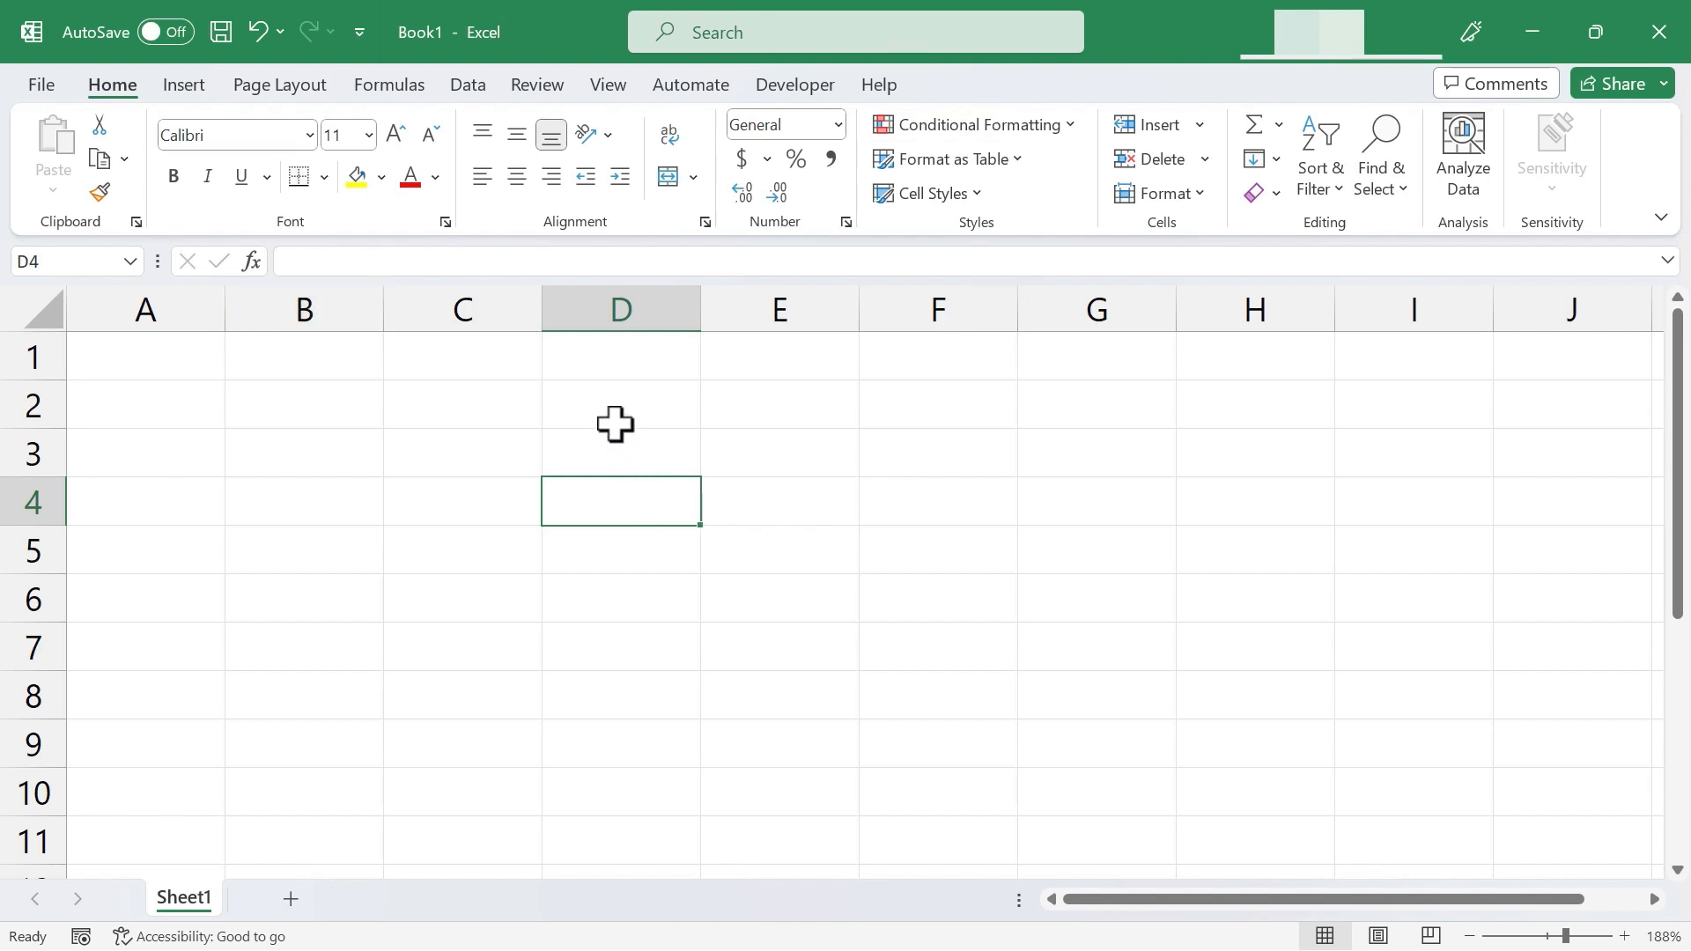
mouse_move(633, 396)
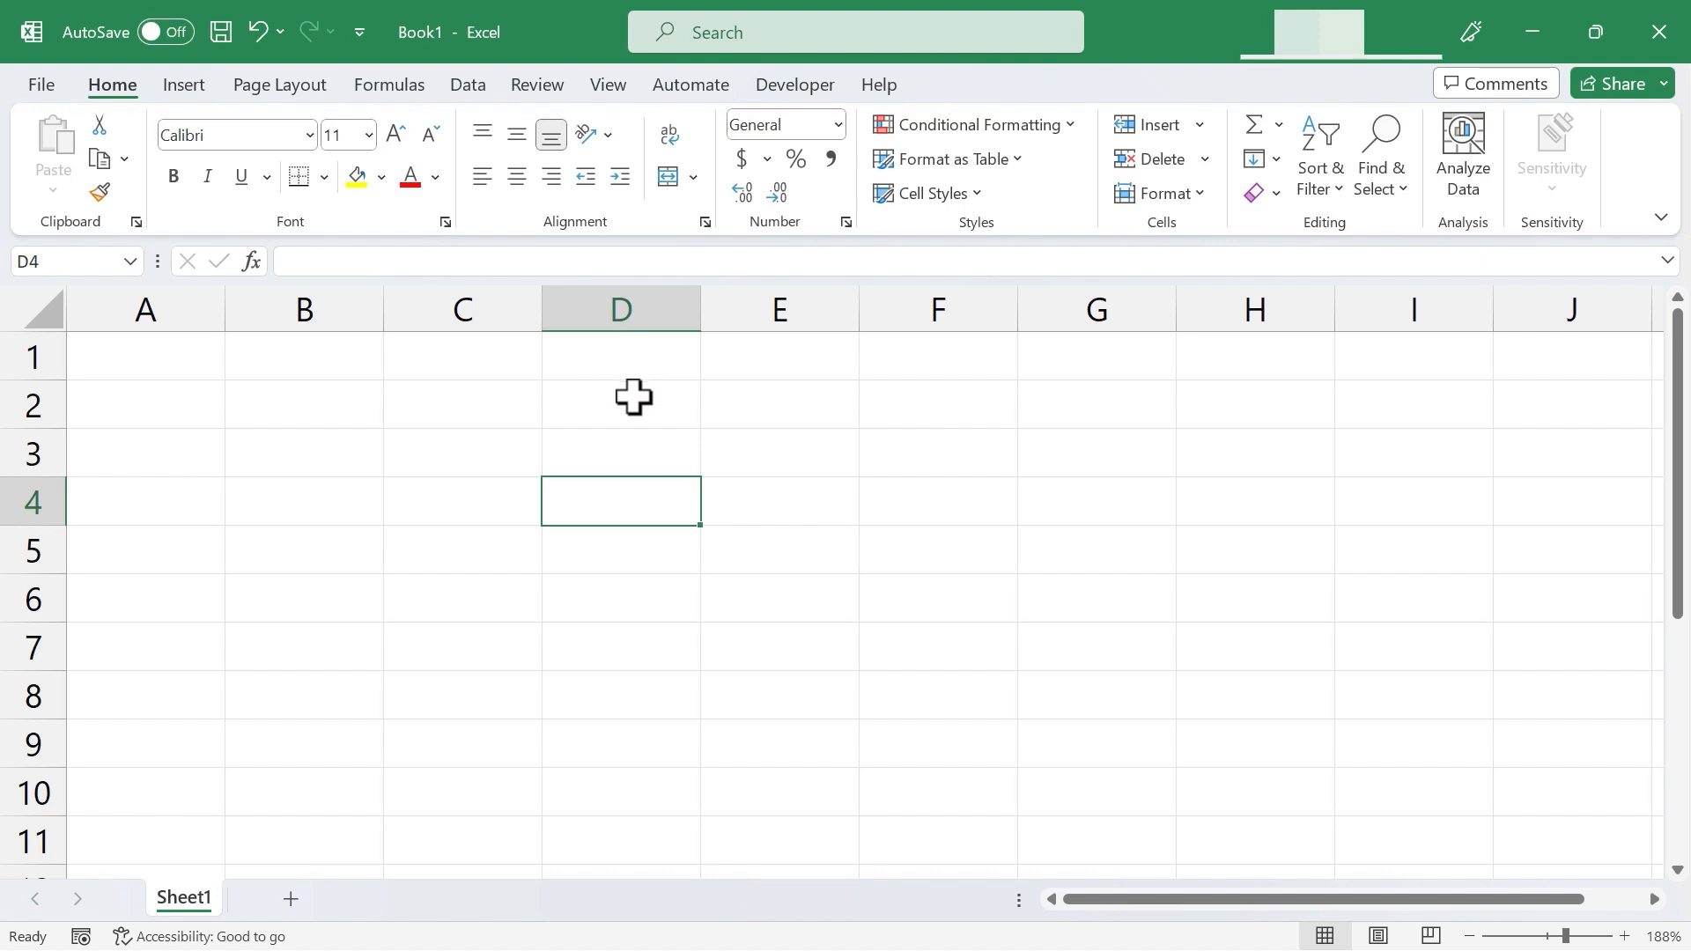
- Enter the number 7 in cell D1
left_click(620, 356)
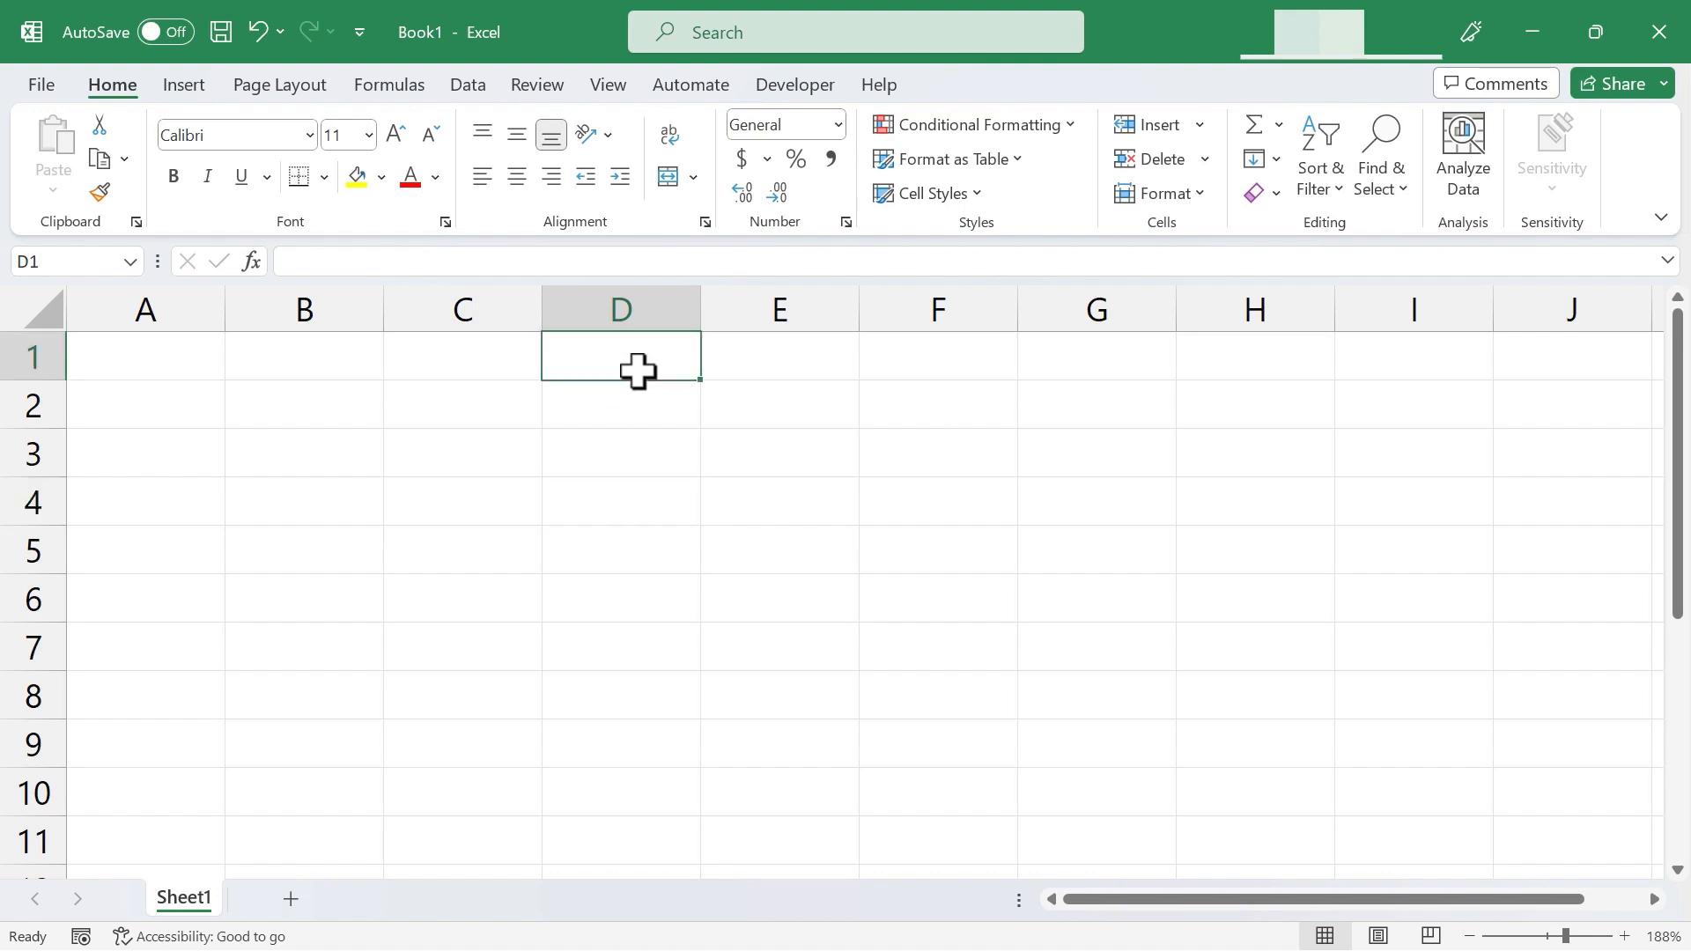
type("7")
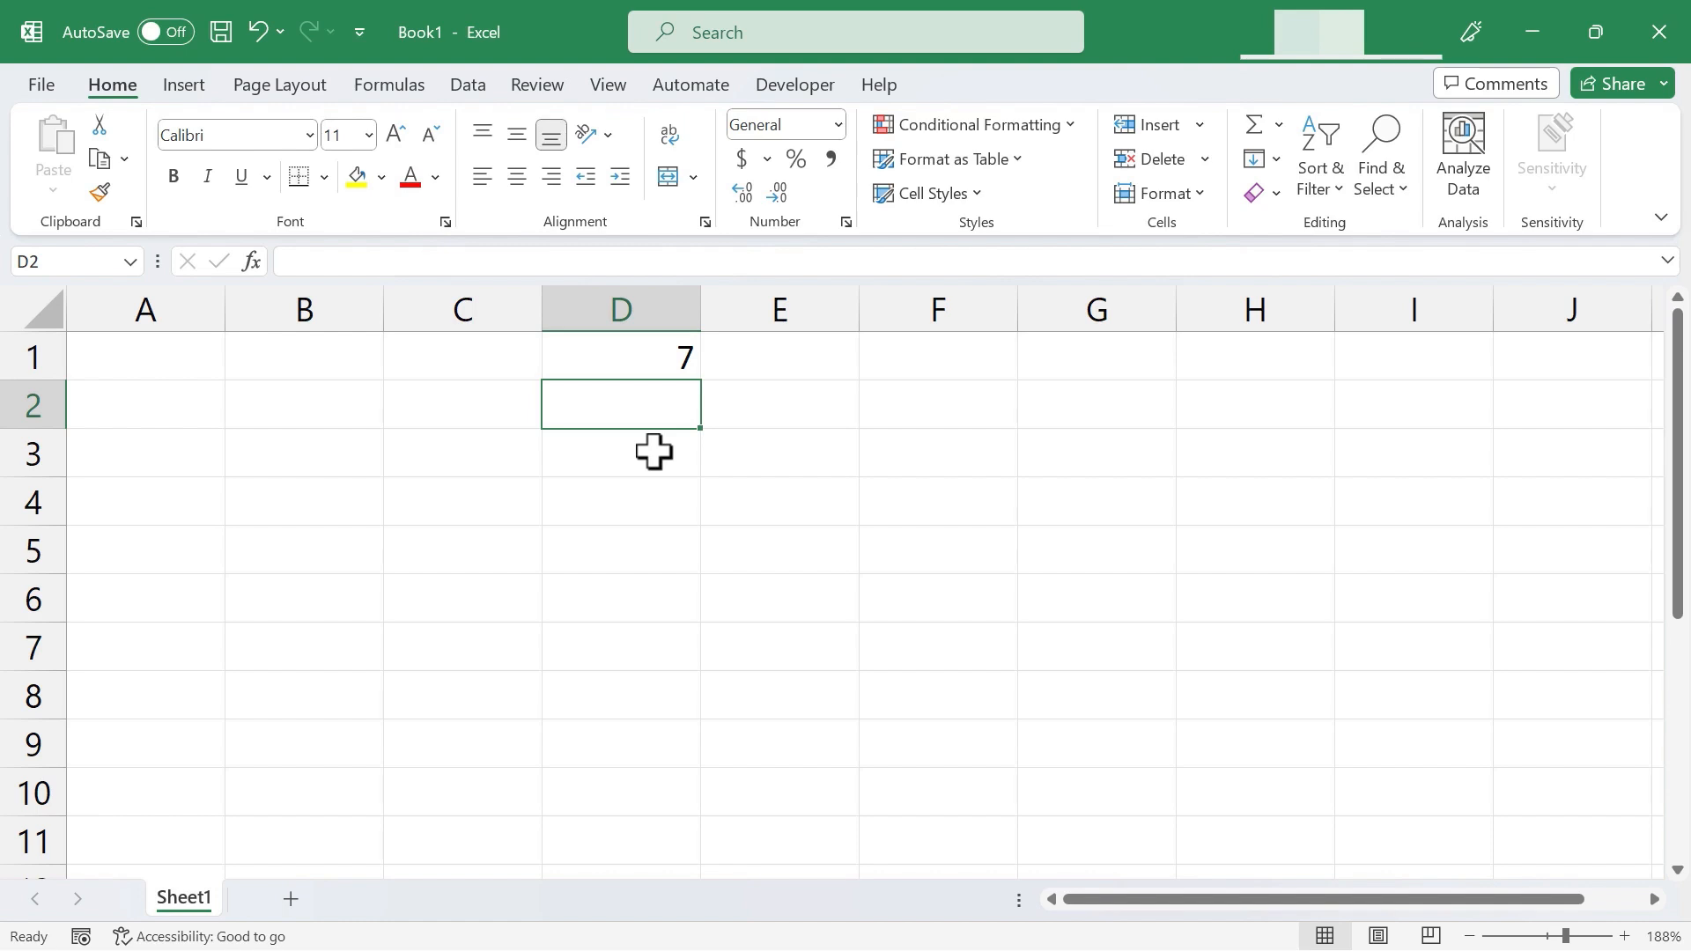
- Enter Synthpop in D2 and widen column D so it shows fully
type("Synthpop")
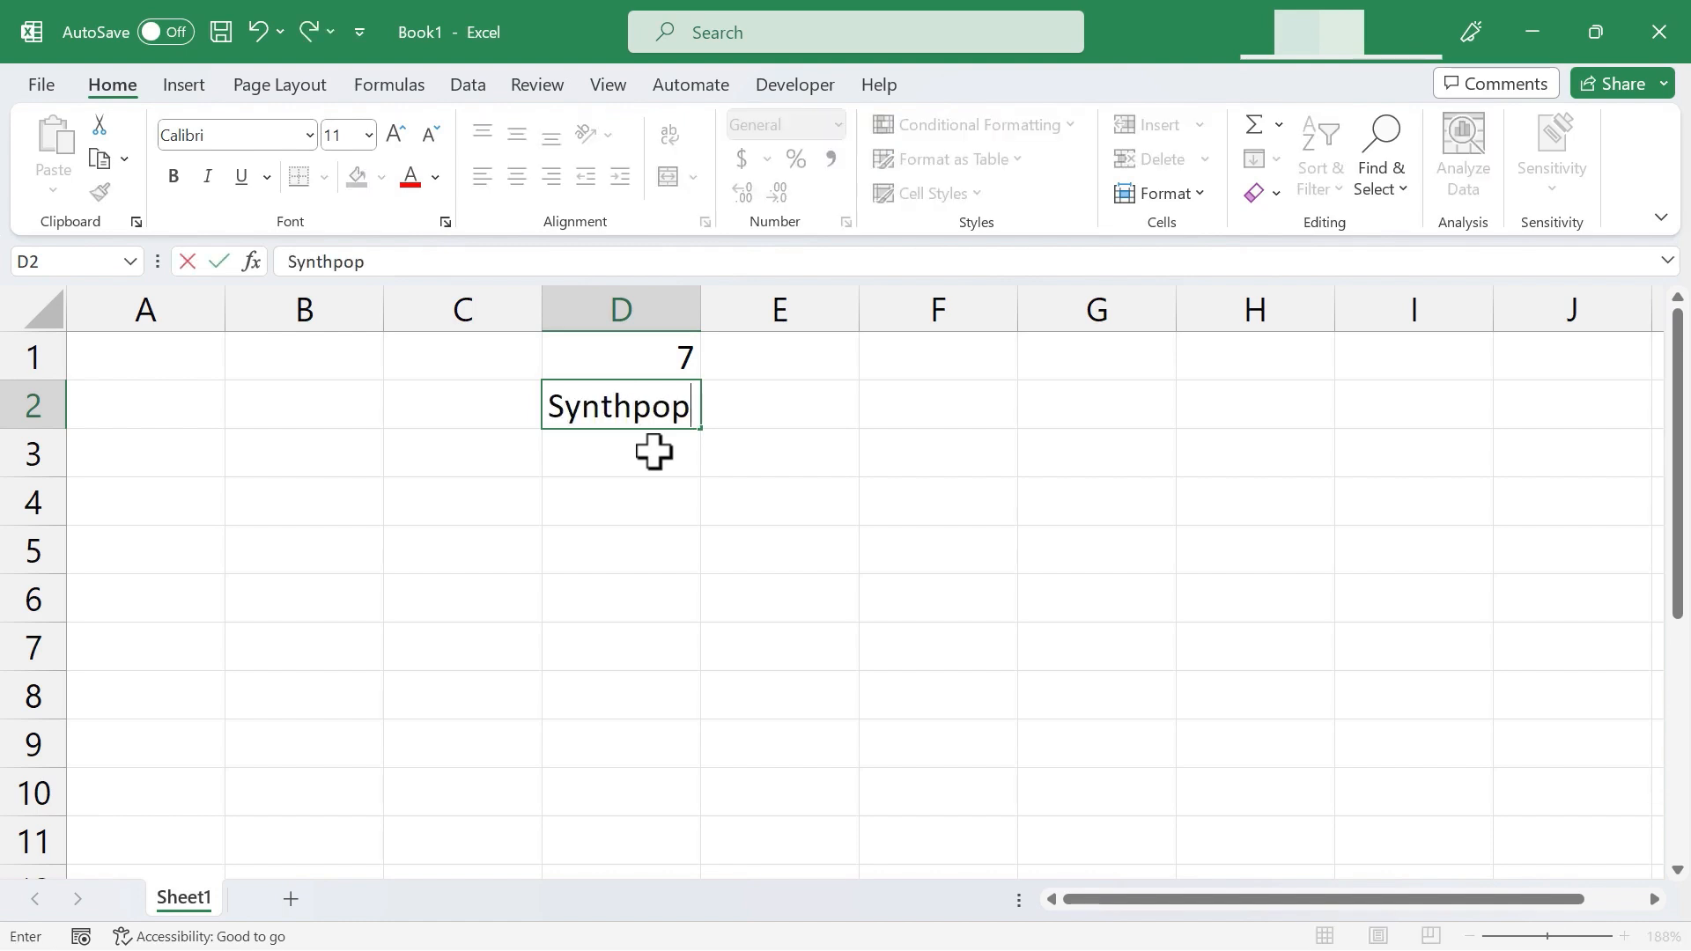
key("Enter")
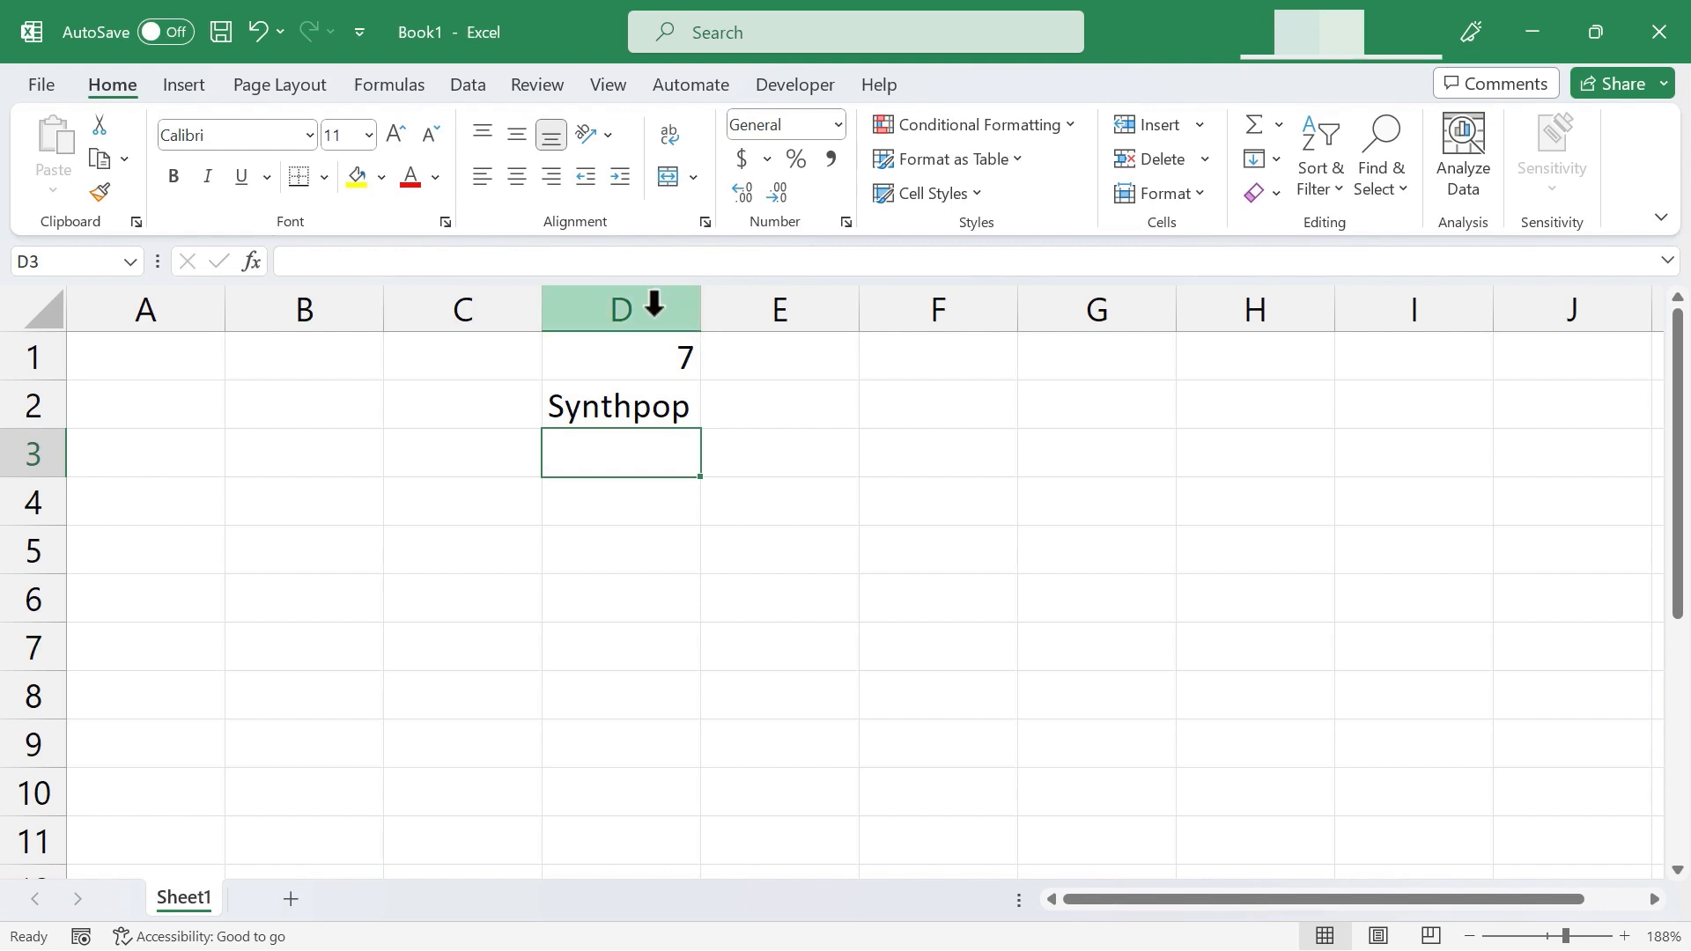
left_click_drag(698, 309, 784, 309)
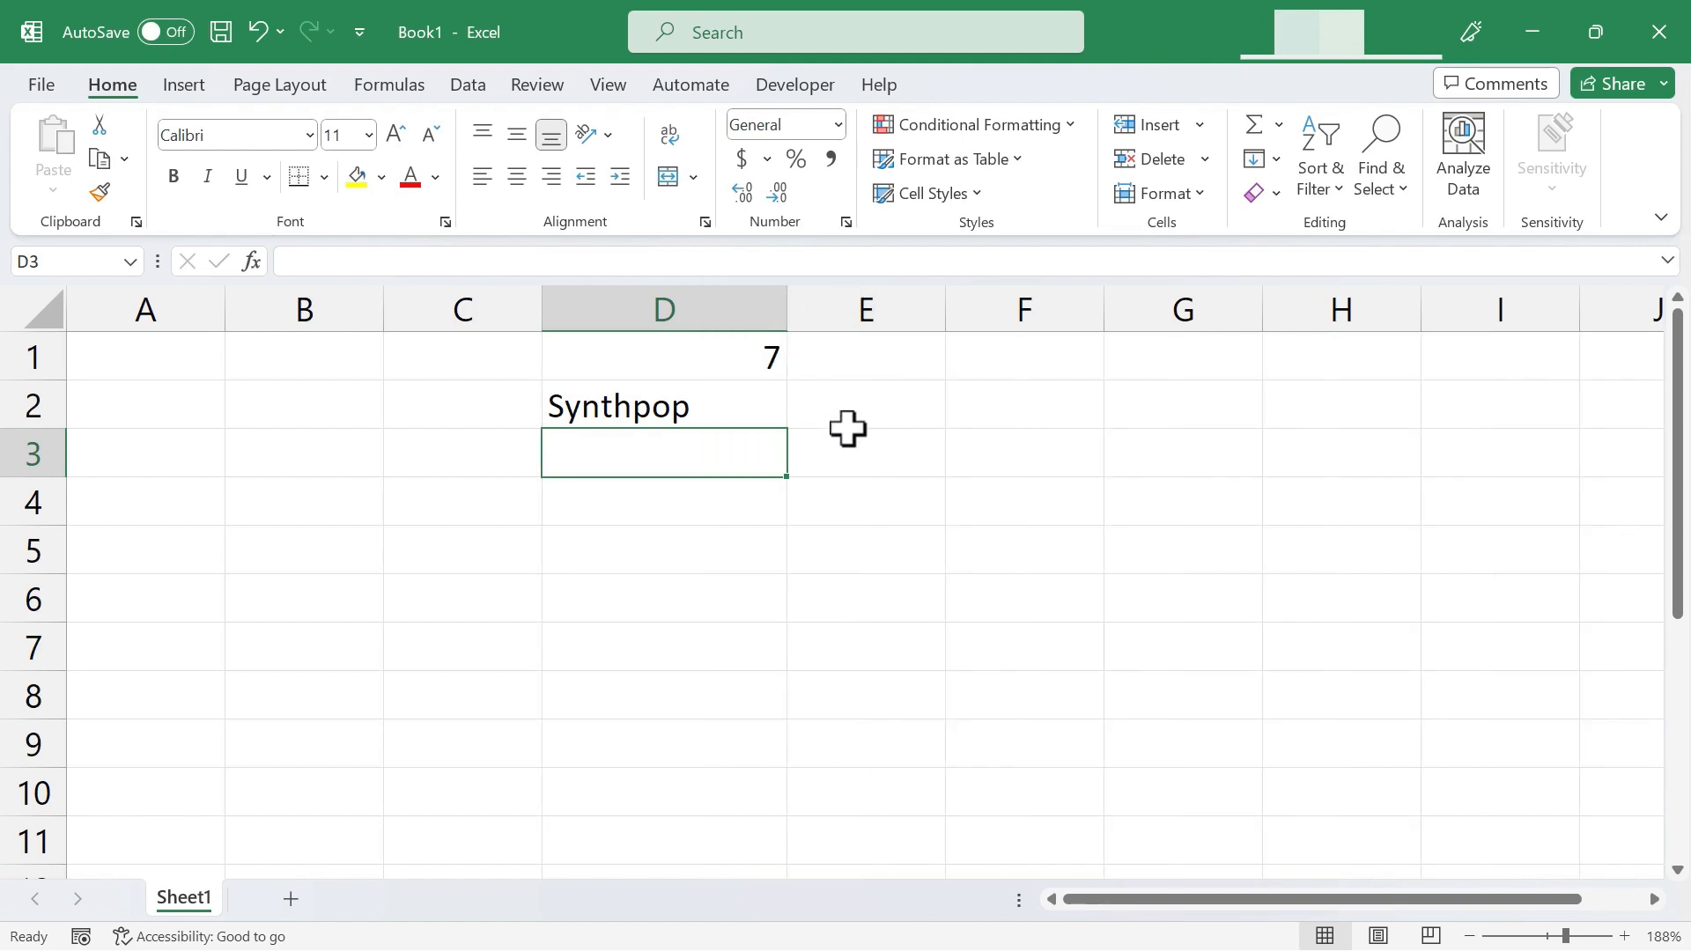
mouse_move(663, 410)
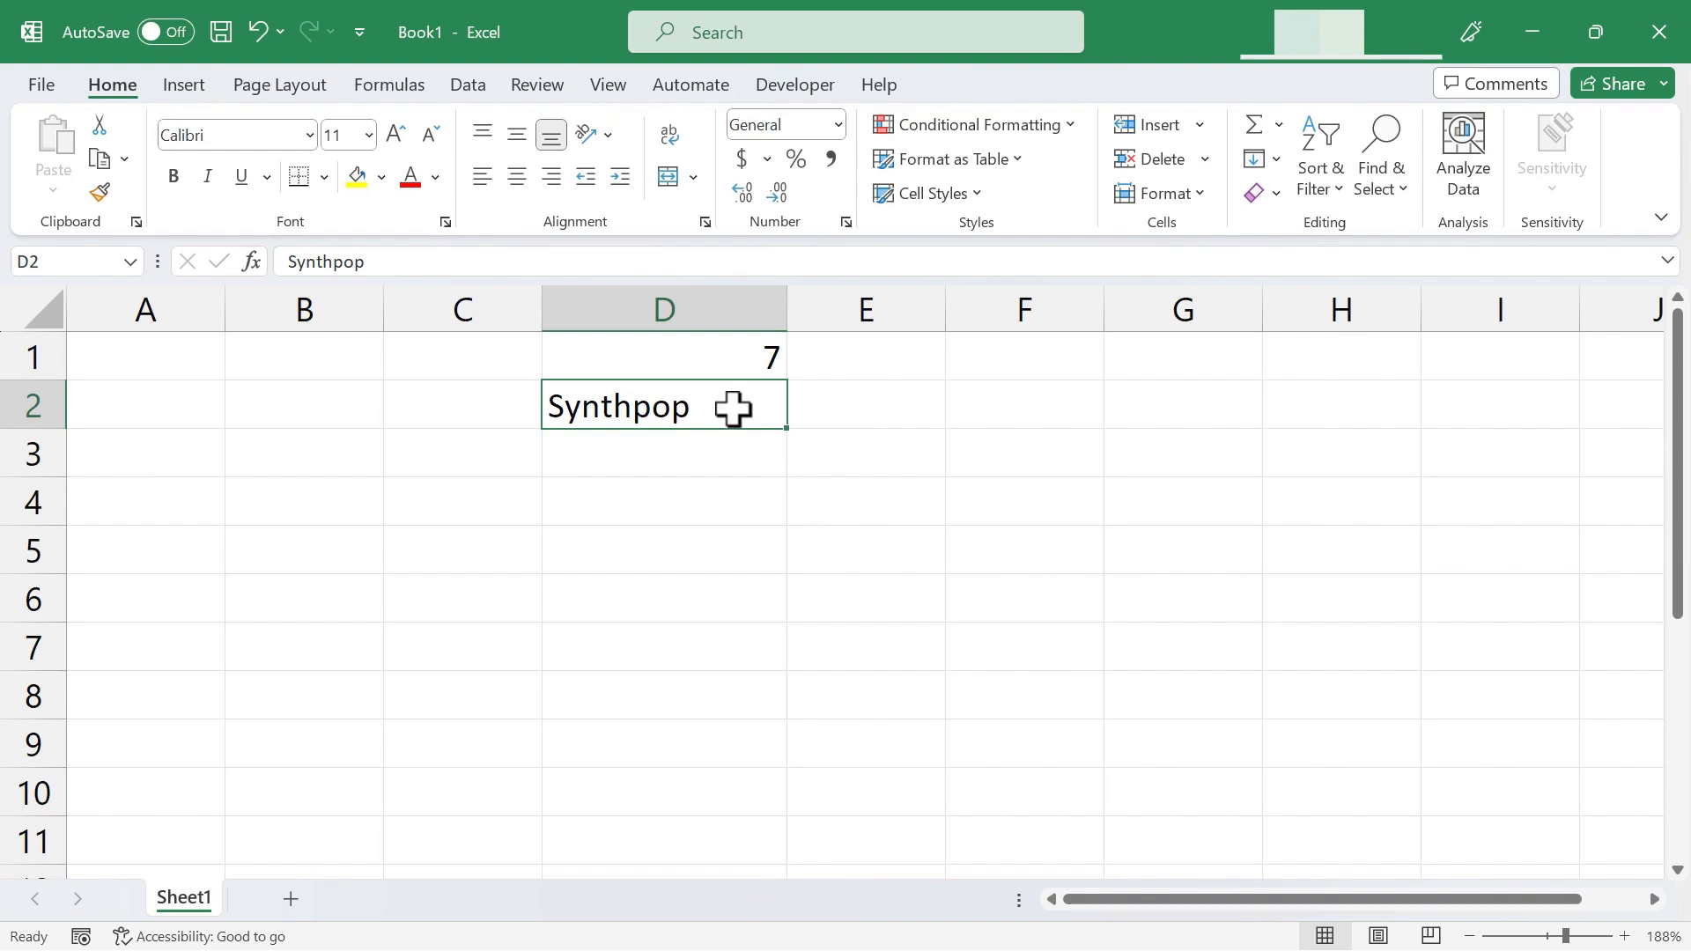
mouse_move(615, 413)
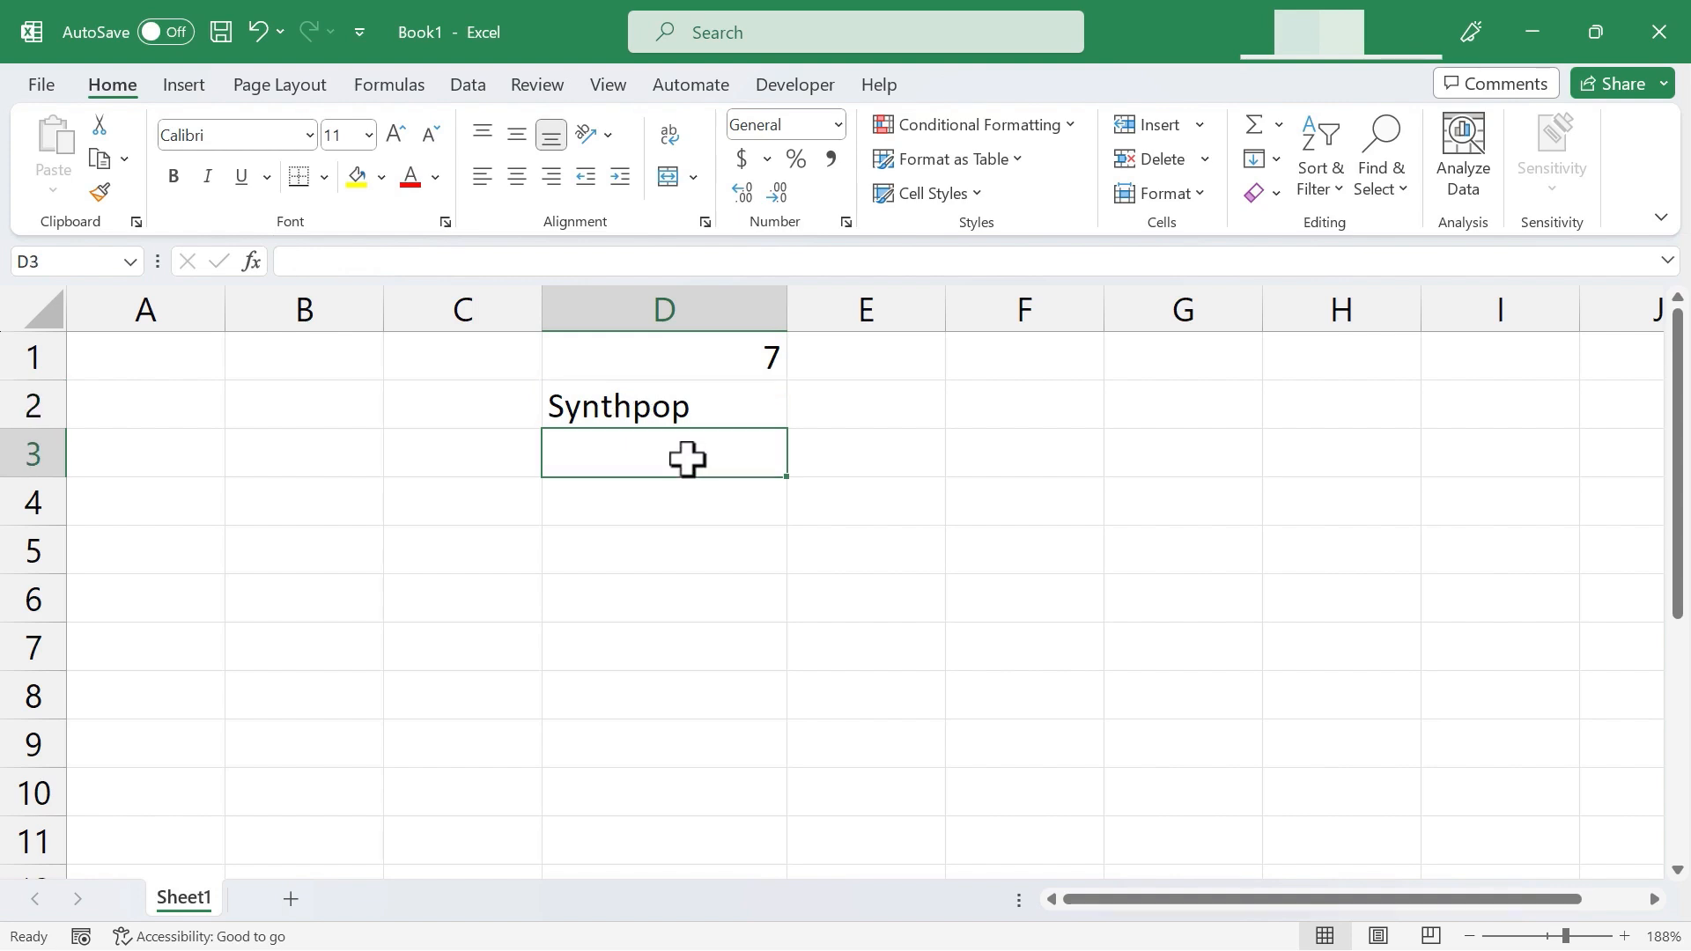
- Enter 859 in D3 and Prefab Sprout in D4
type("859")
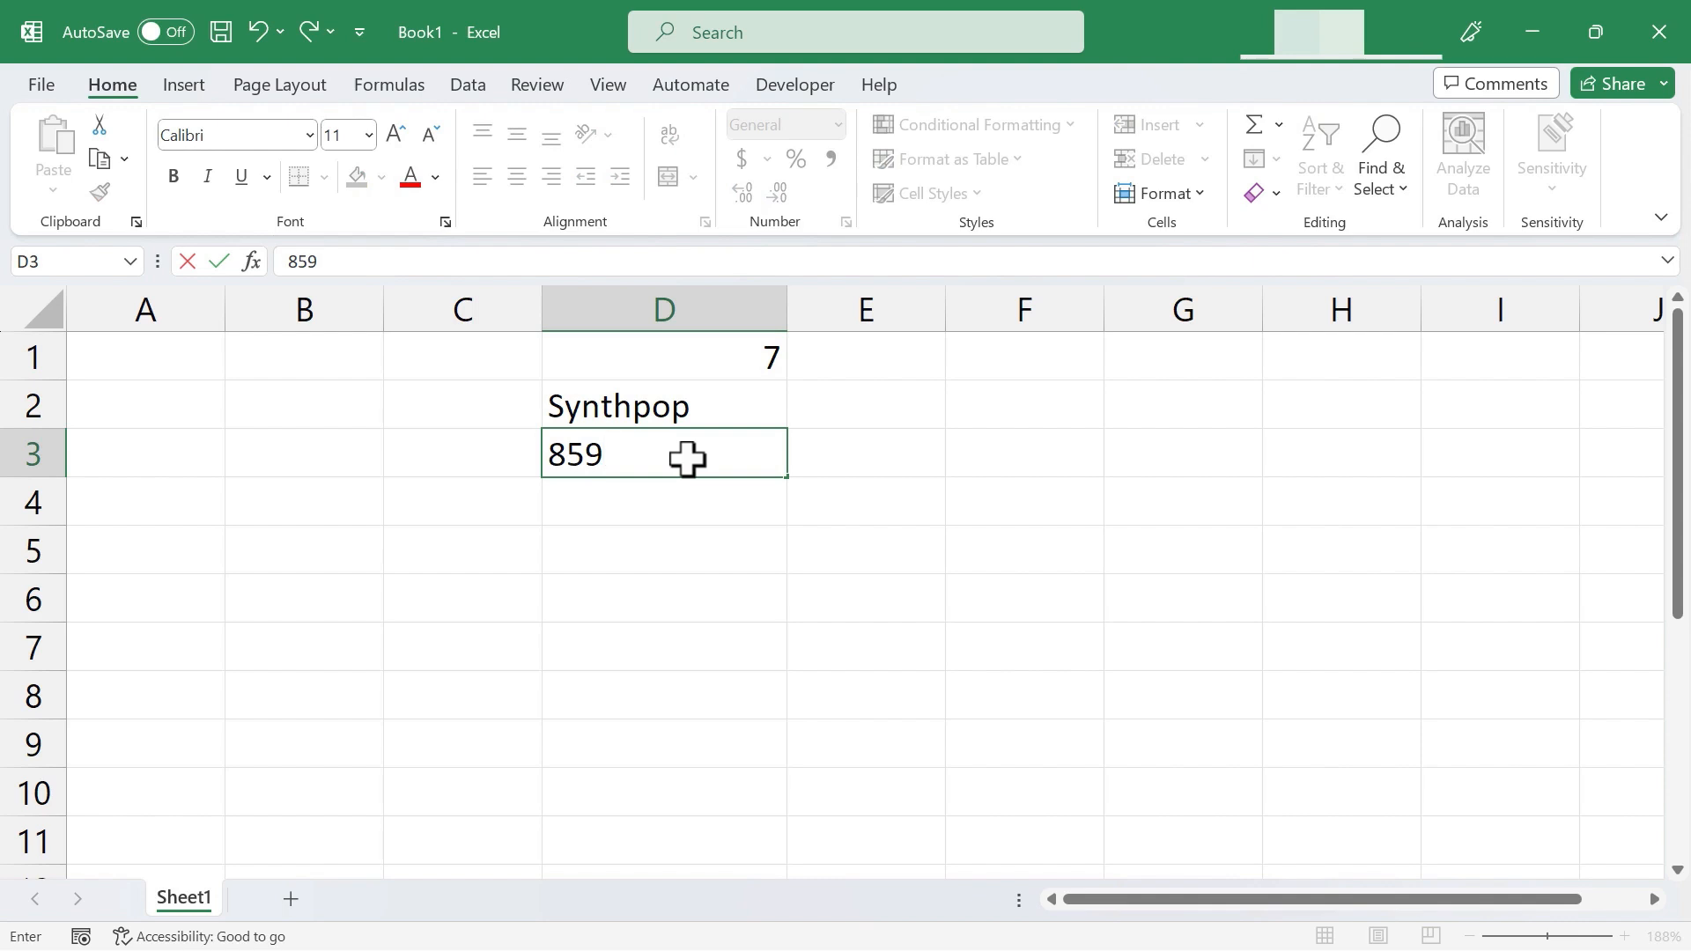
key("enter")
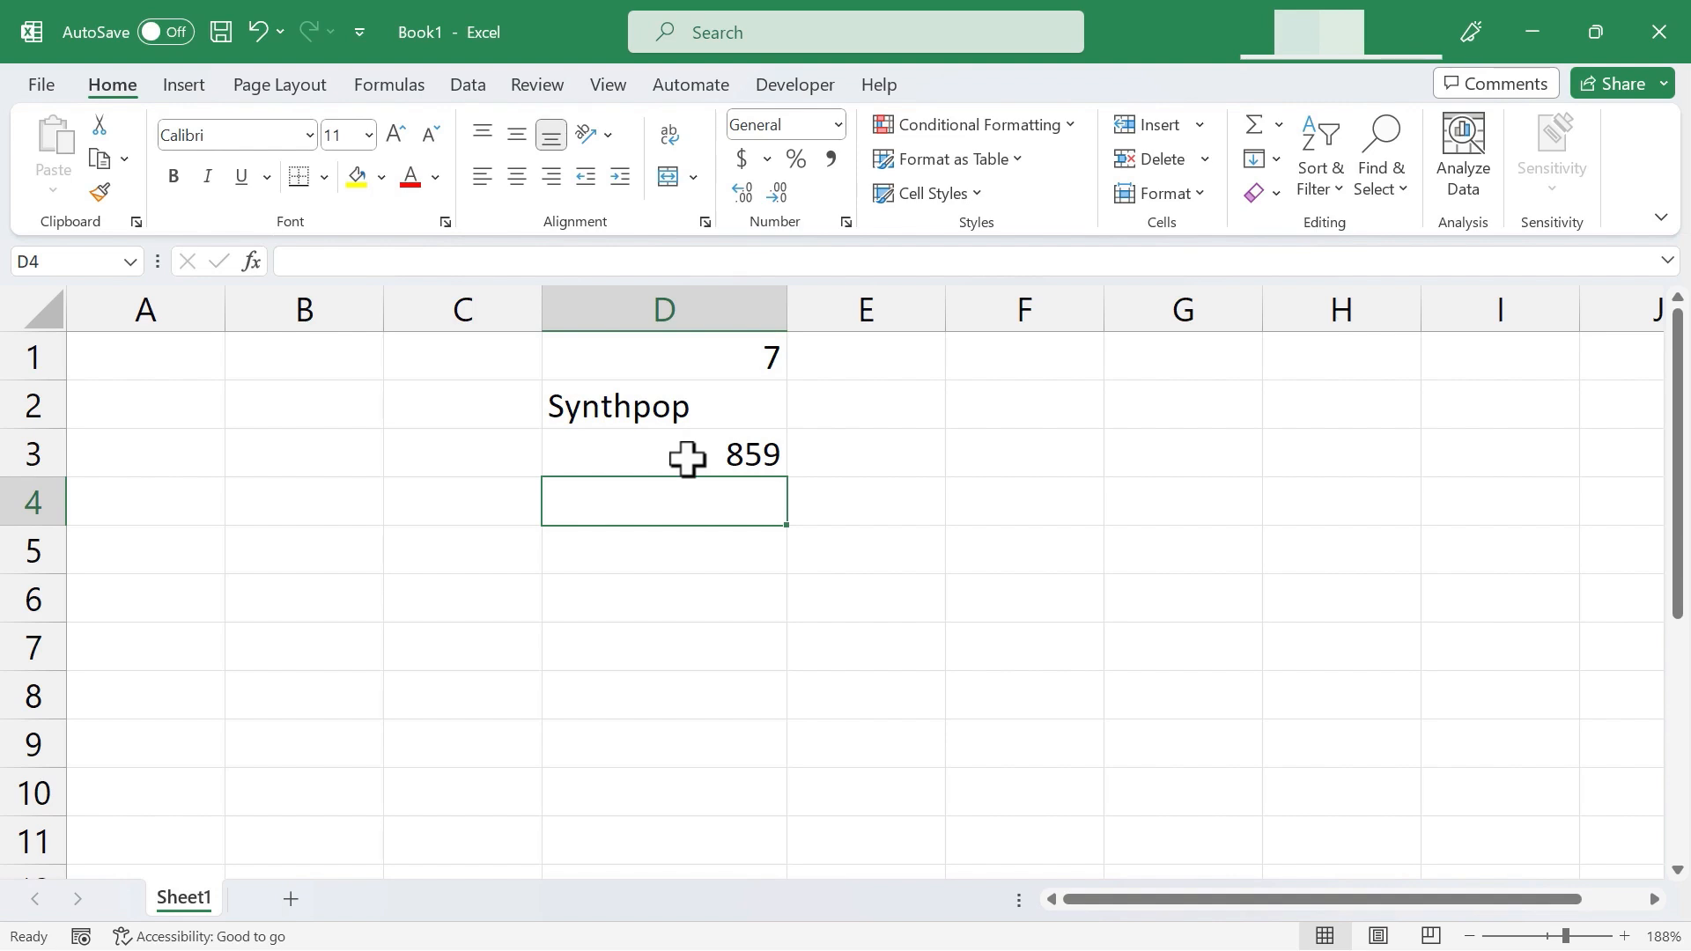
type("Prefab Sprout")
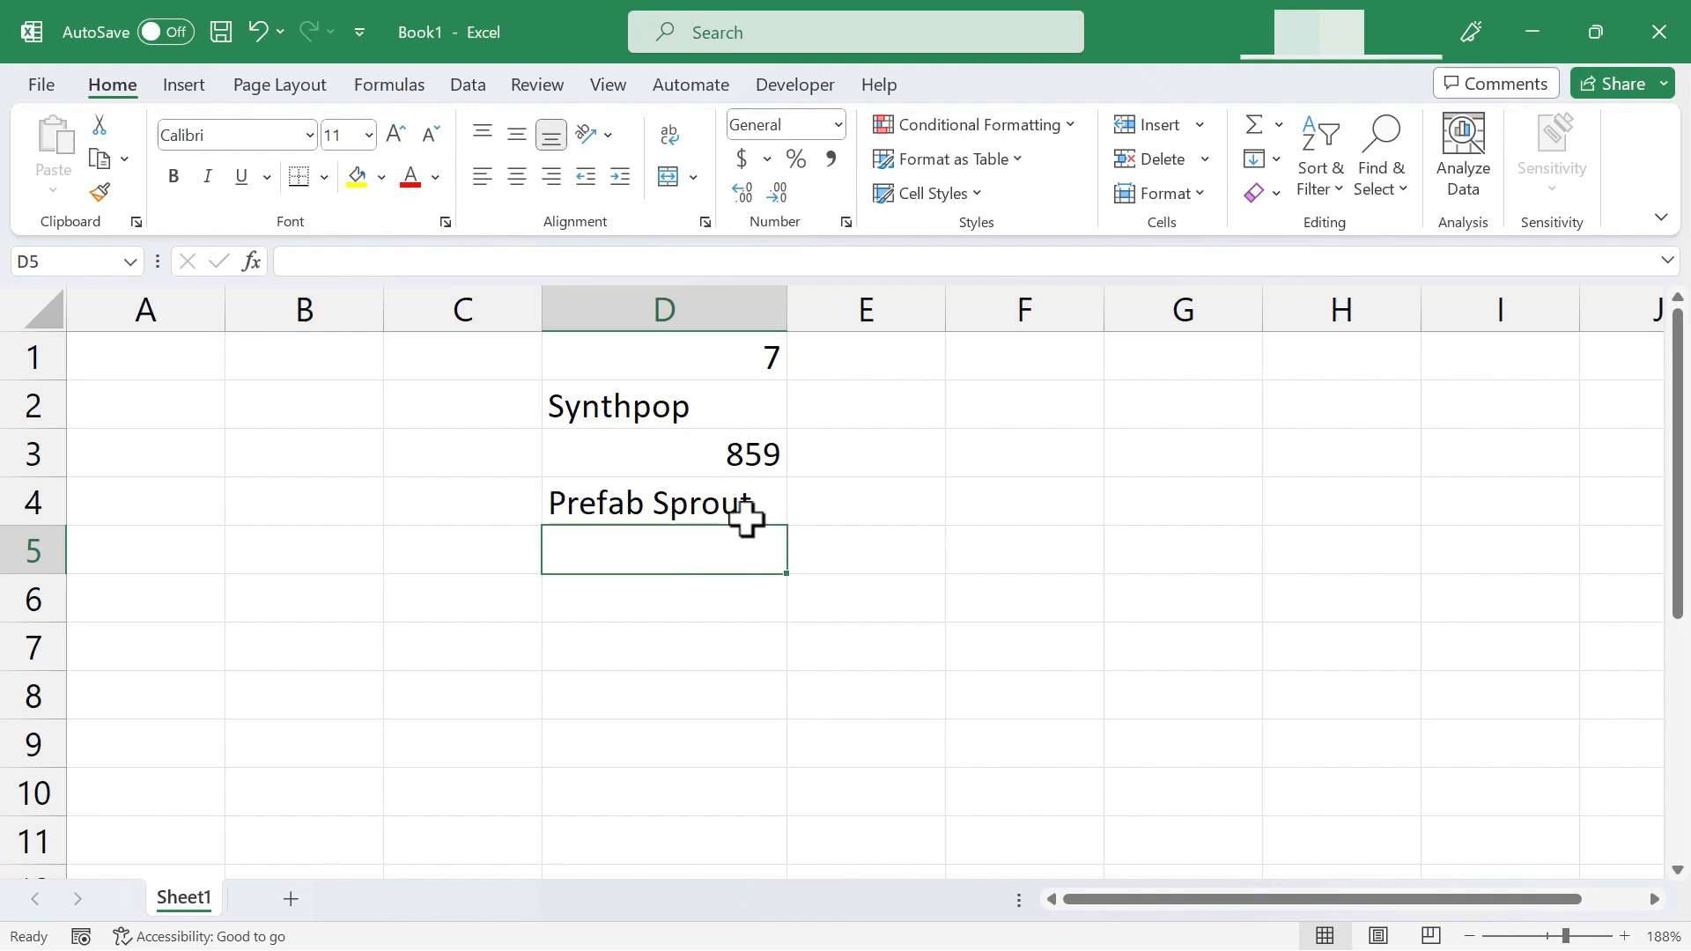
mouse_move(913, 663)
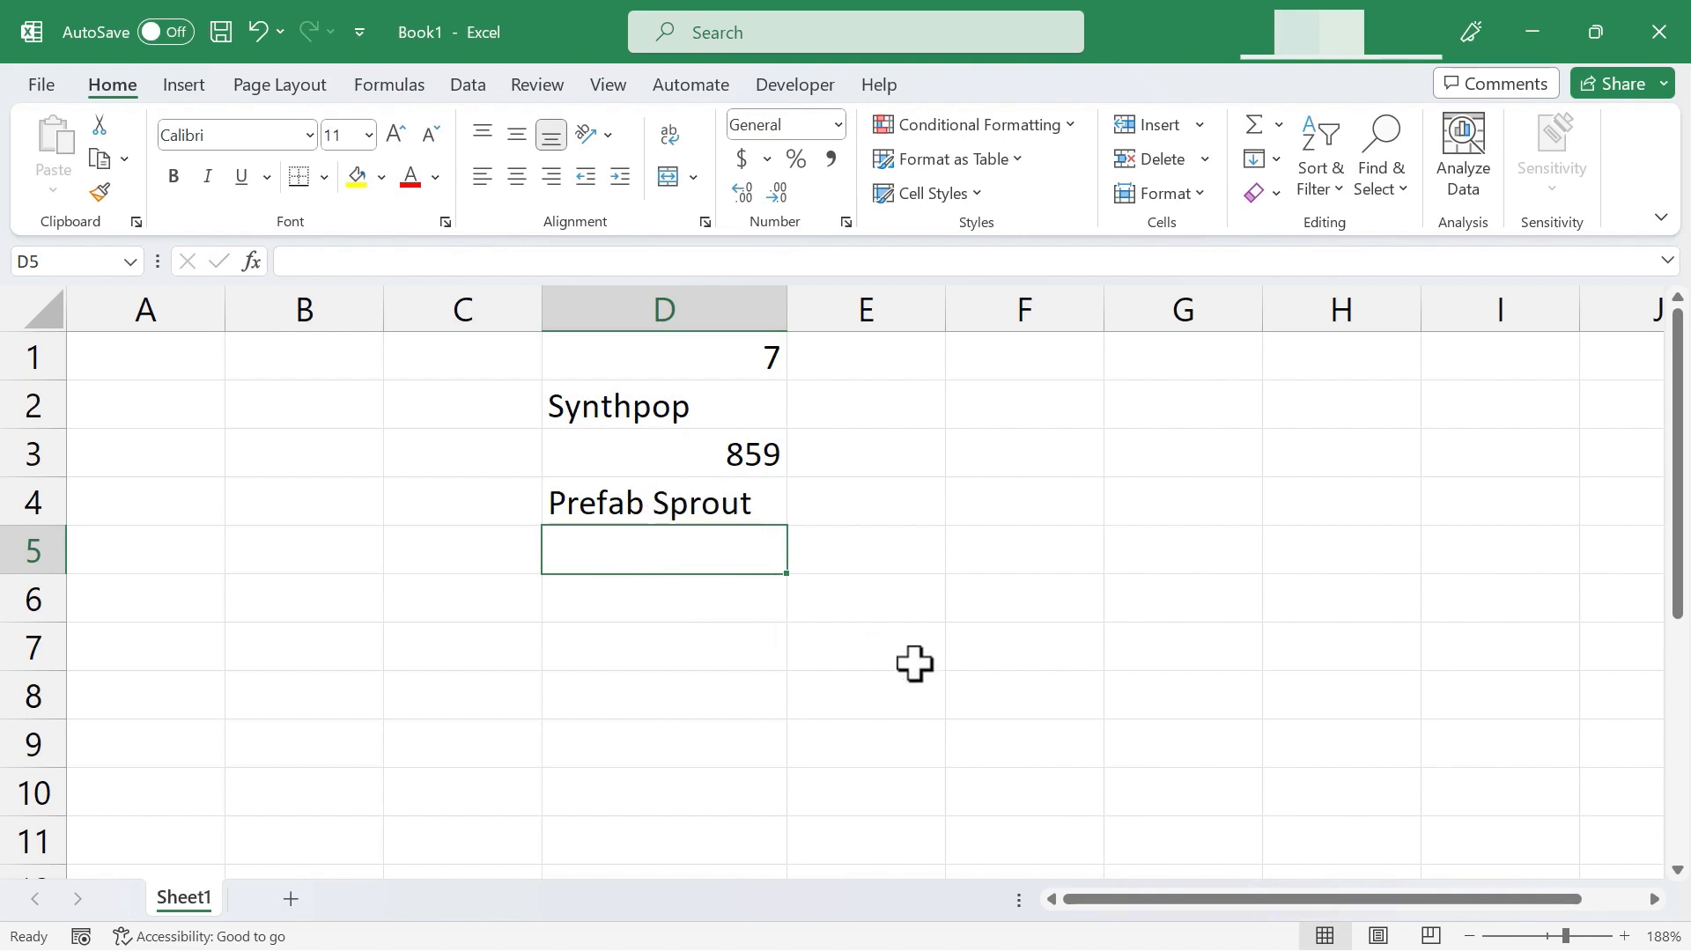
mouse_move(931, 609)
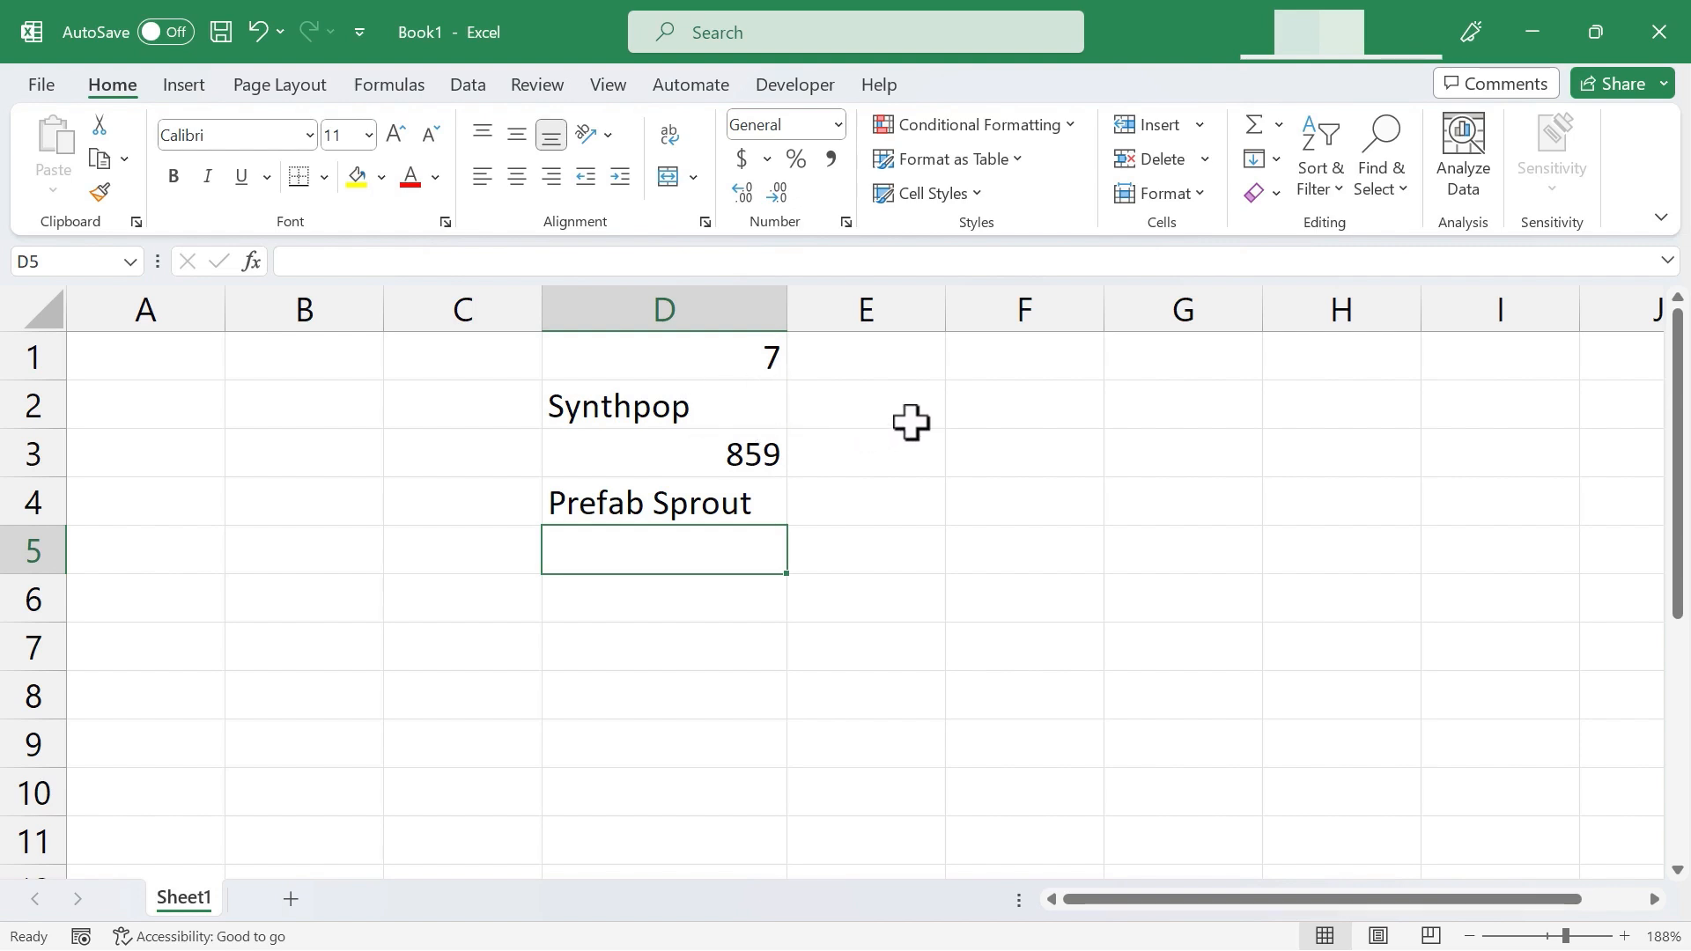
- Enter 7-11 in F1, watch it become the date 11-Jul, then clear F1
left_click(1022, 357)
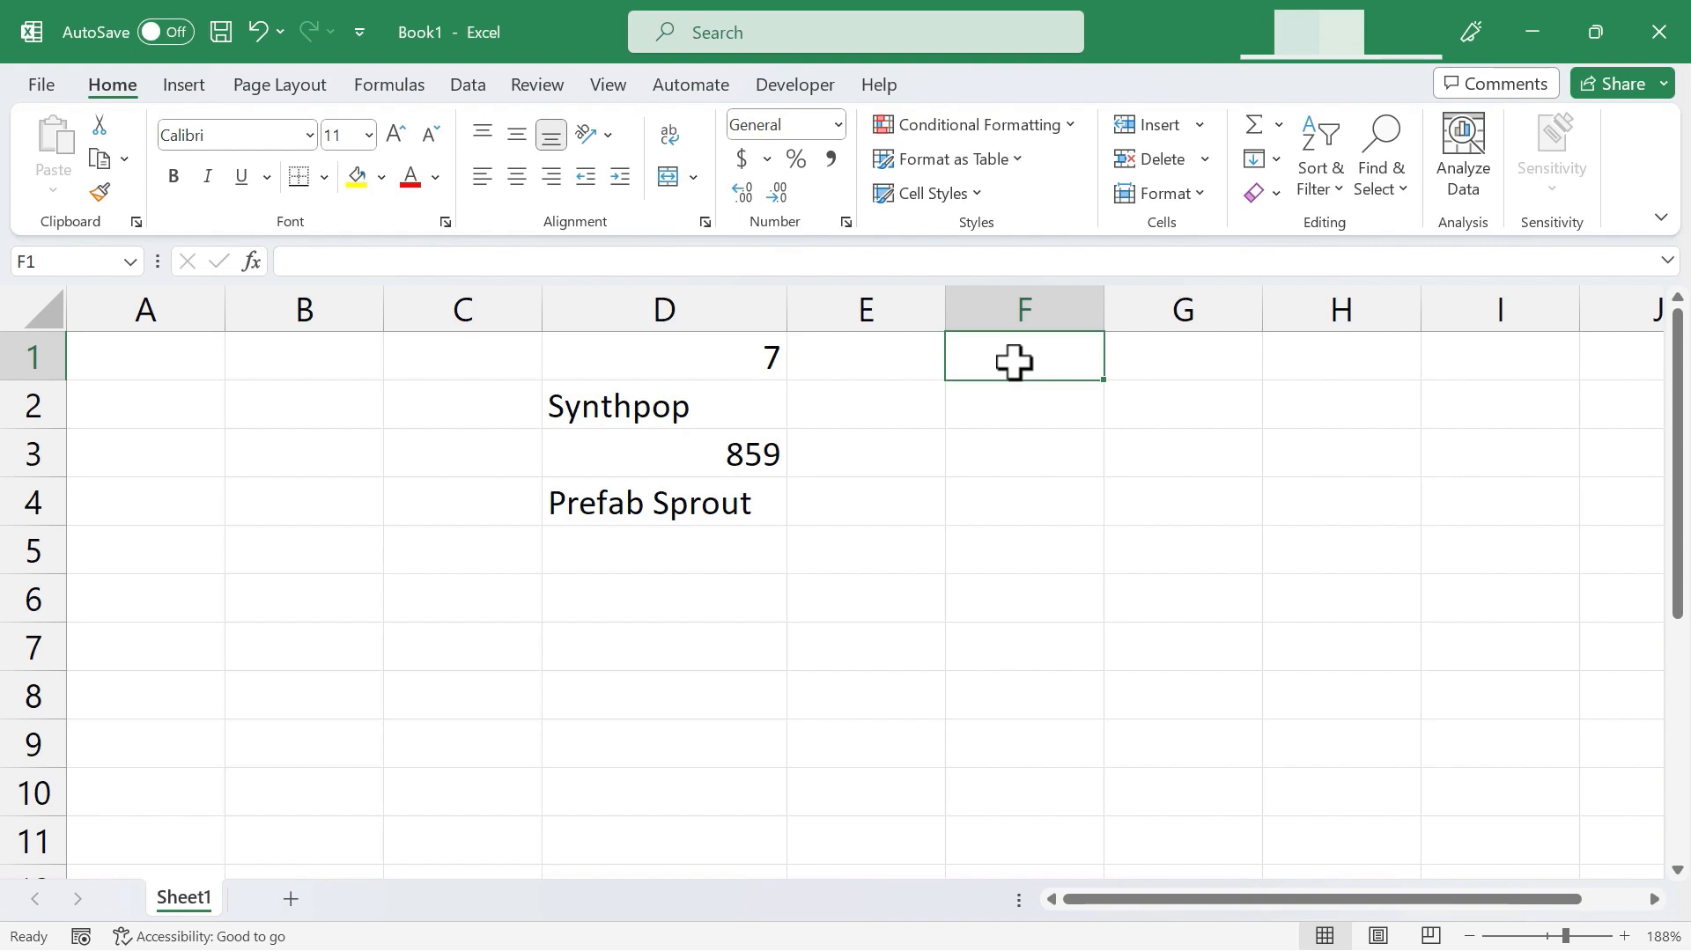
type("7")
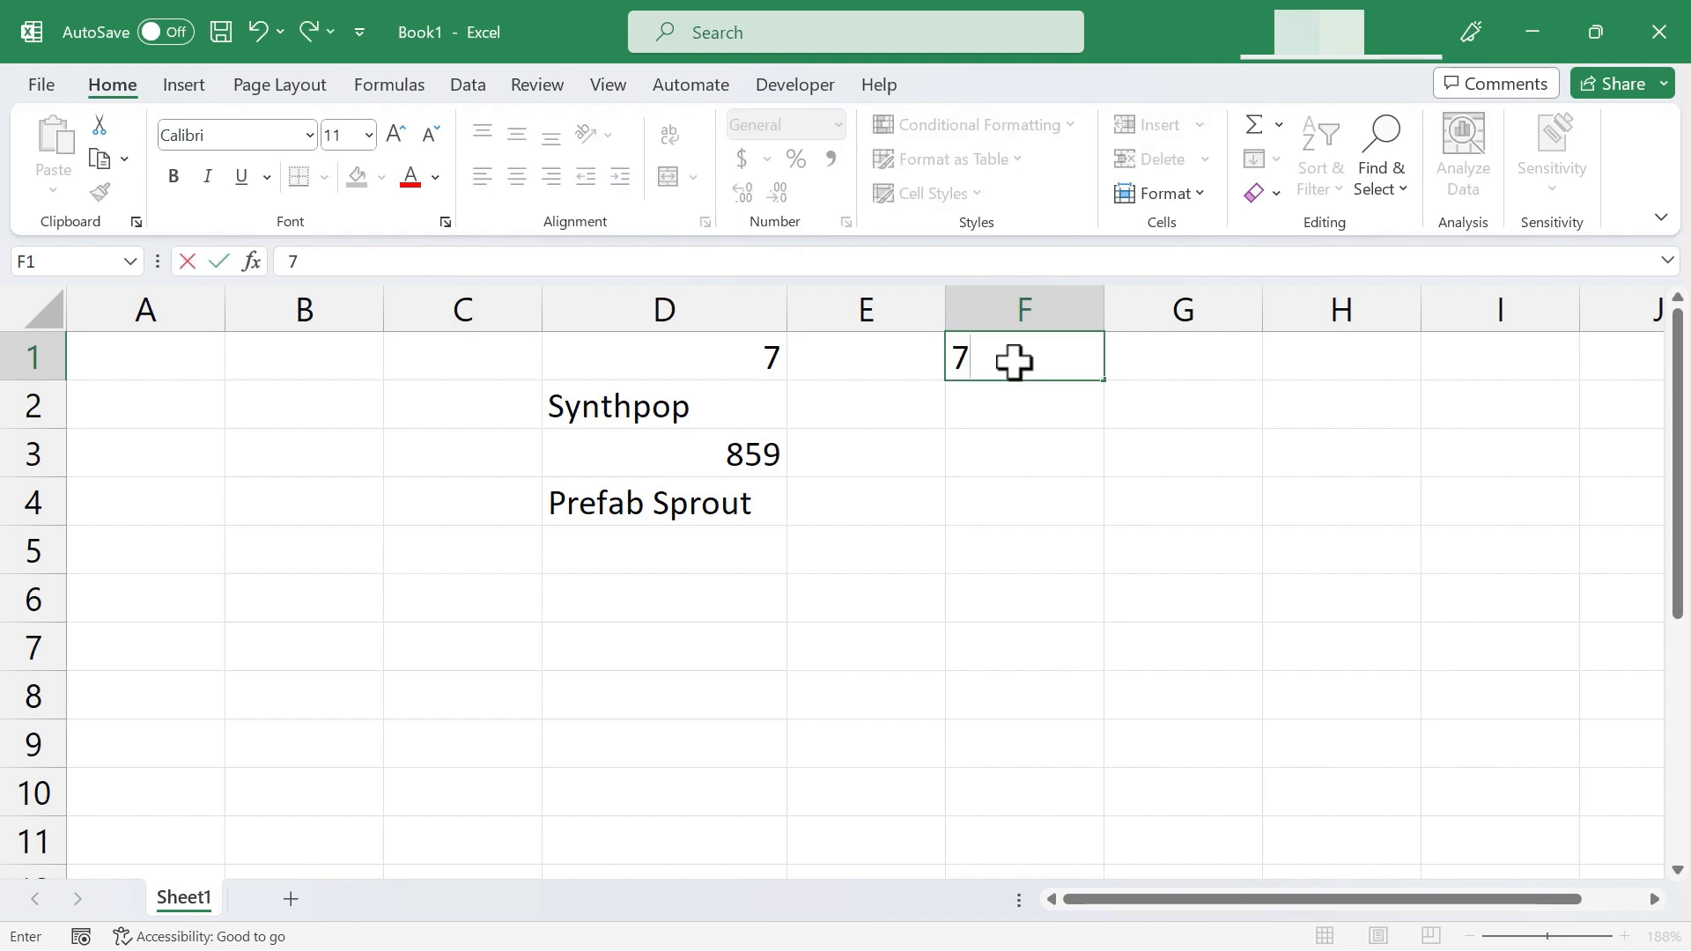
type("-")
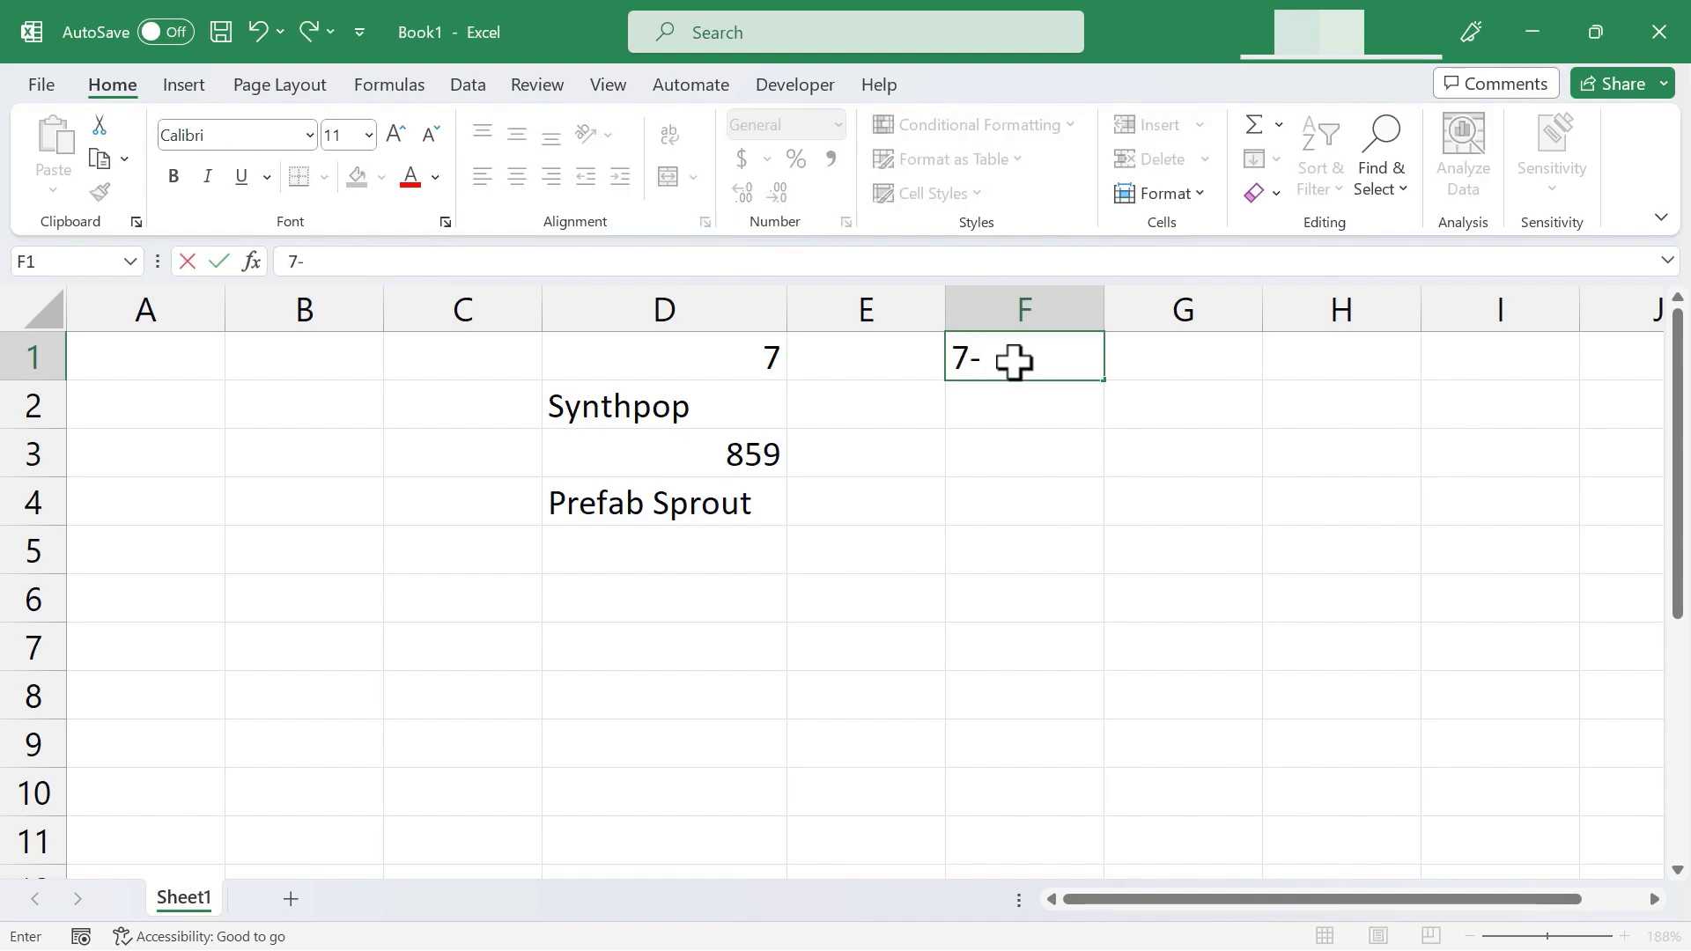
type("11")
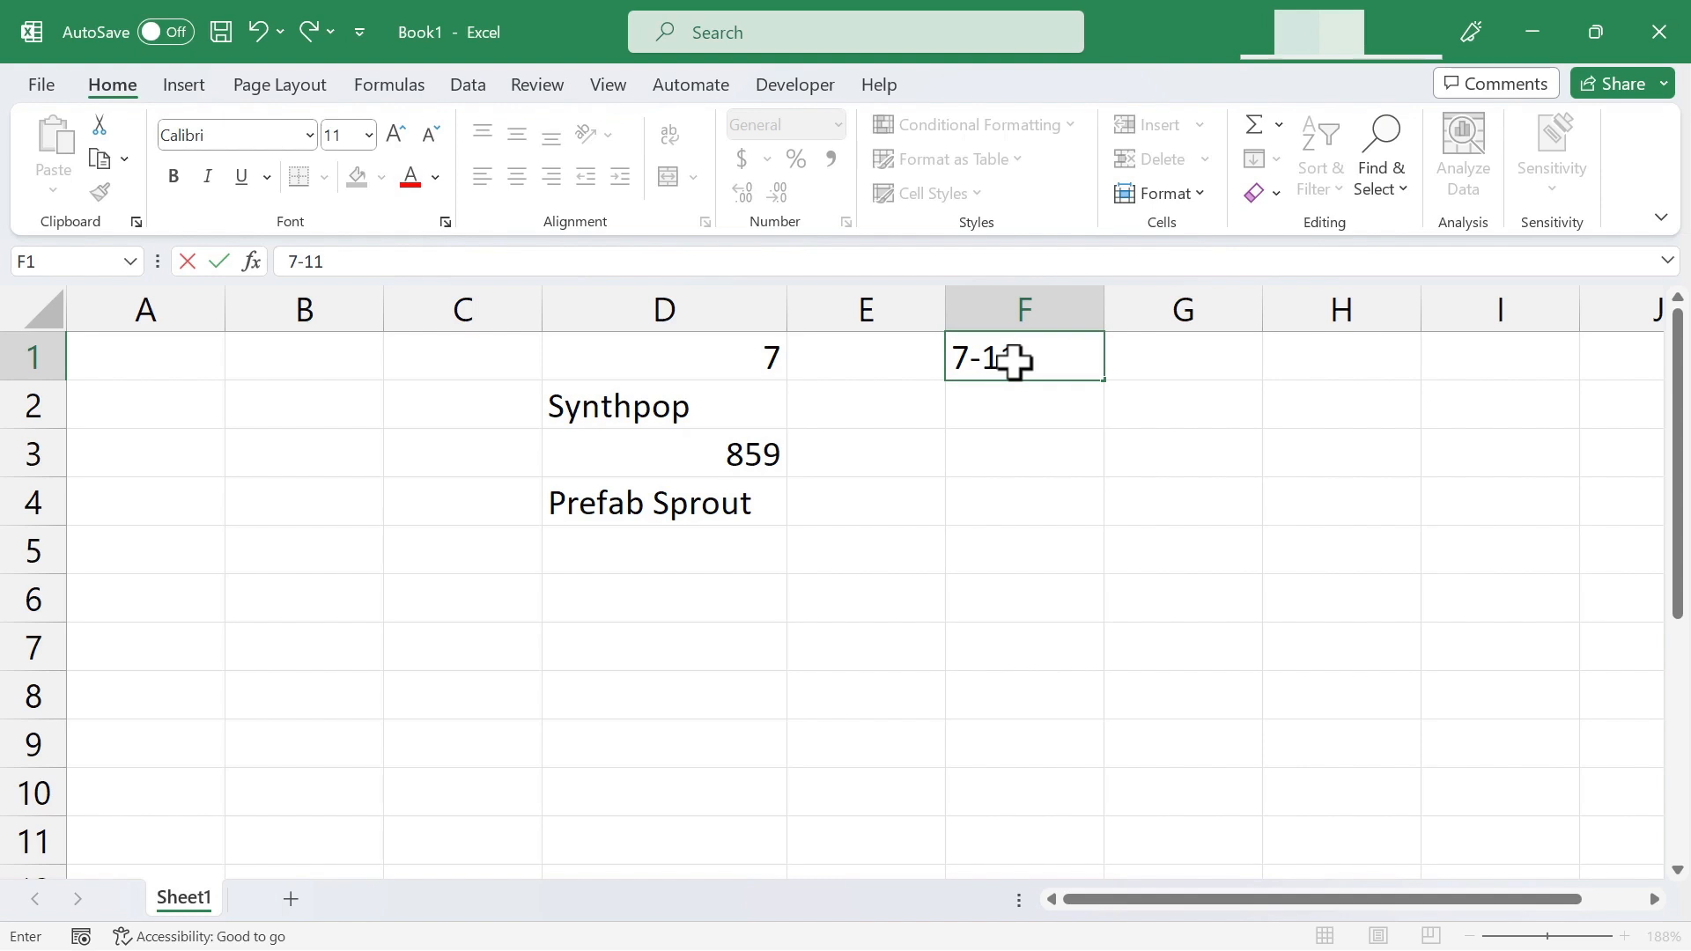
key("enter")
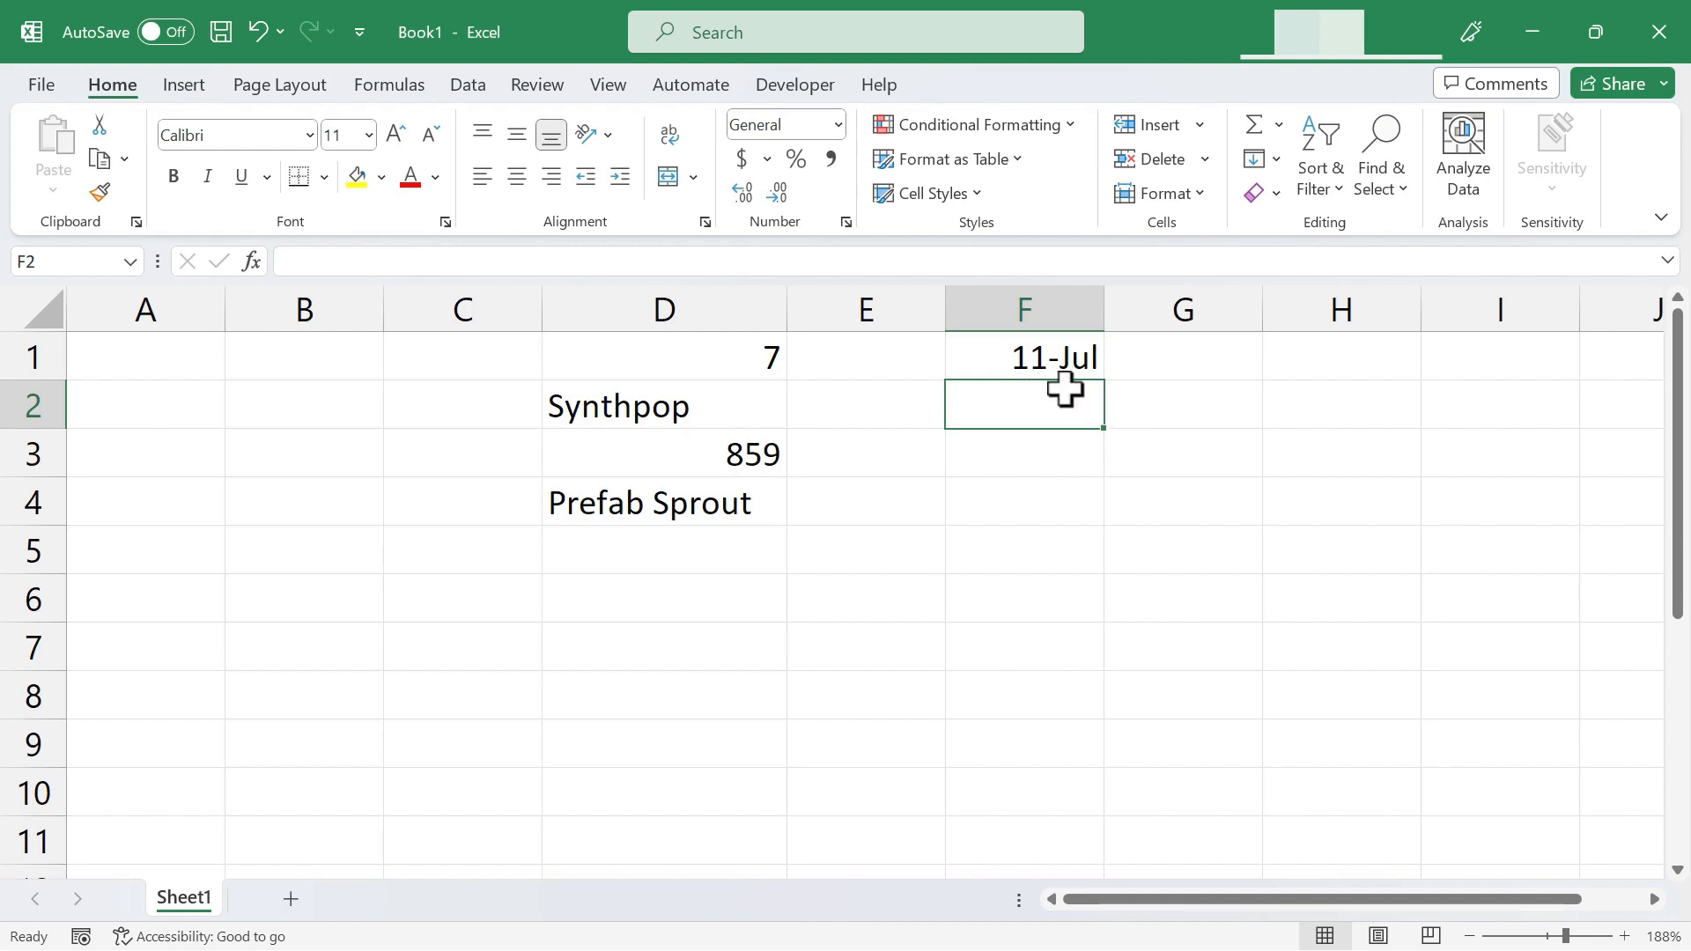
mouse_move(798, 205)
type("7")
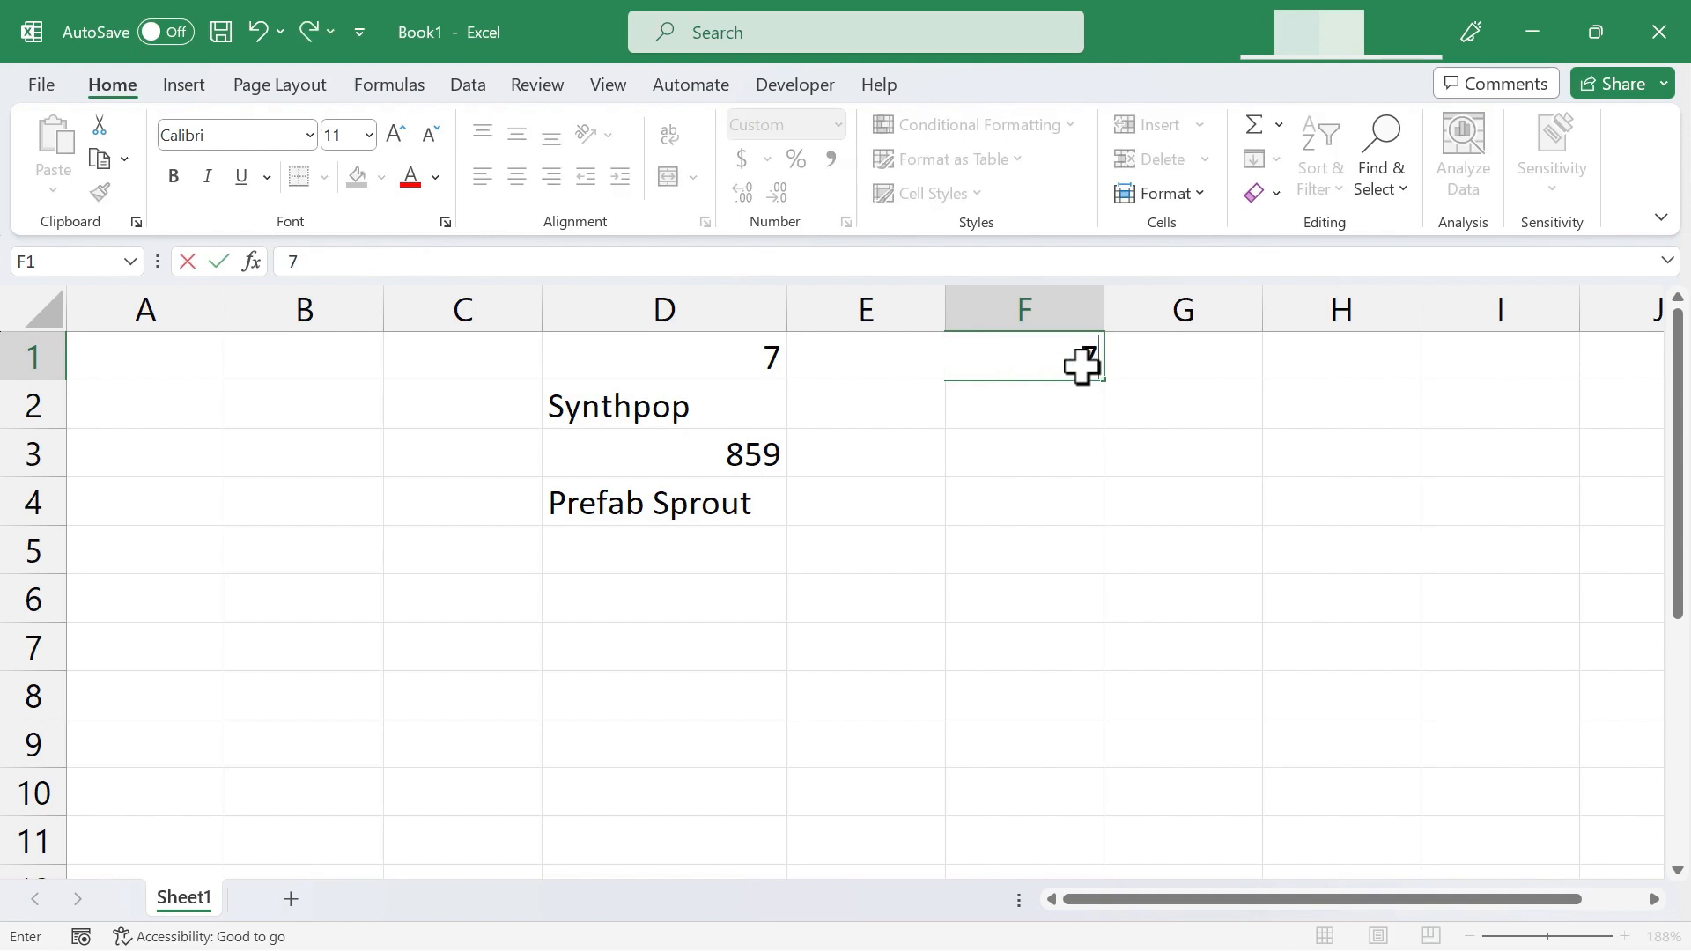
type("-11")
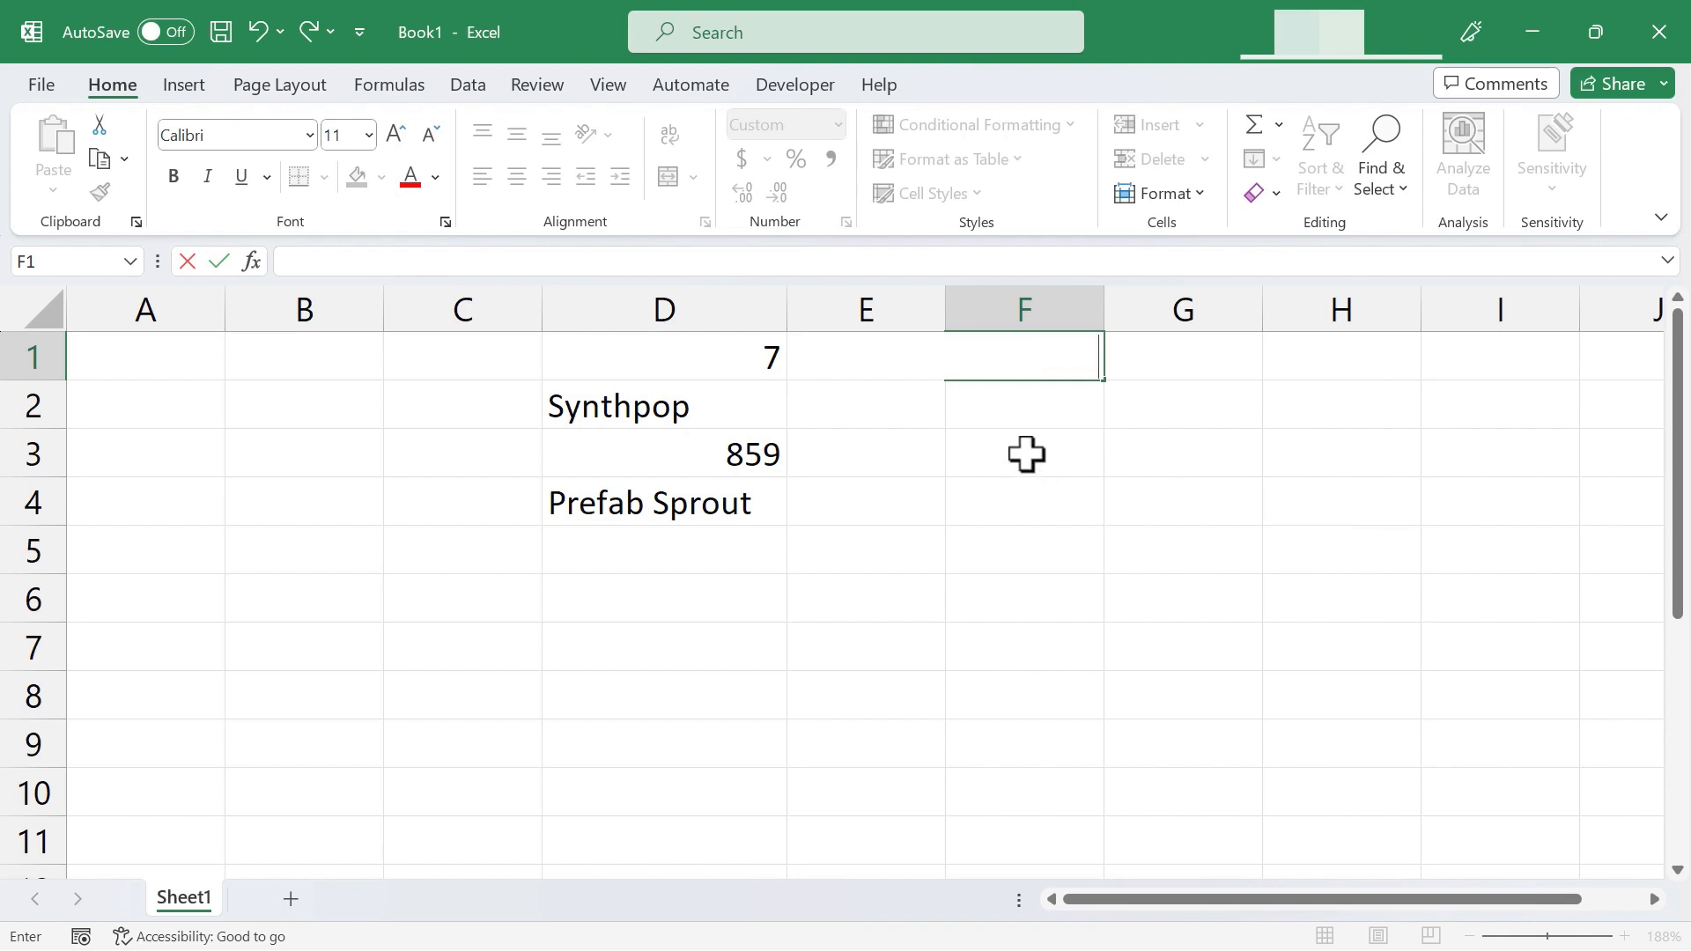
- Enter '7-11 in F3 so it stays text, then check F3's stored value
left_click(1023, 453)
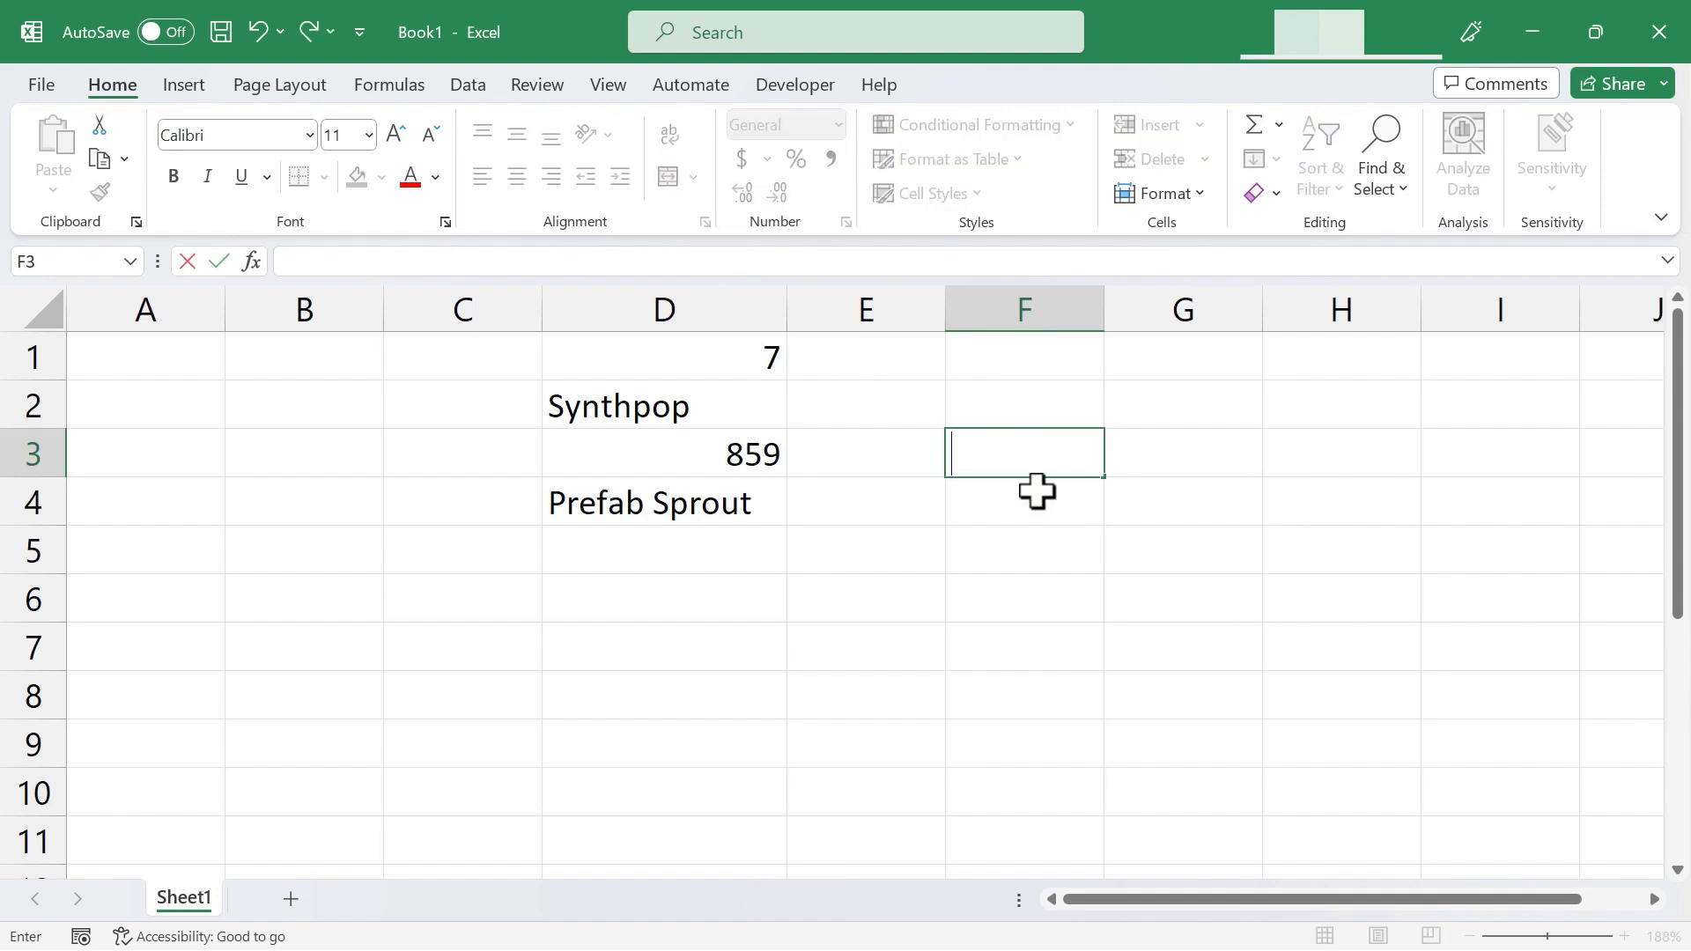
type("'")
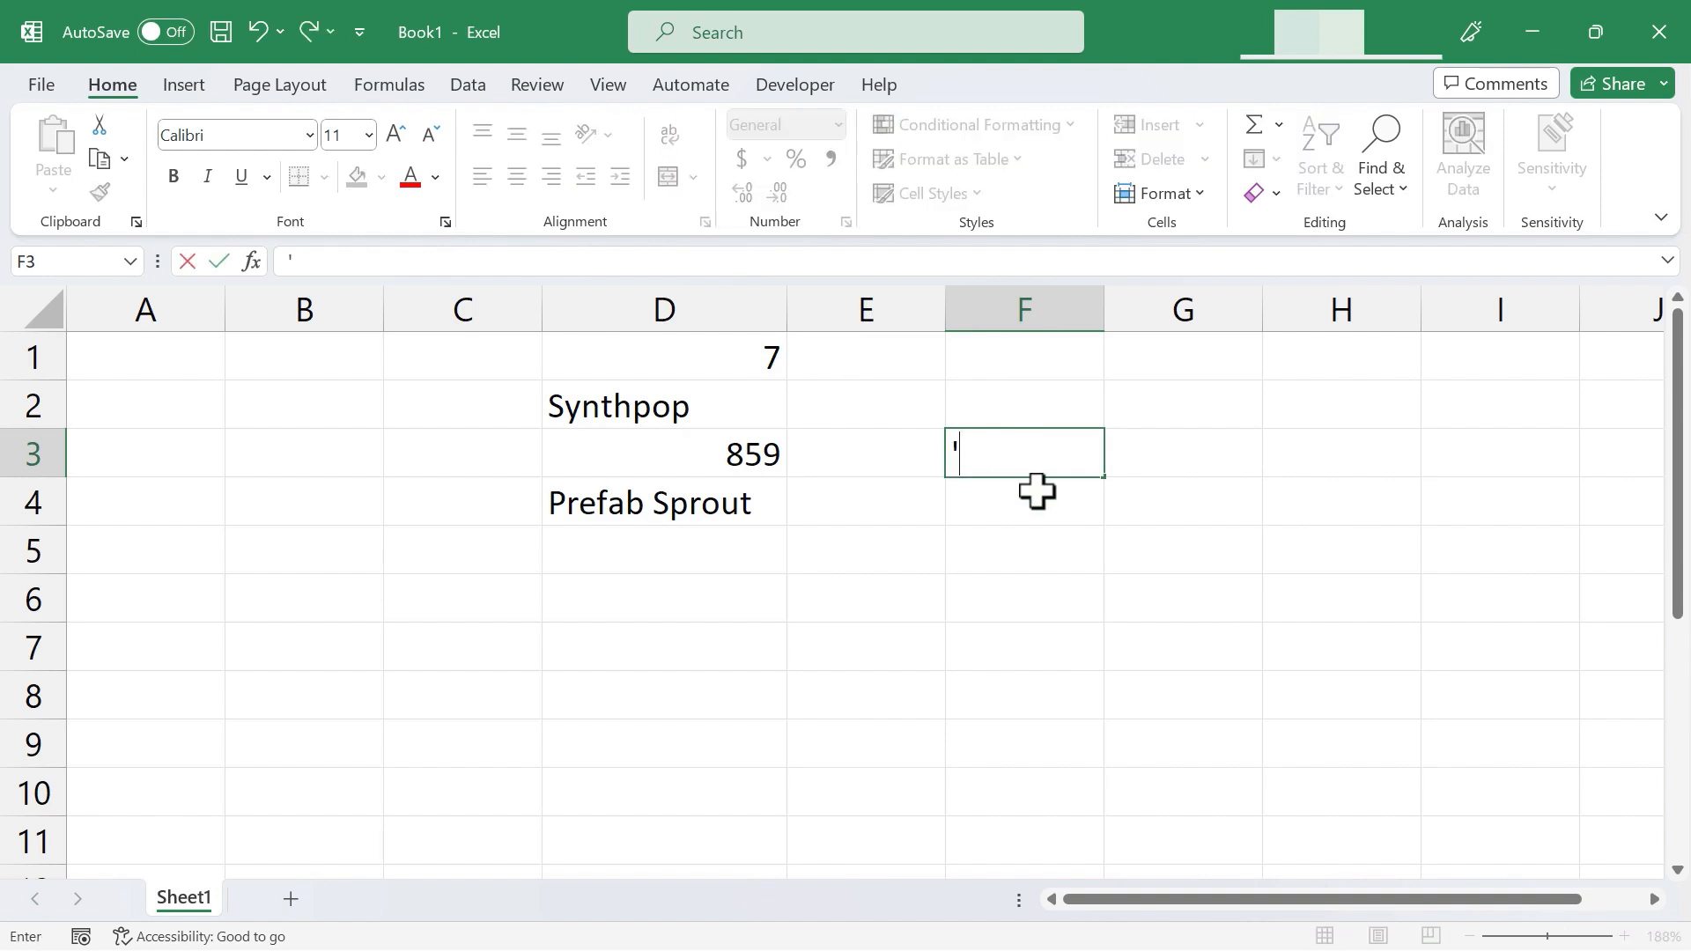
type("7-11")
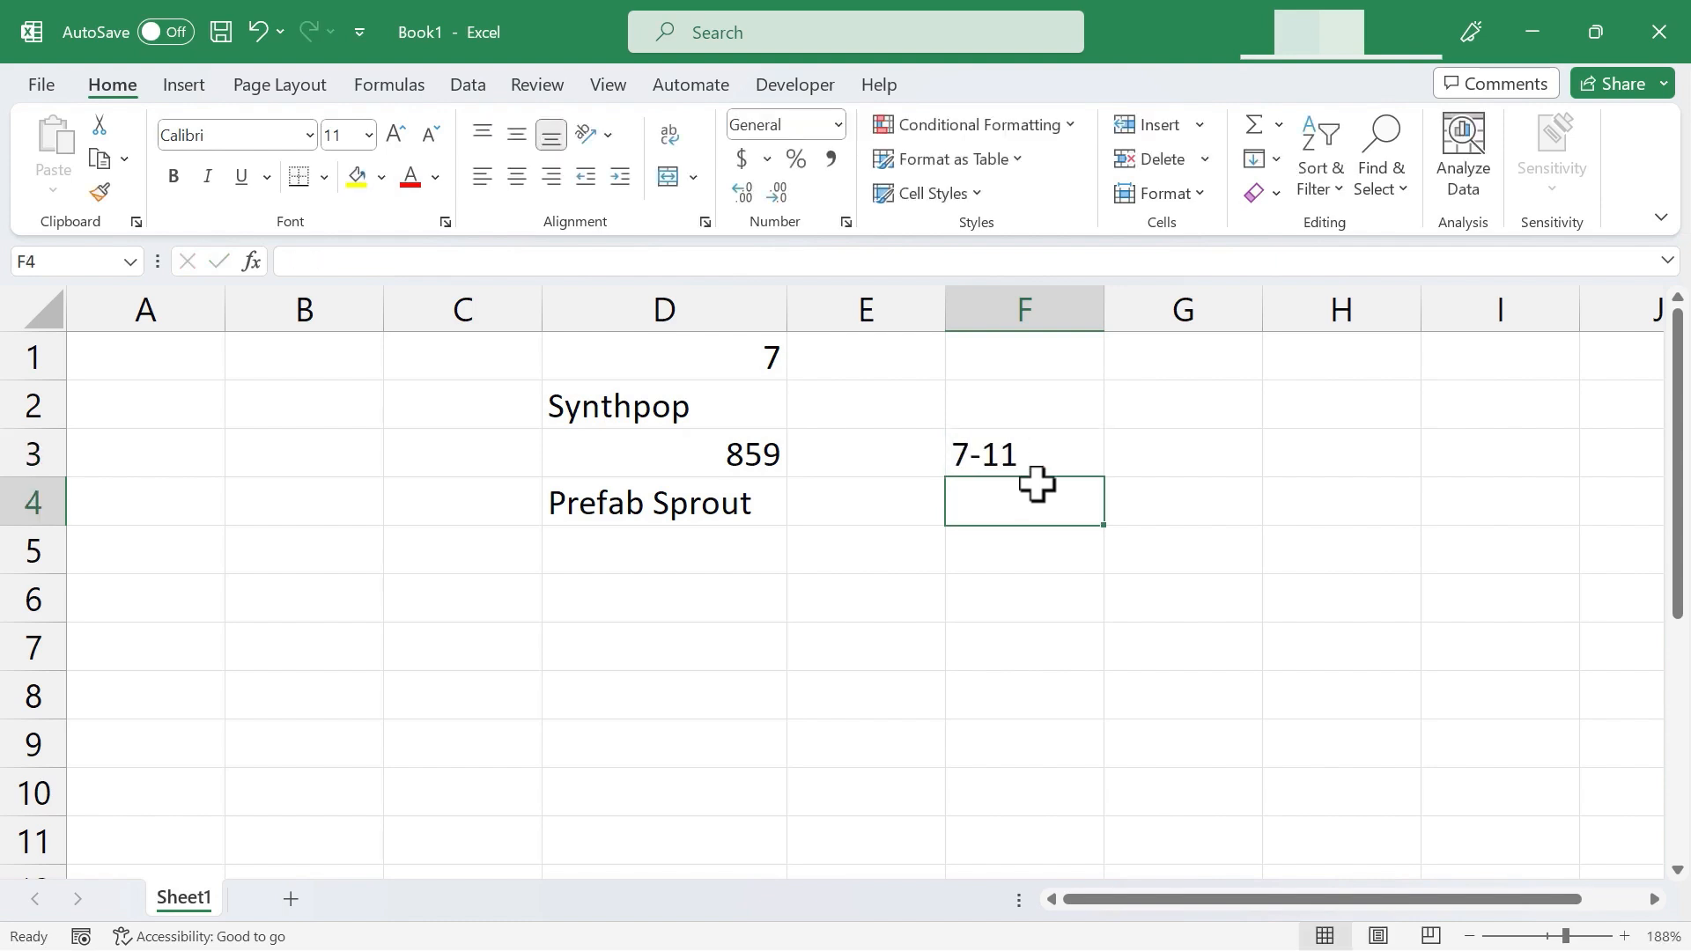
left_click(1023, 453)
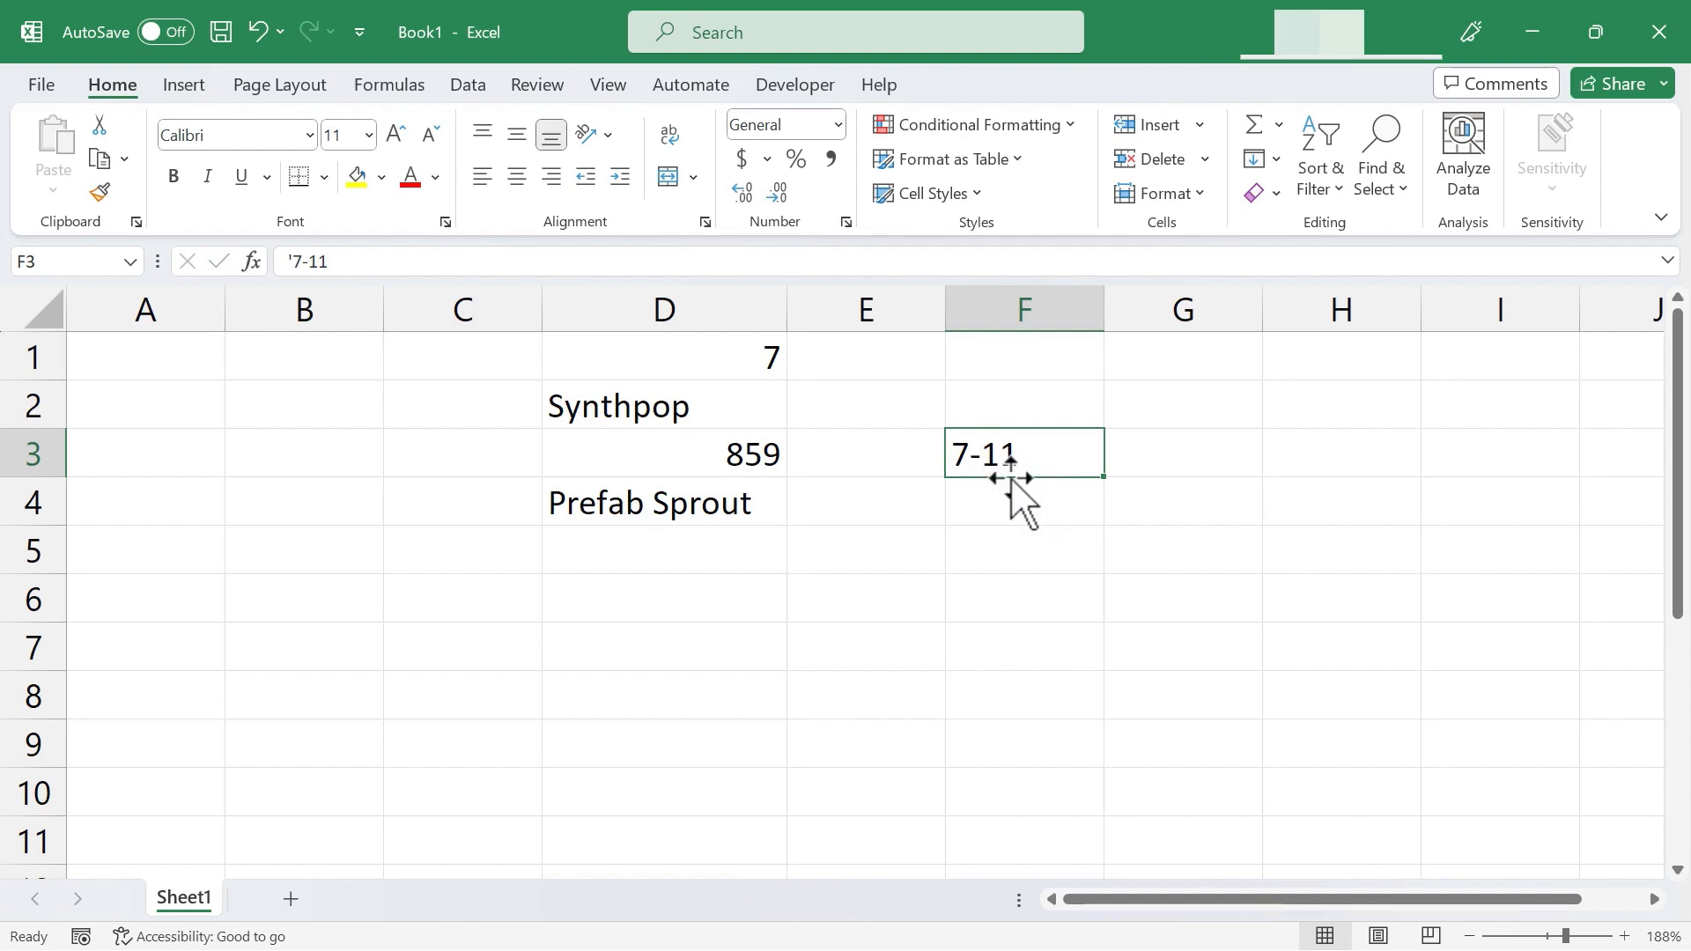
mouse_move(995, 461)
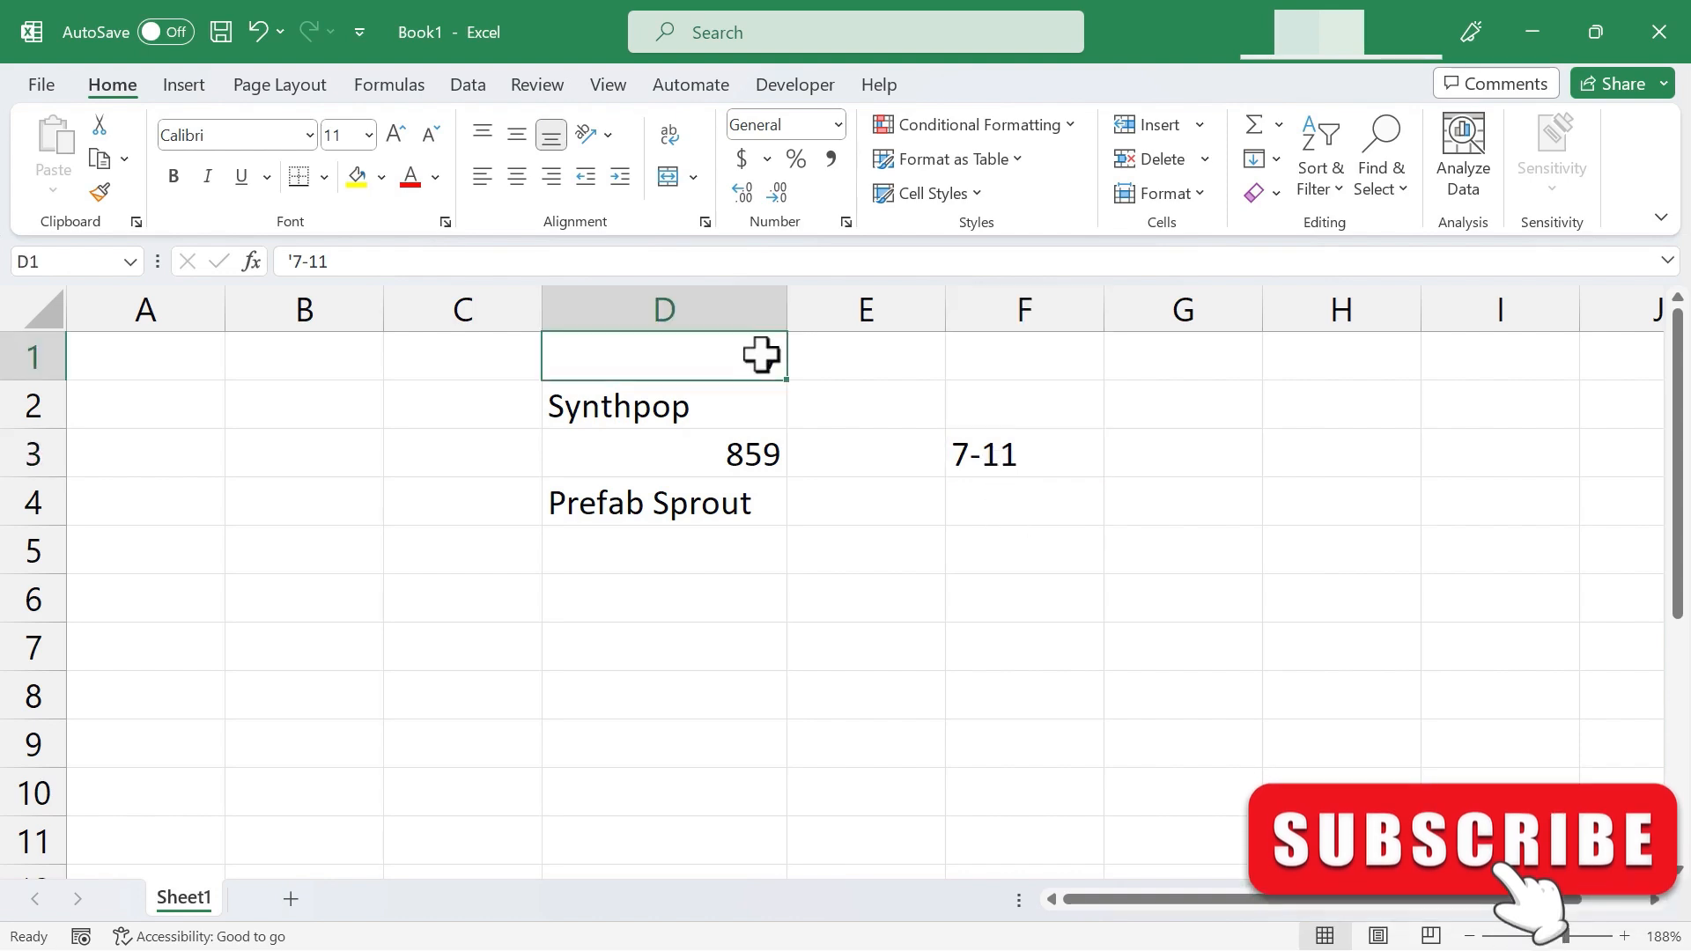
- Re-enter 7 in D1 as text and add a leading apostrophe to 859 in D3
type("7")
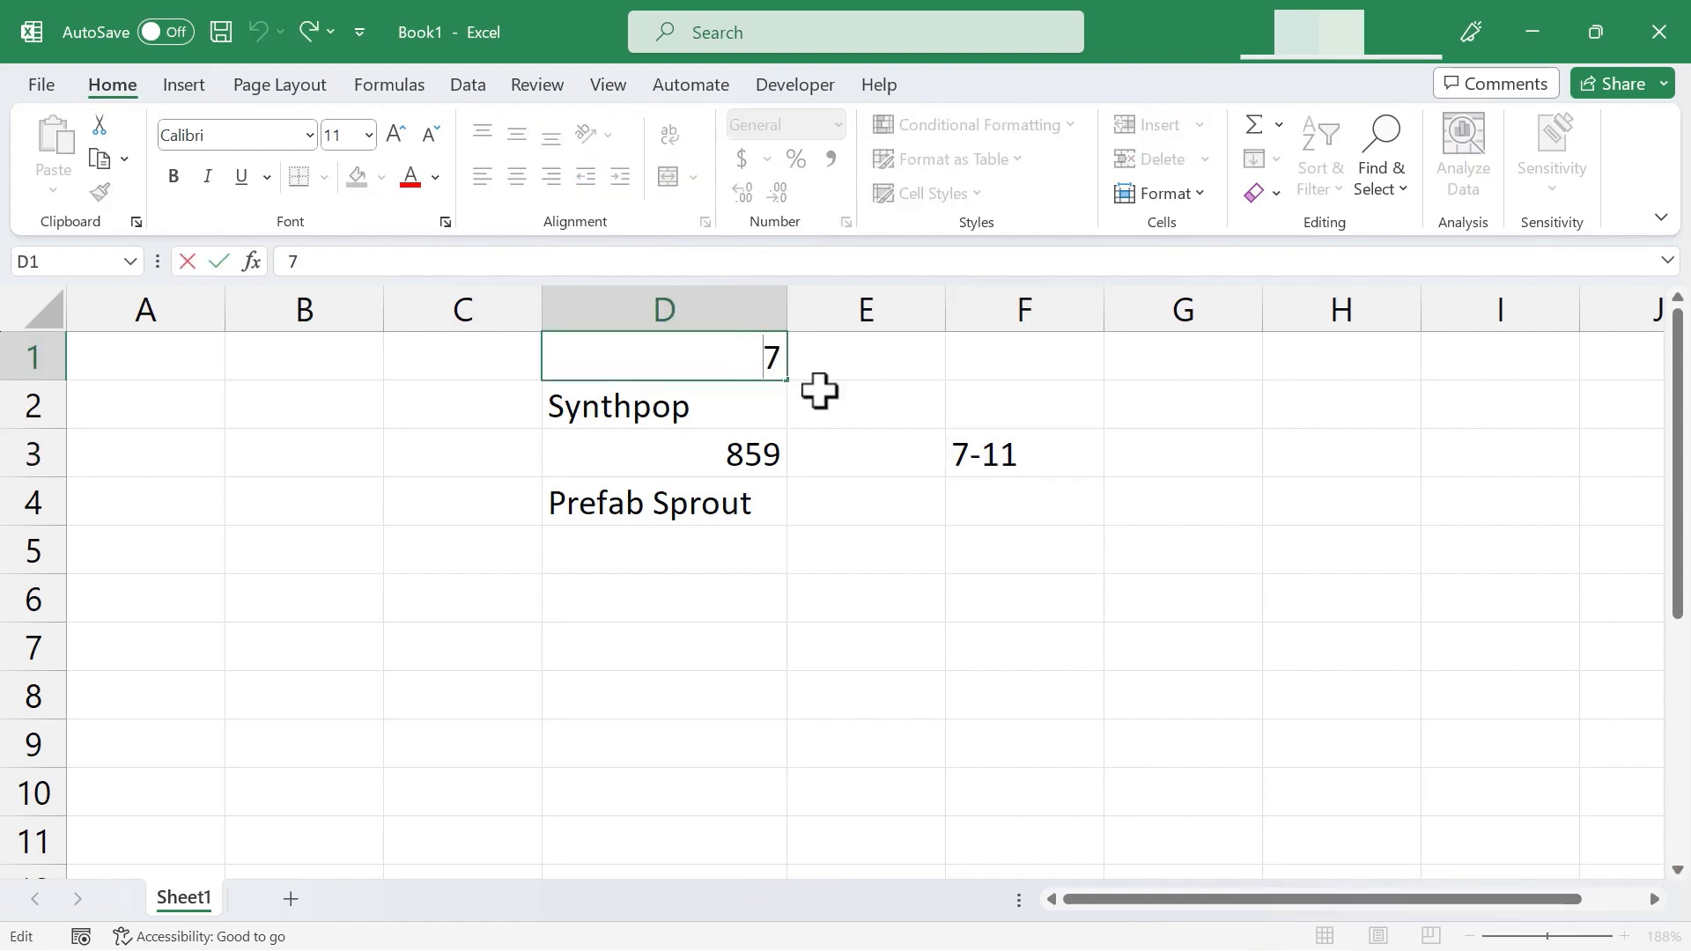
key("enter")
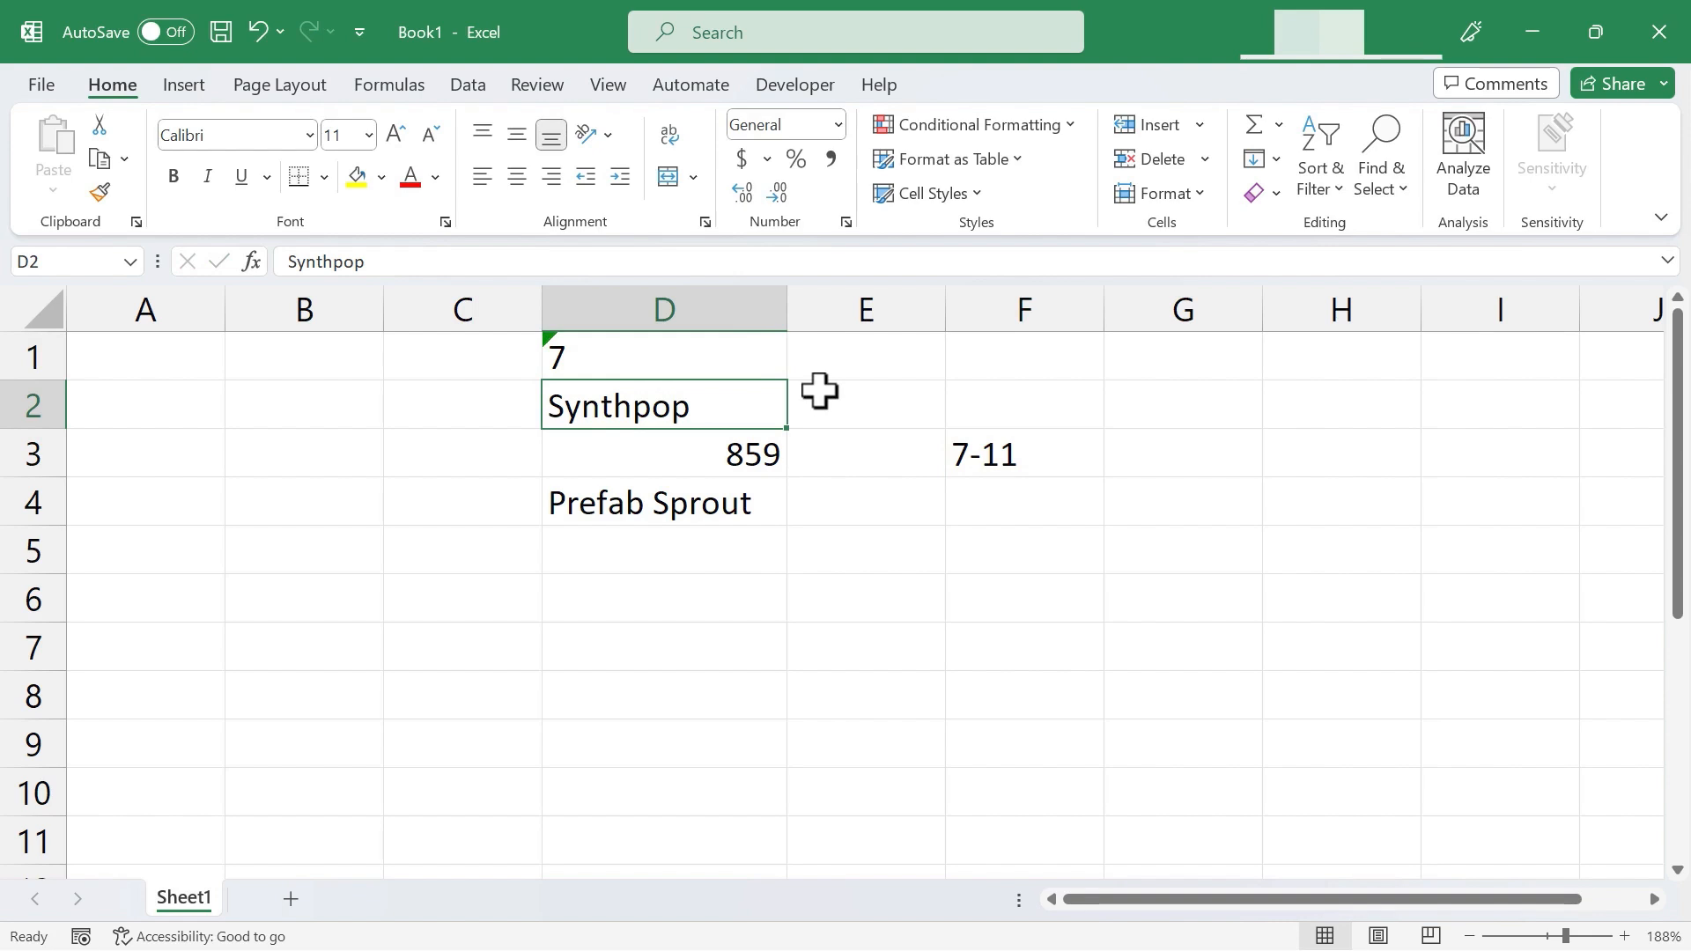
mouse_move(758, 366)
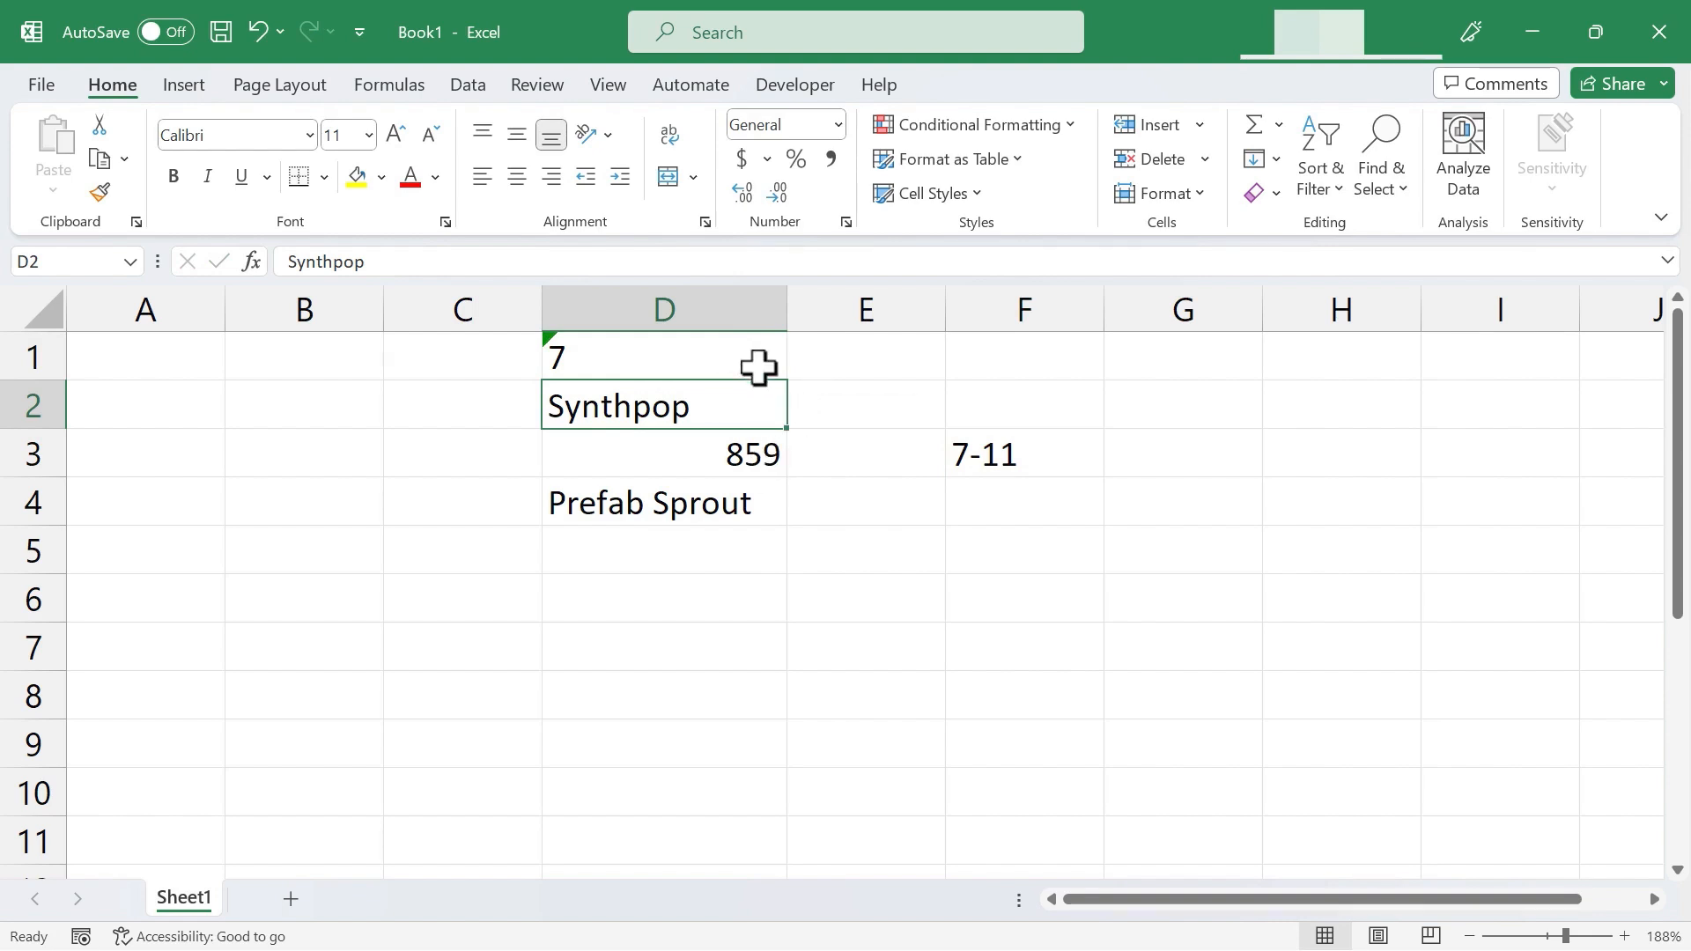
mouse_move(812, 386)
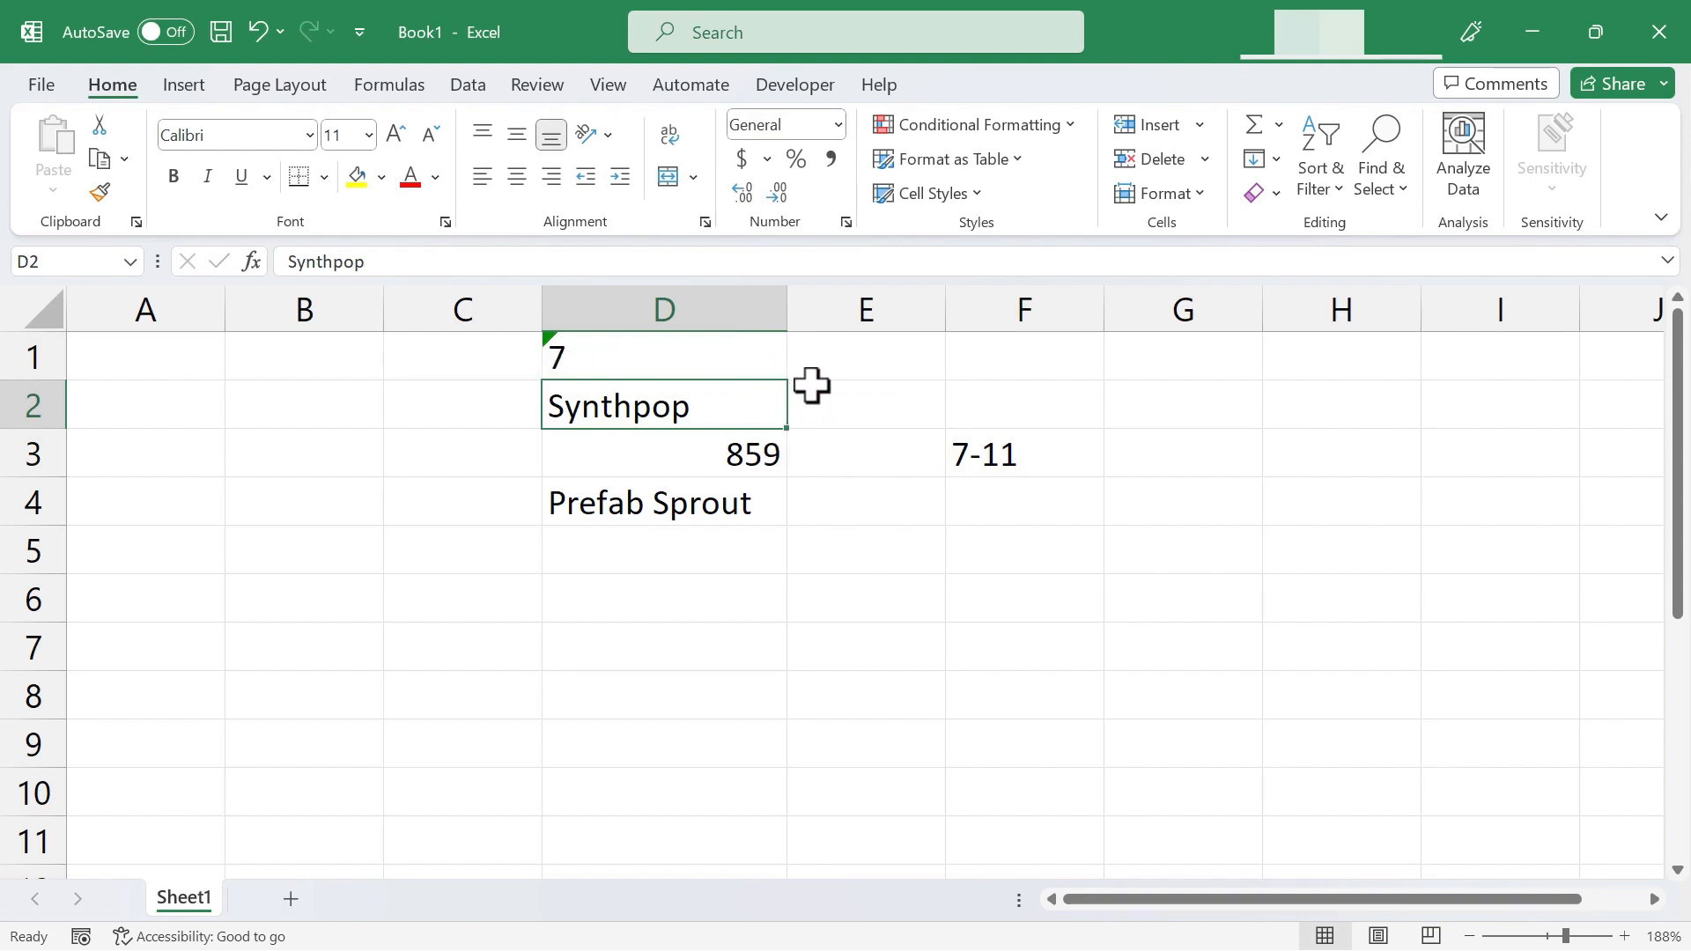
double_click(664, 455)
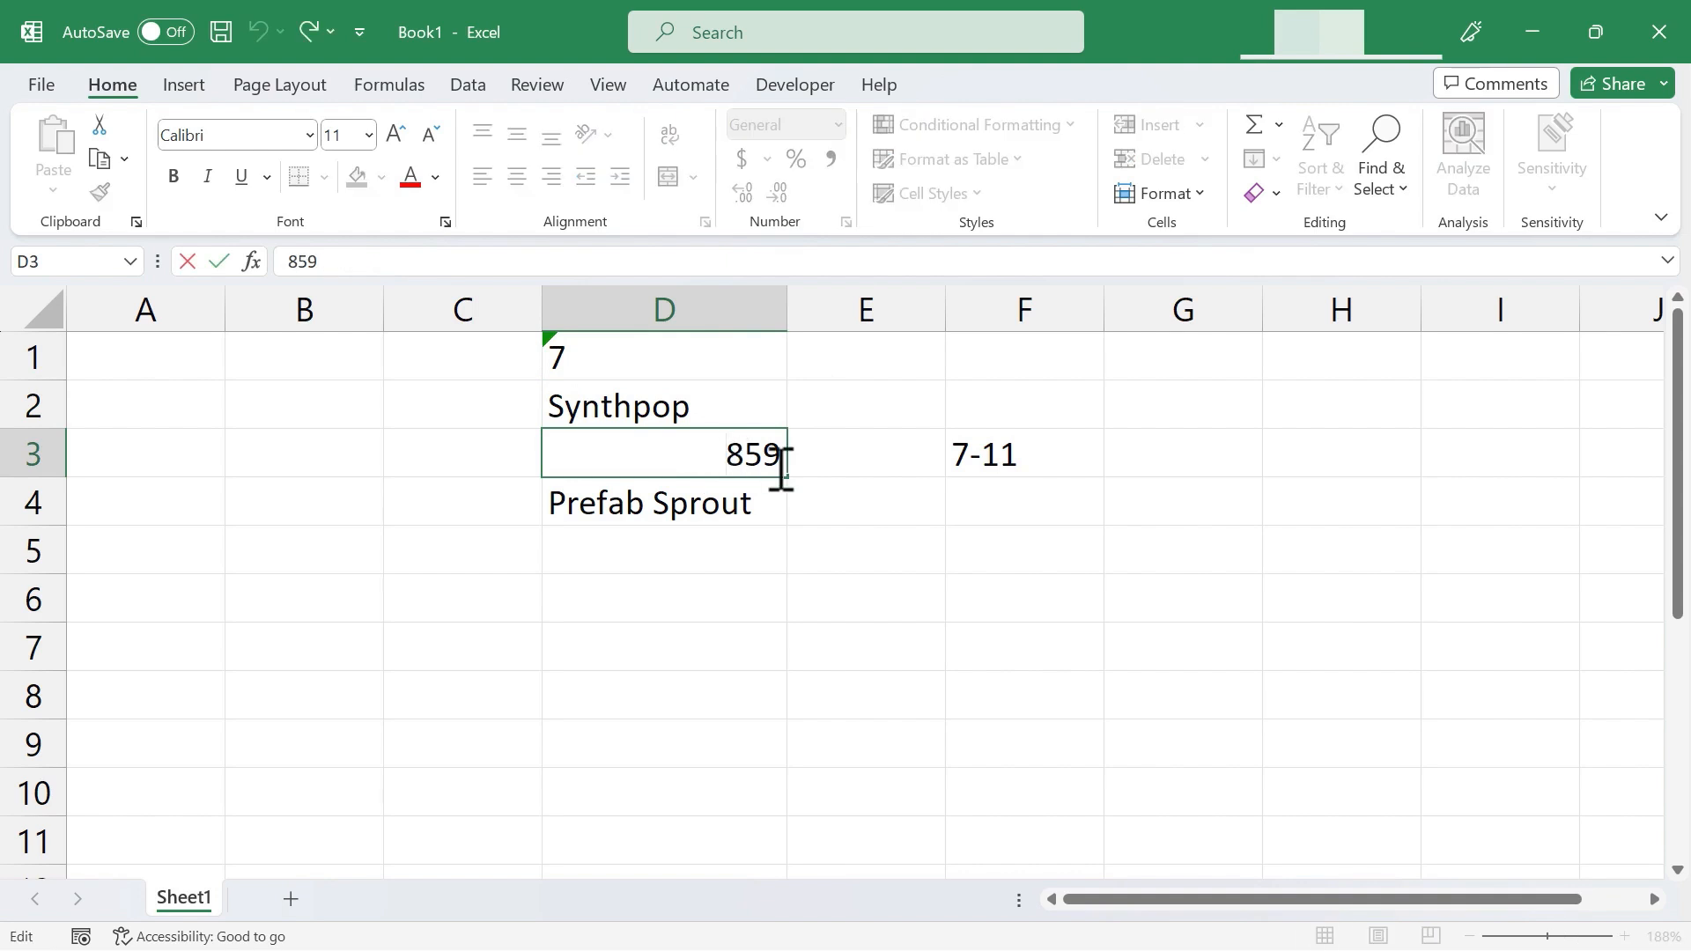
key("enter")
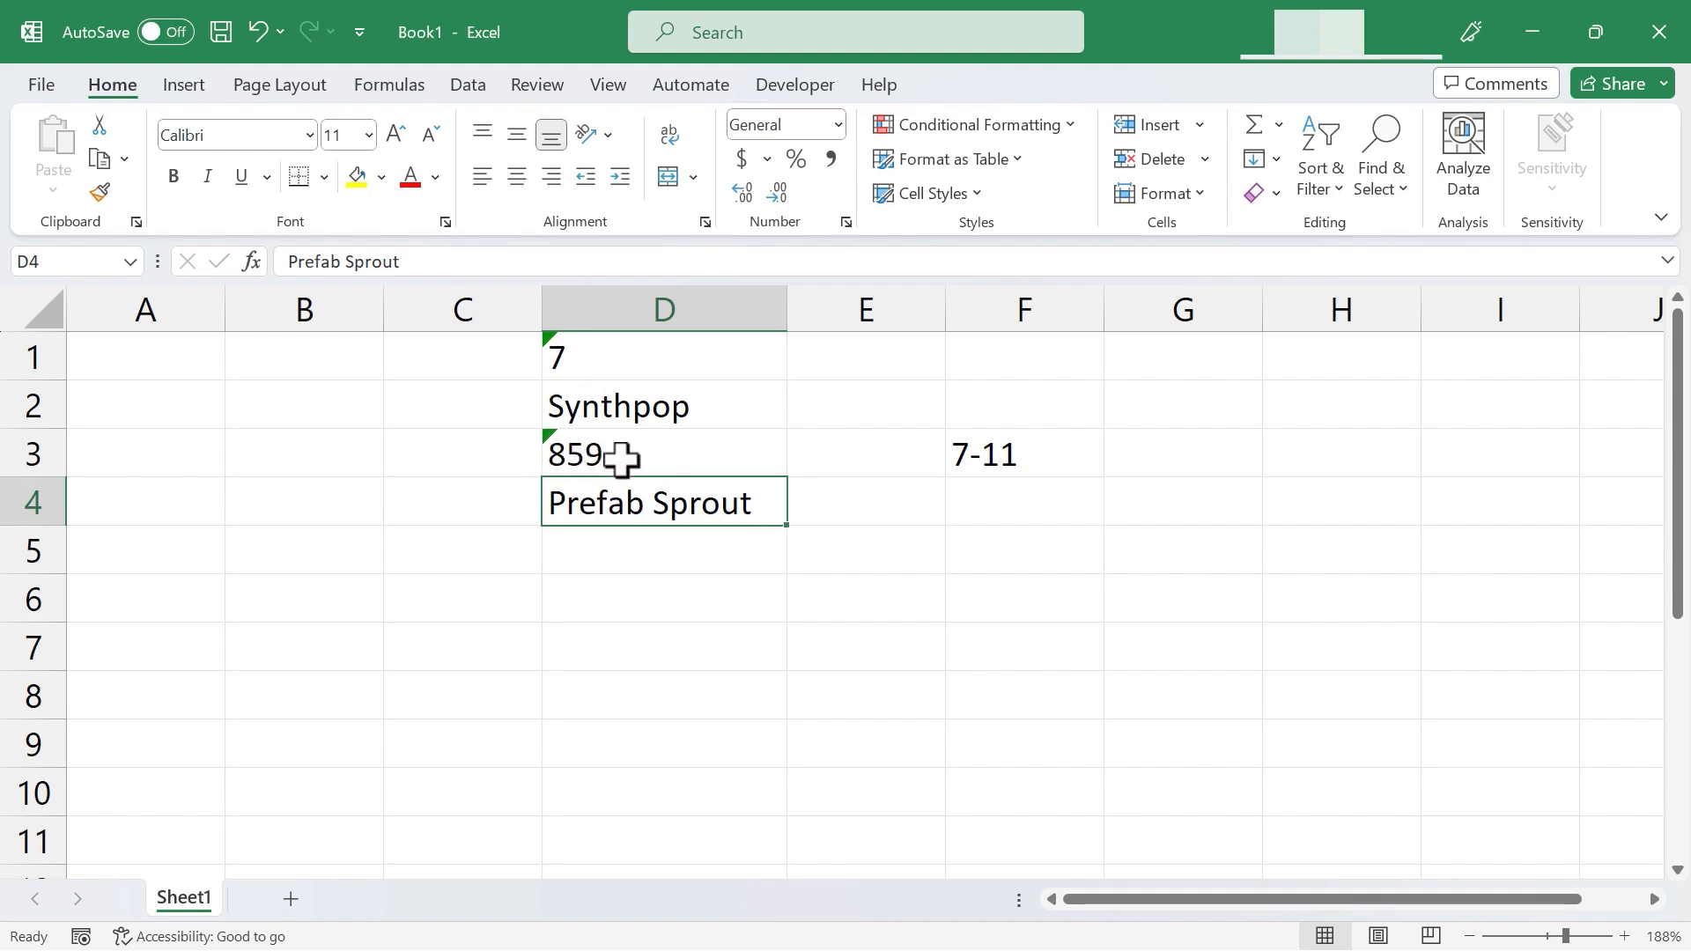
mouse_move(547, 443)
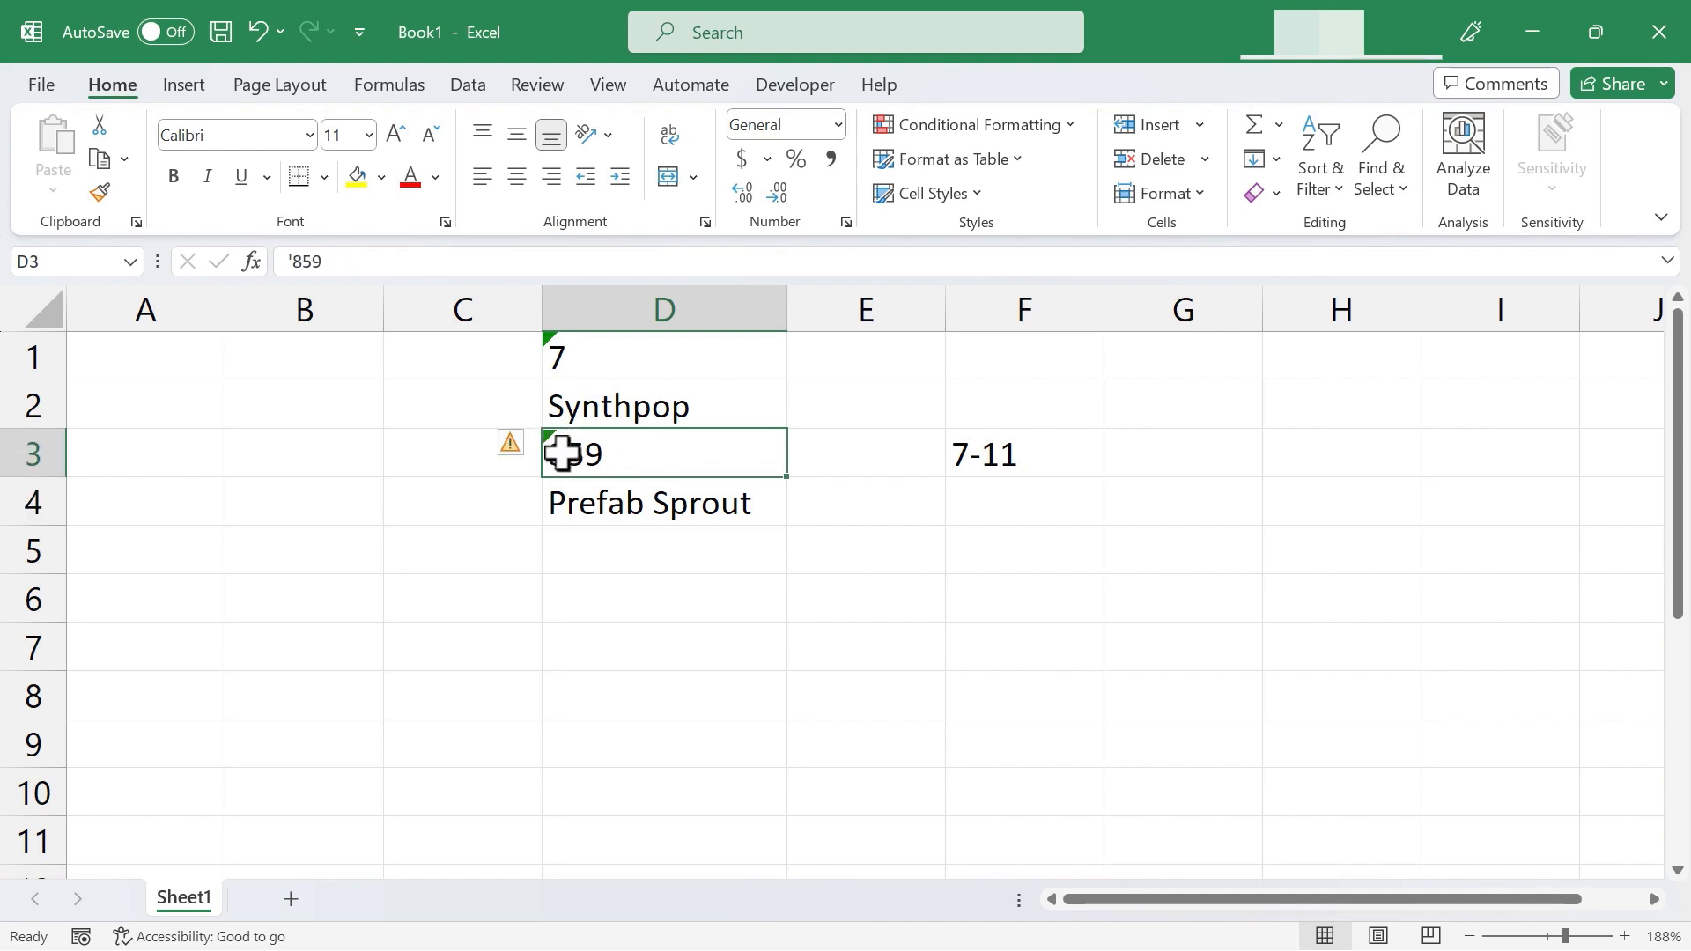
mouse_move(511, 443)
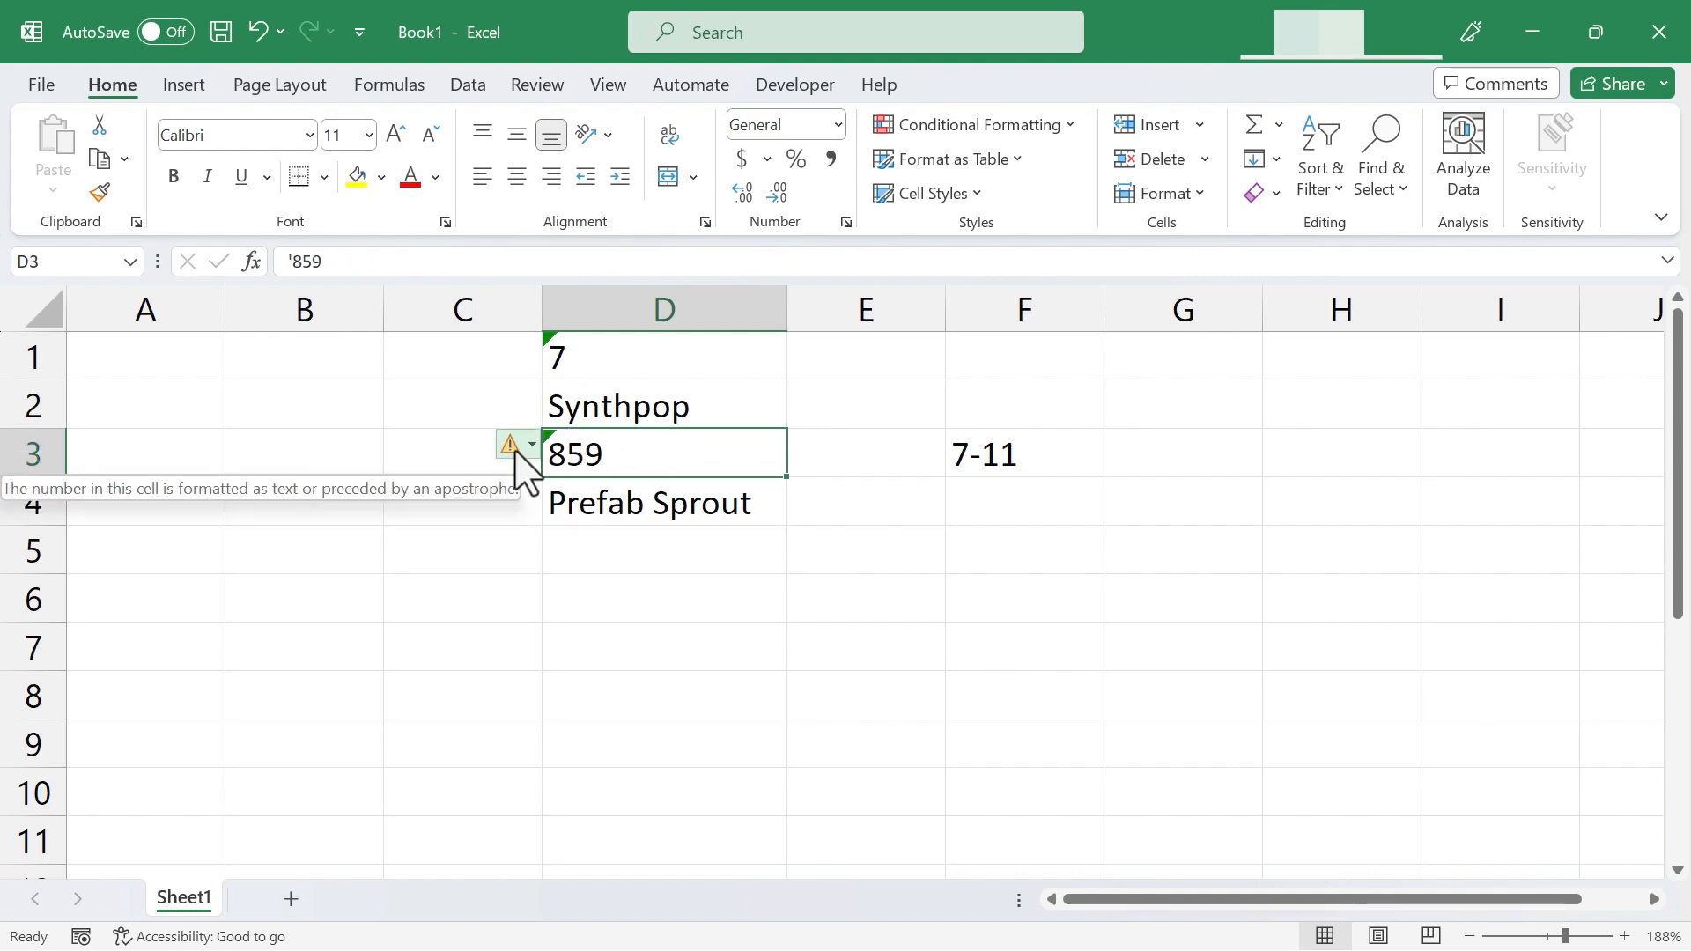
left_click(530, 444)
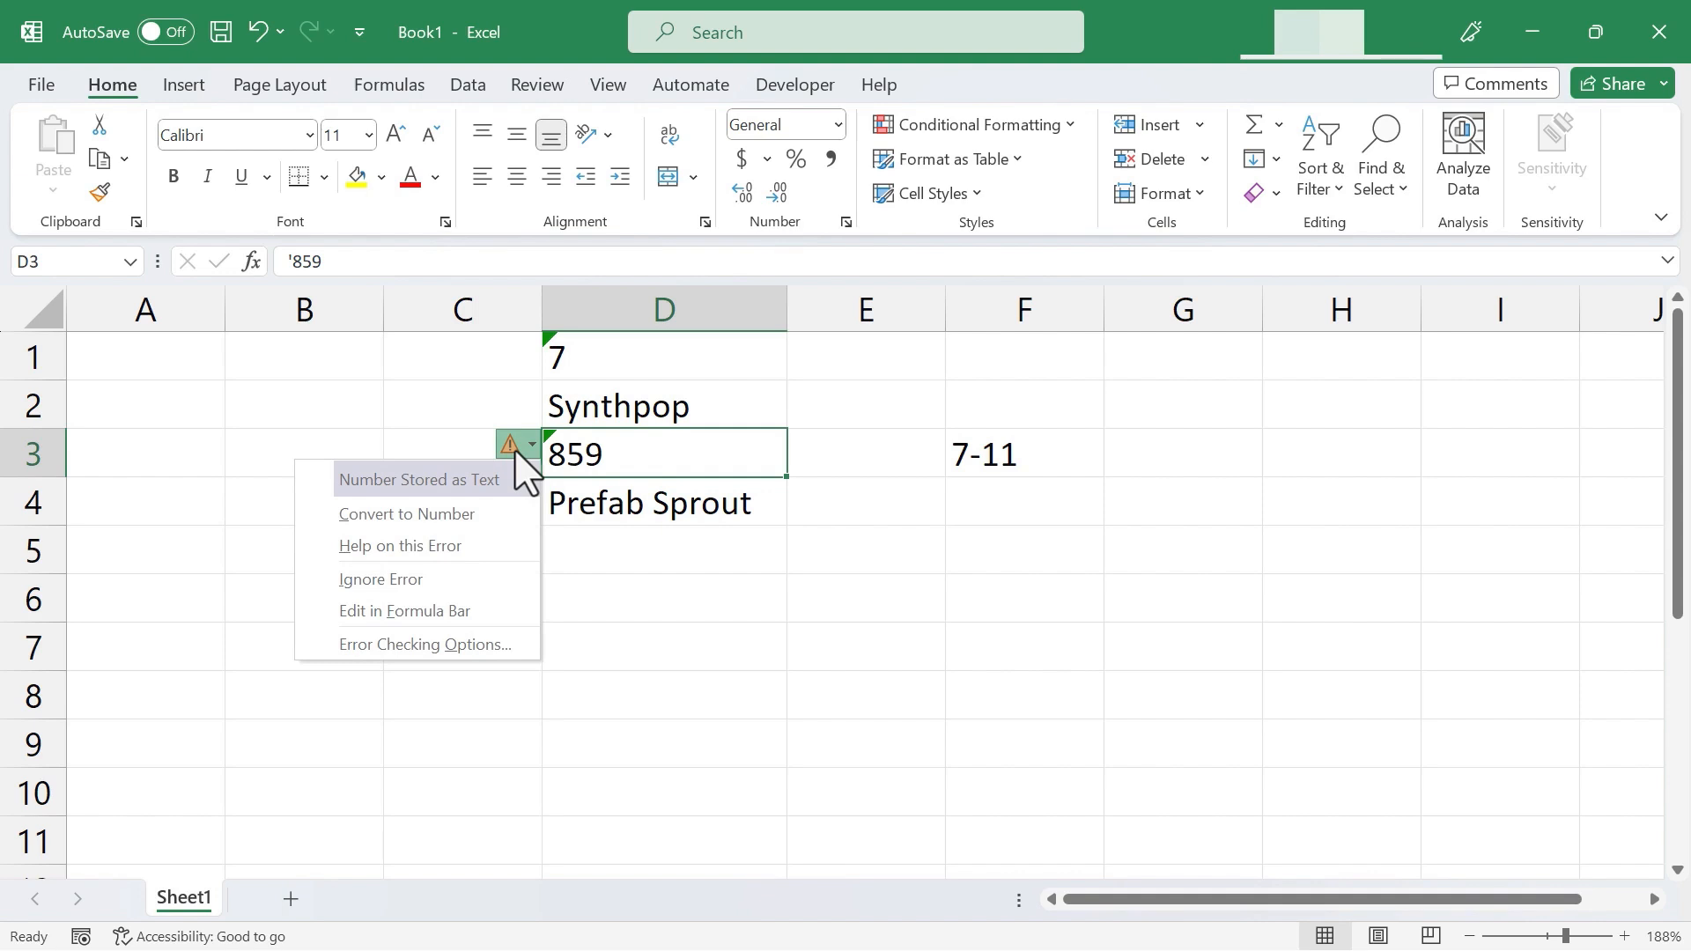
mouse_move(507, 485)
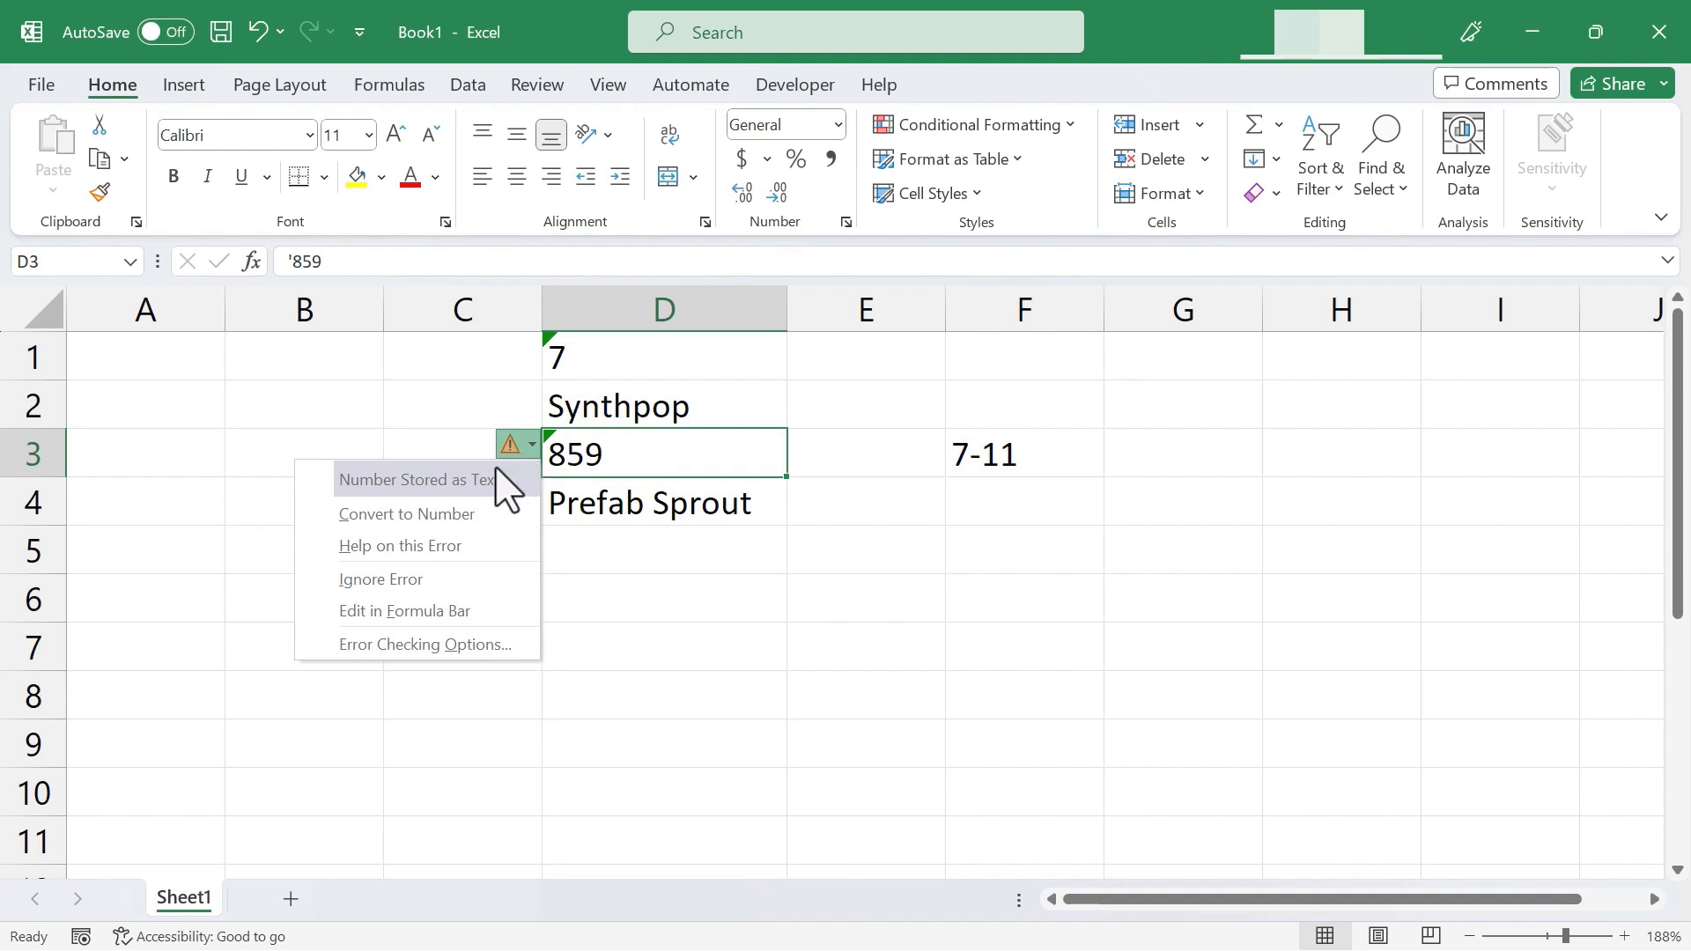
mouse_move(440, 495)
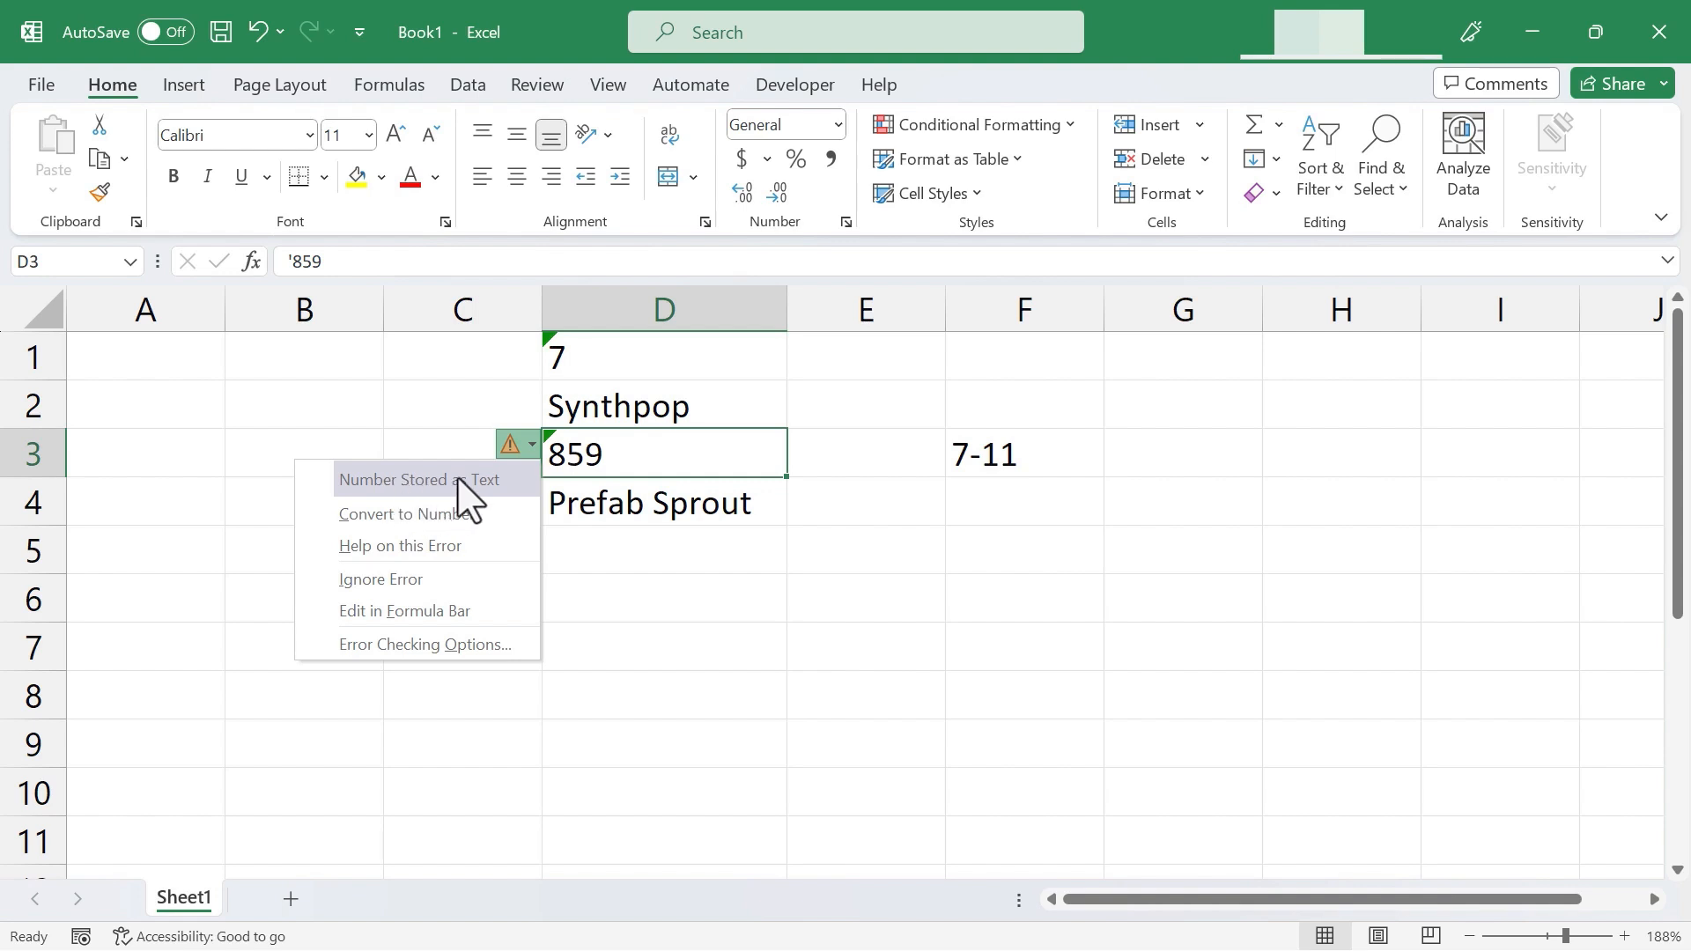
mouse_move(473, 515)
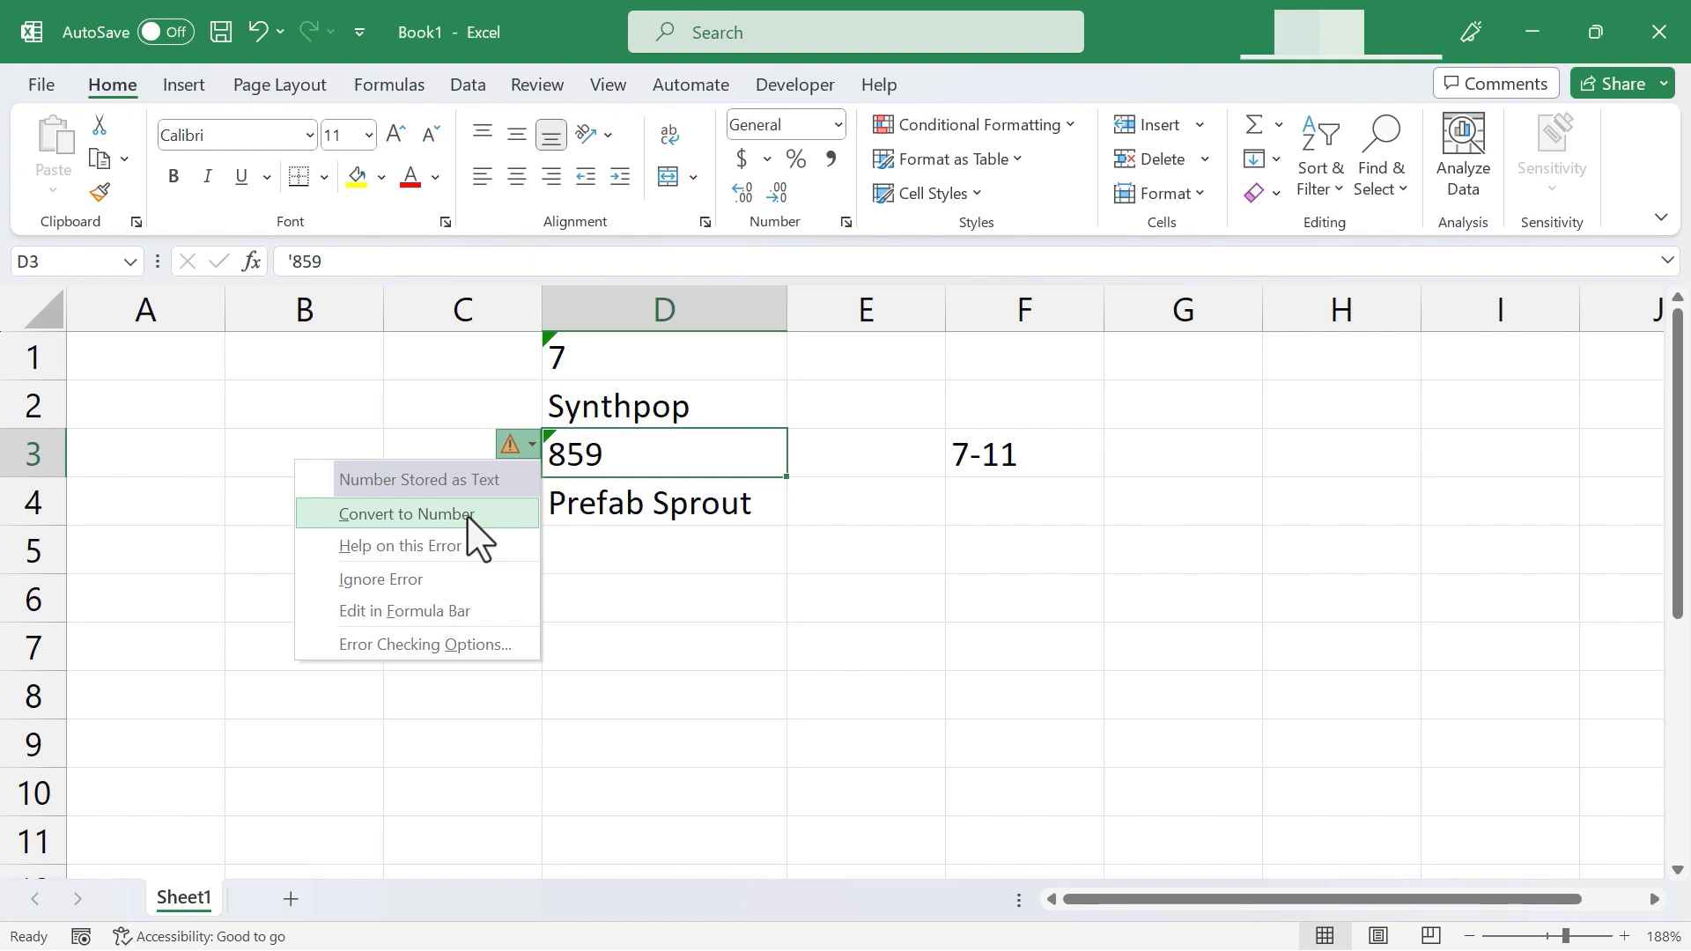
left_click(407, 514)
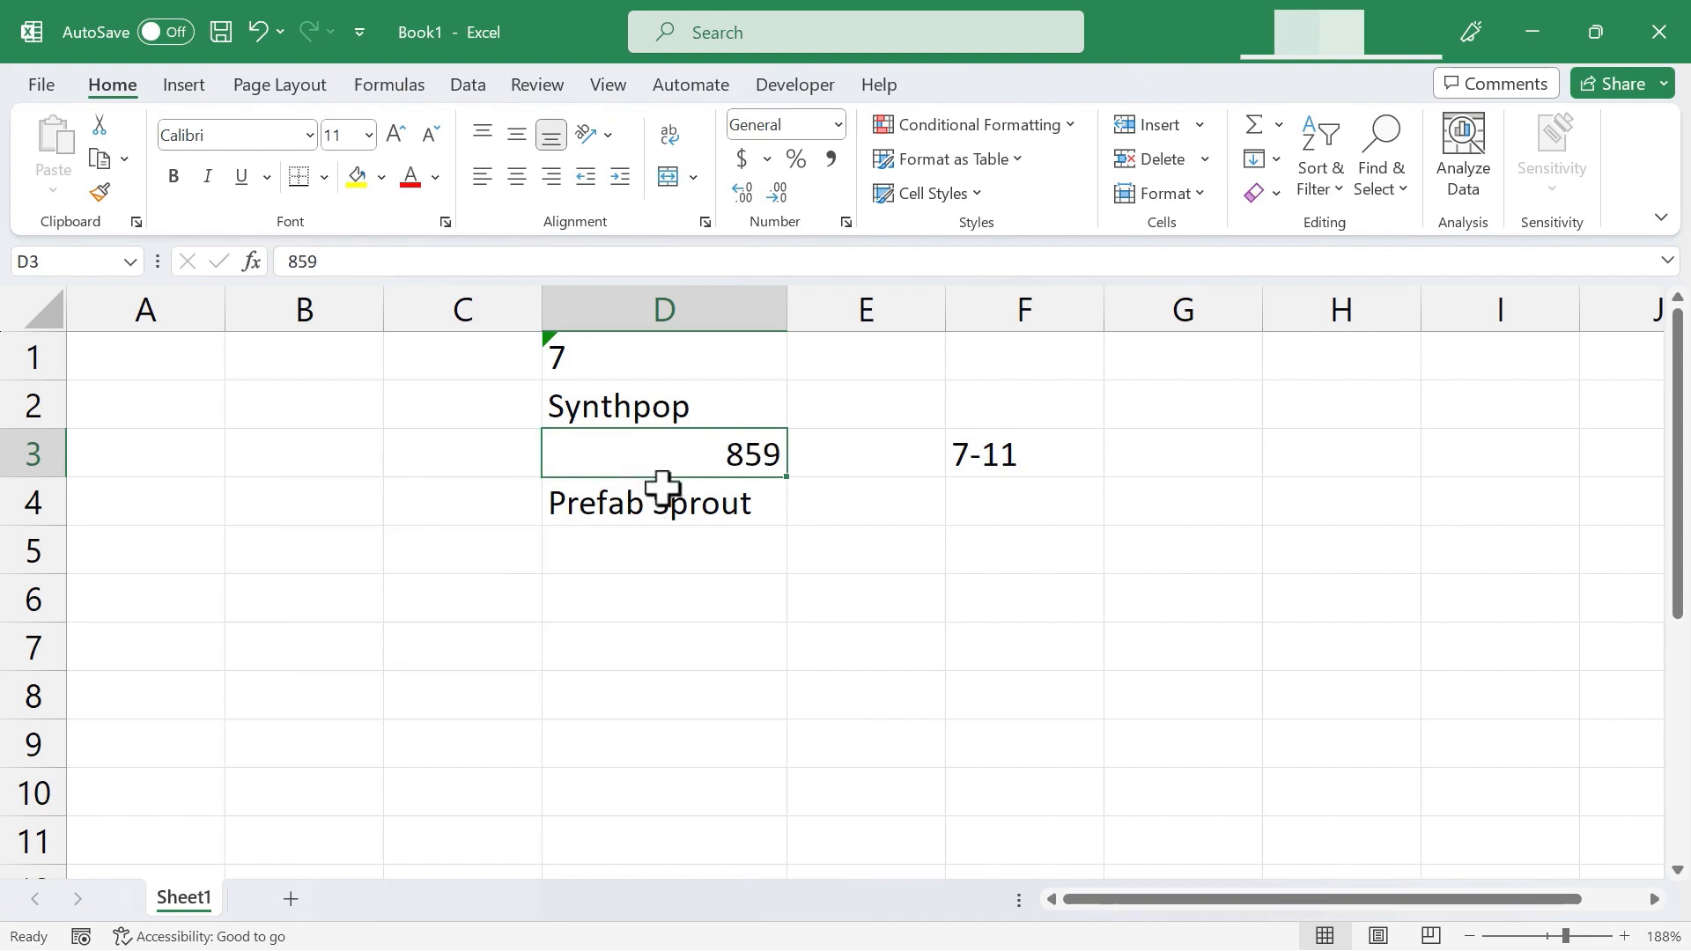
key("ctrl+z")
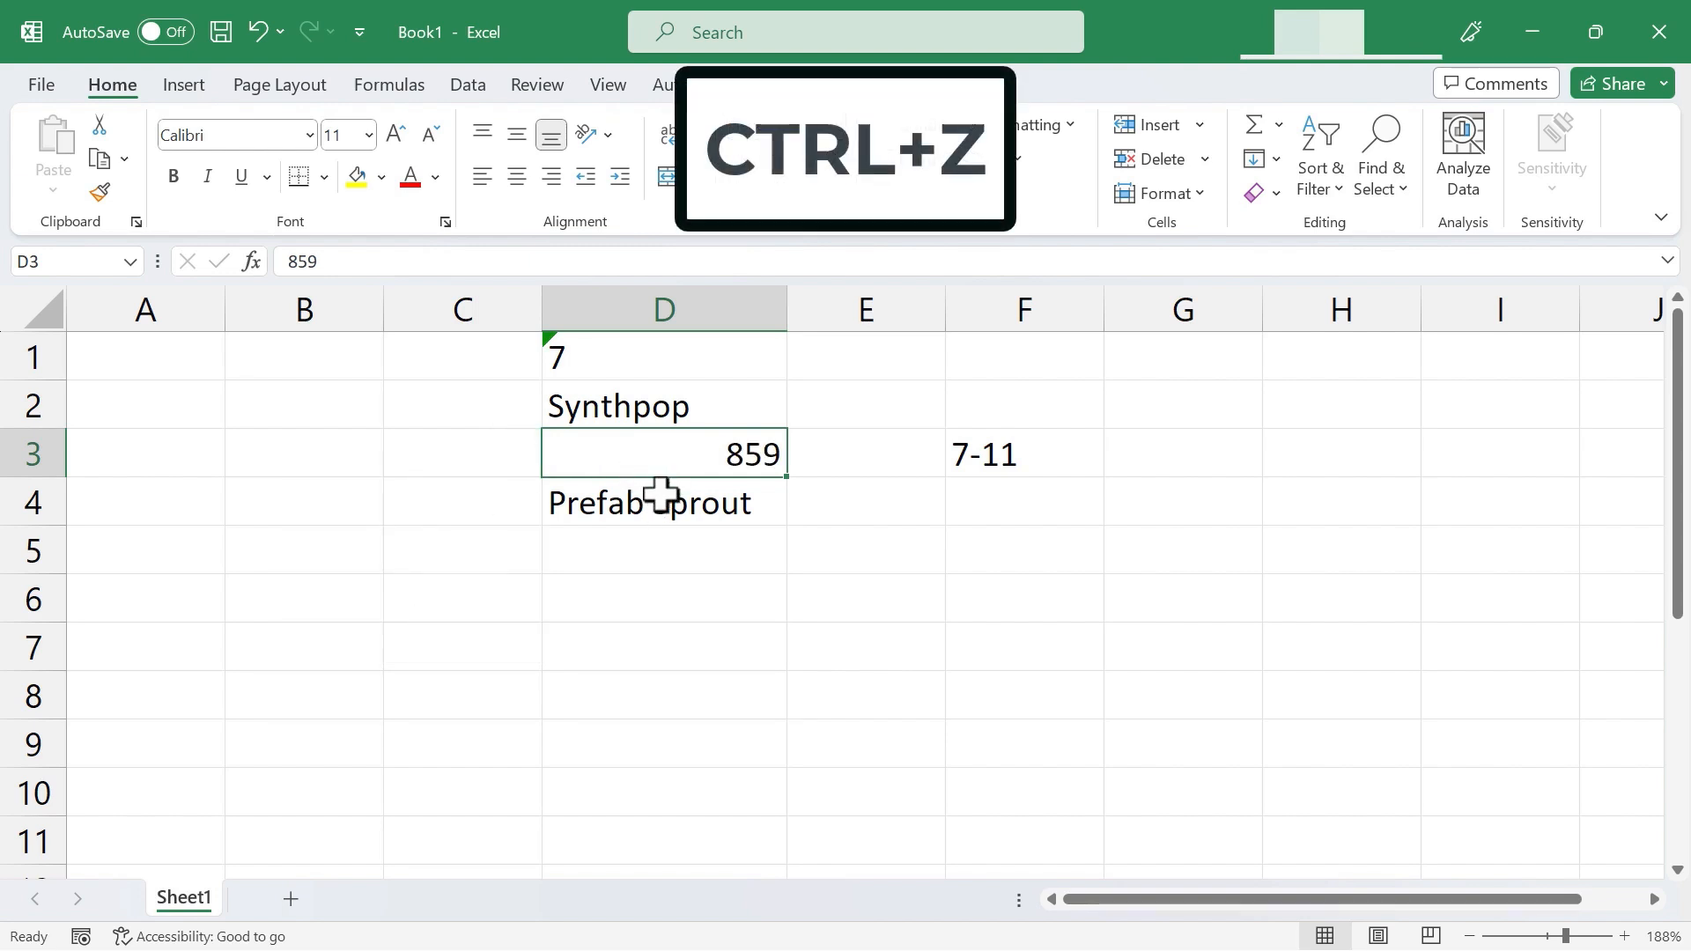
key("ctrl+z")
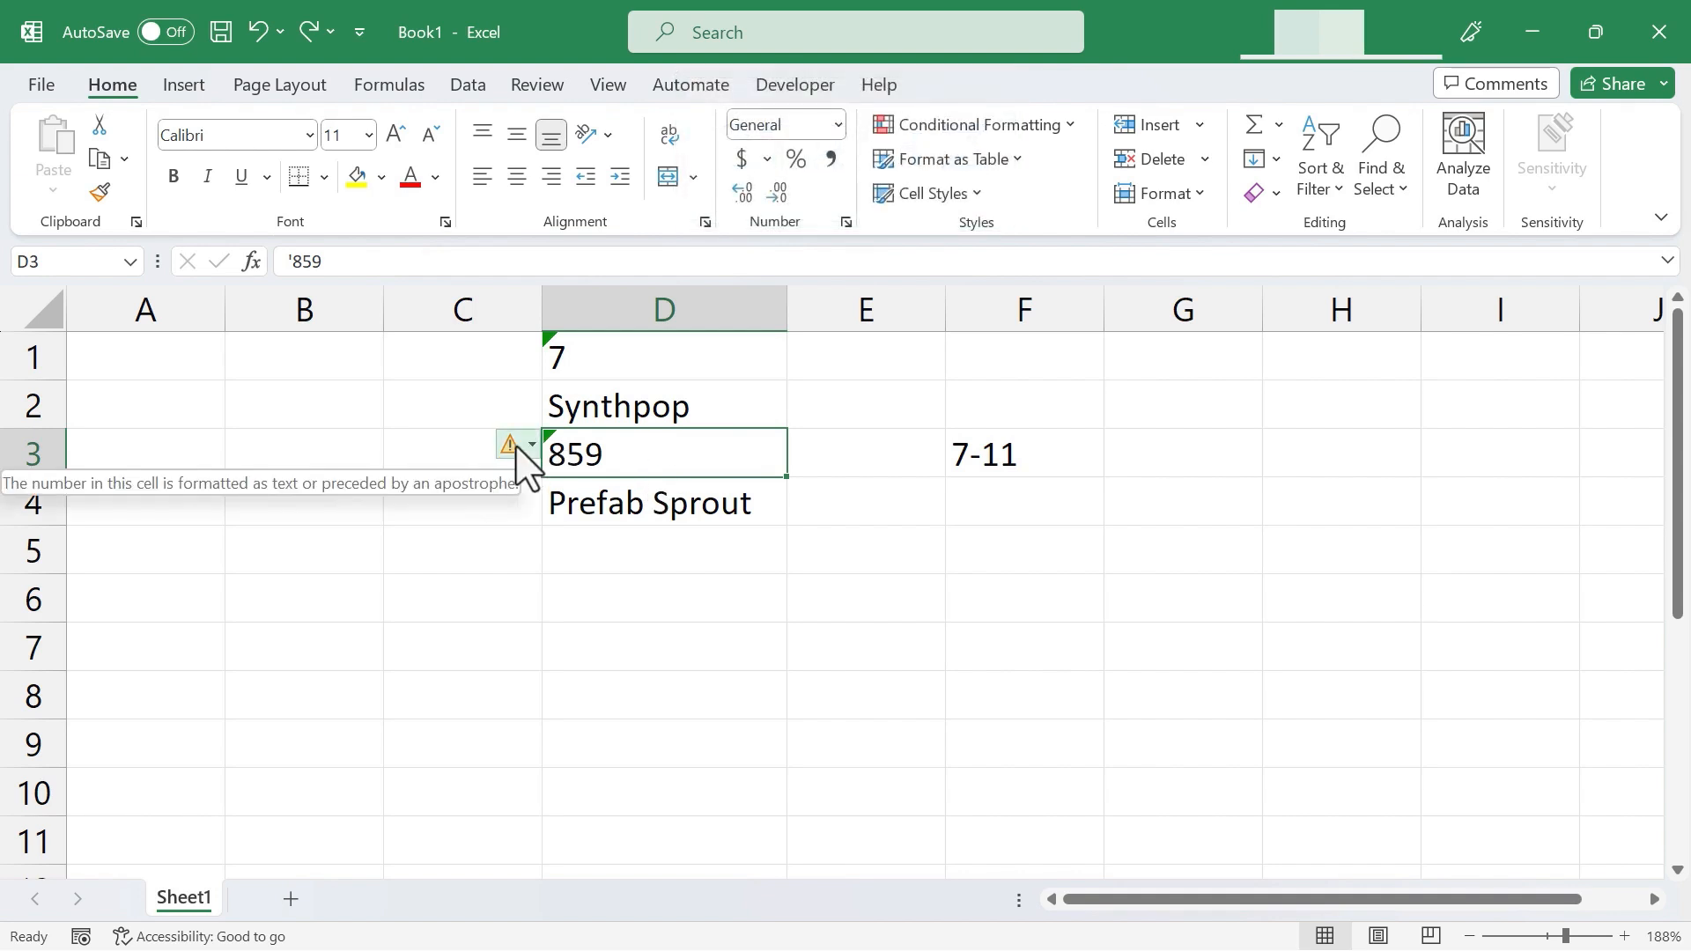
- Dismiss the number-stored-as-text warning on D3 with Ignore Error
left_click(530, 444)
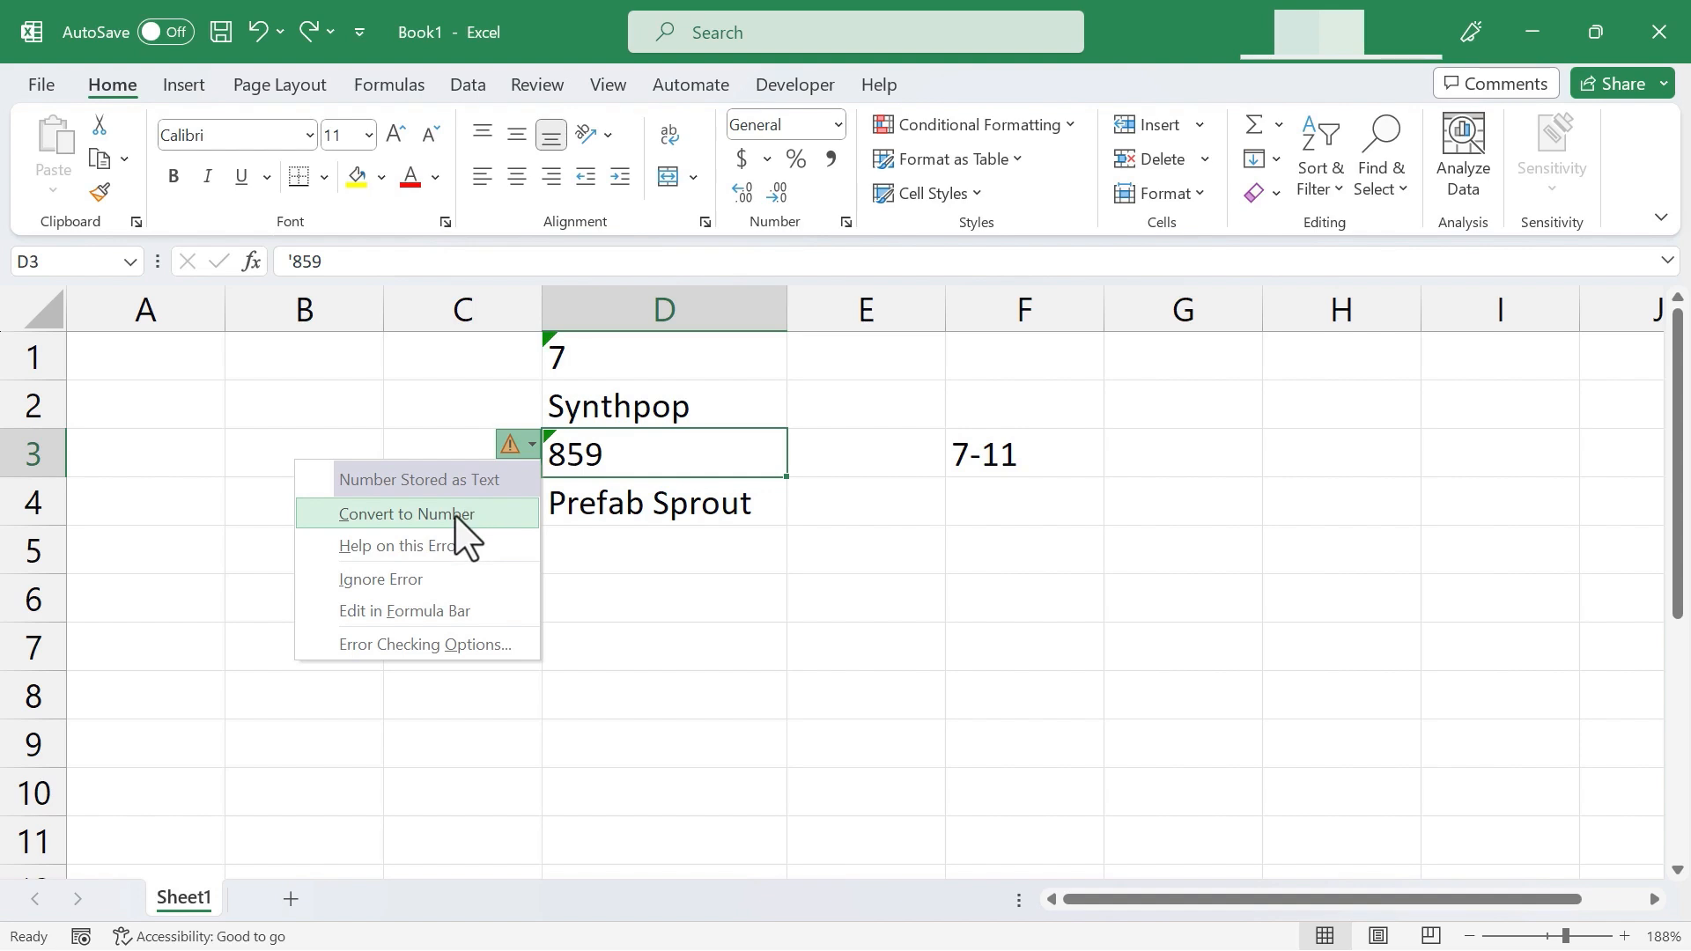
mouse_move(420, 556)
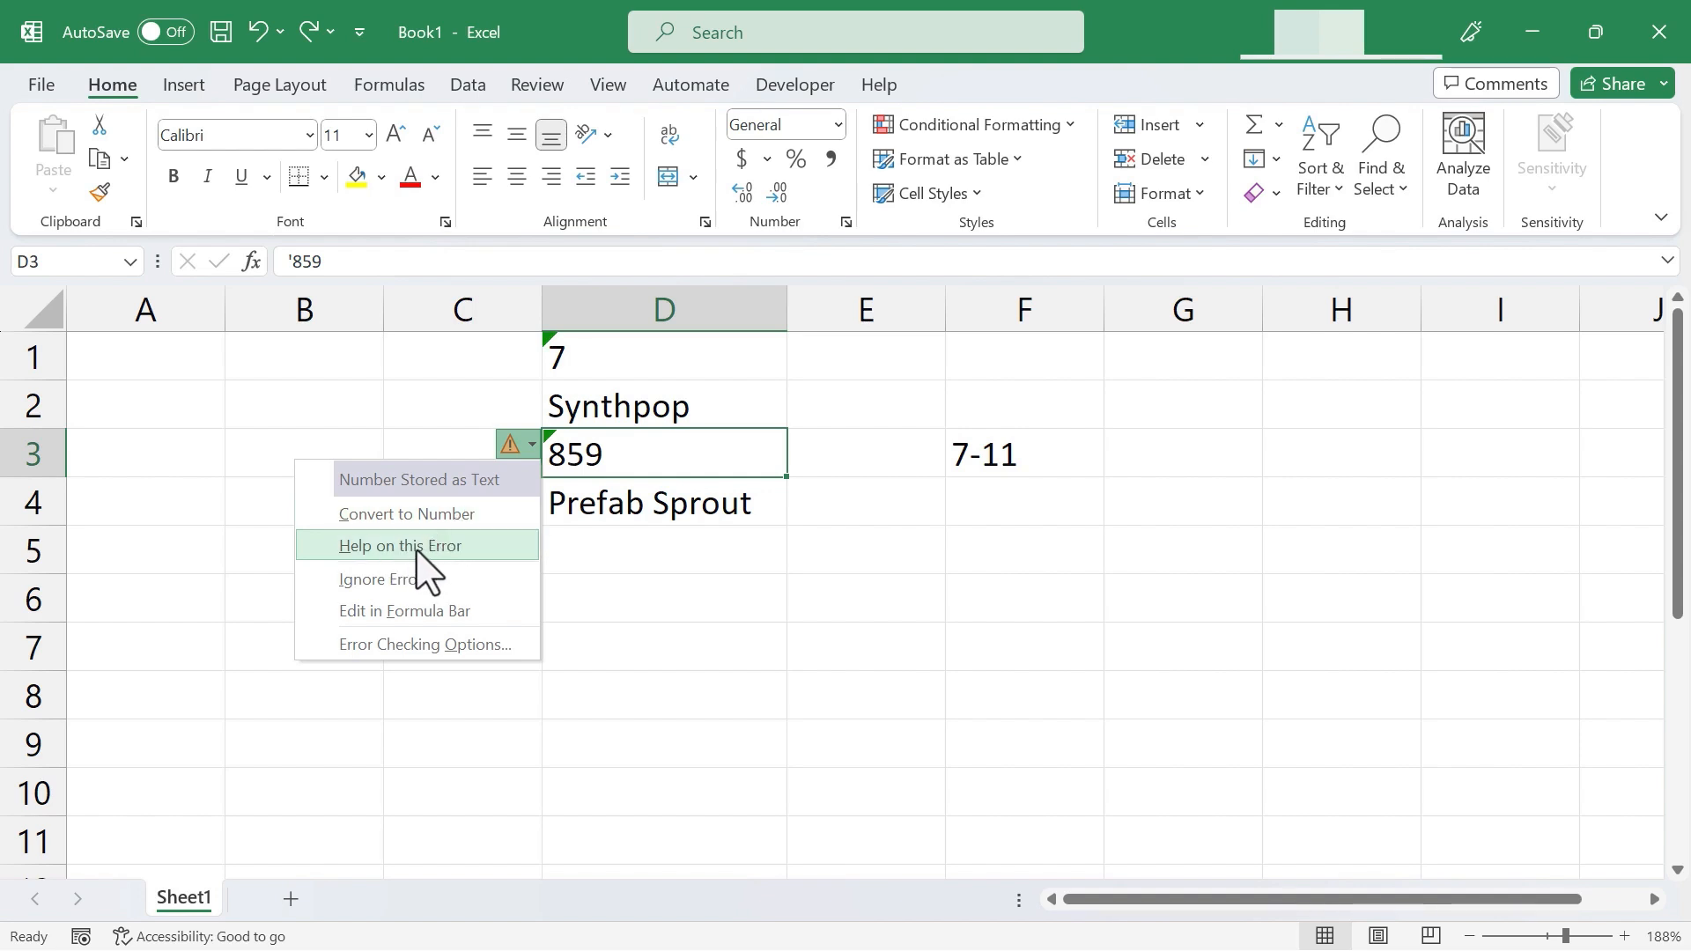
left_click(399, 544)
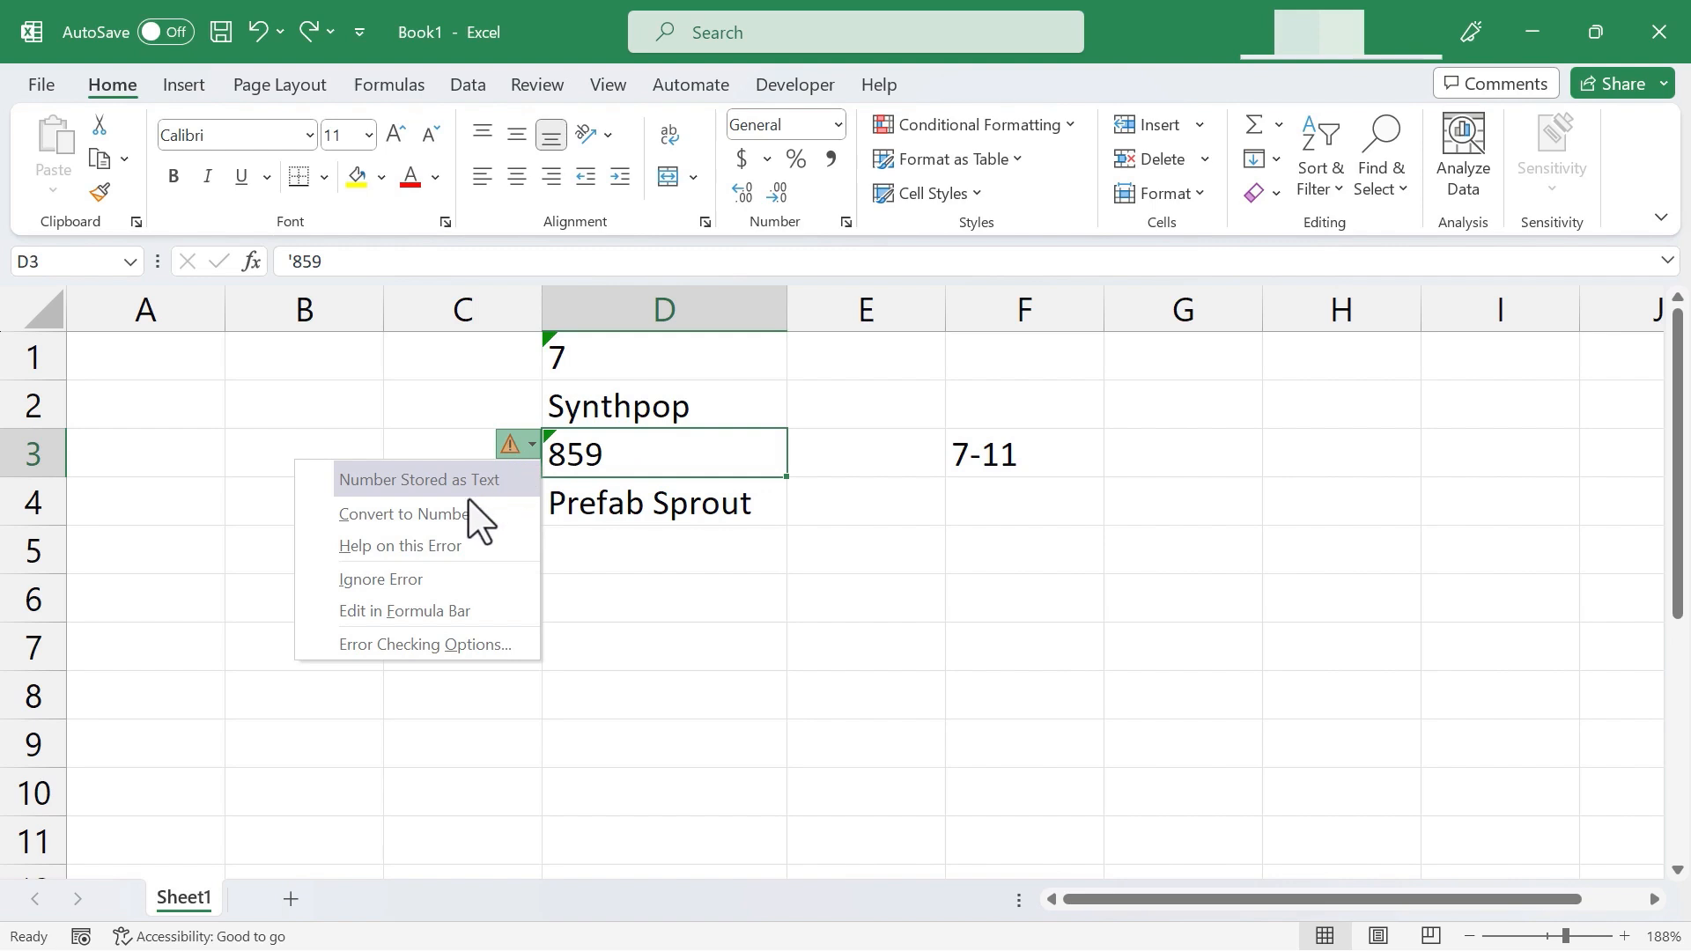
mouse_move(446, 590)
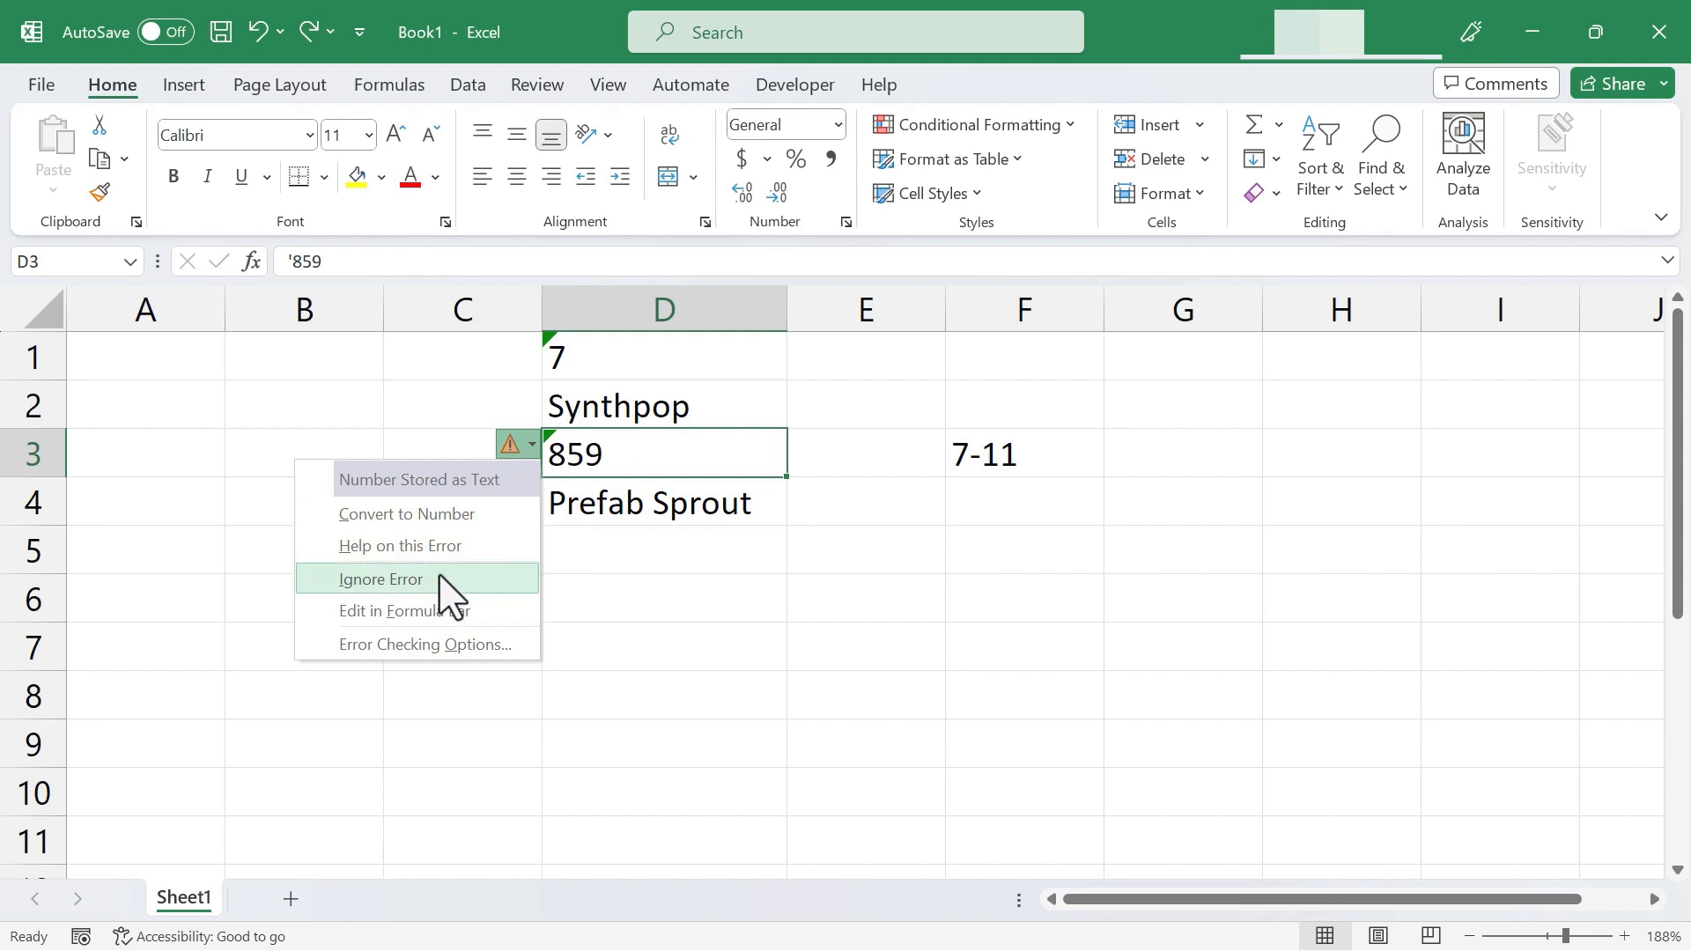
mouse_move(451, 593)
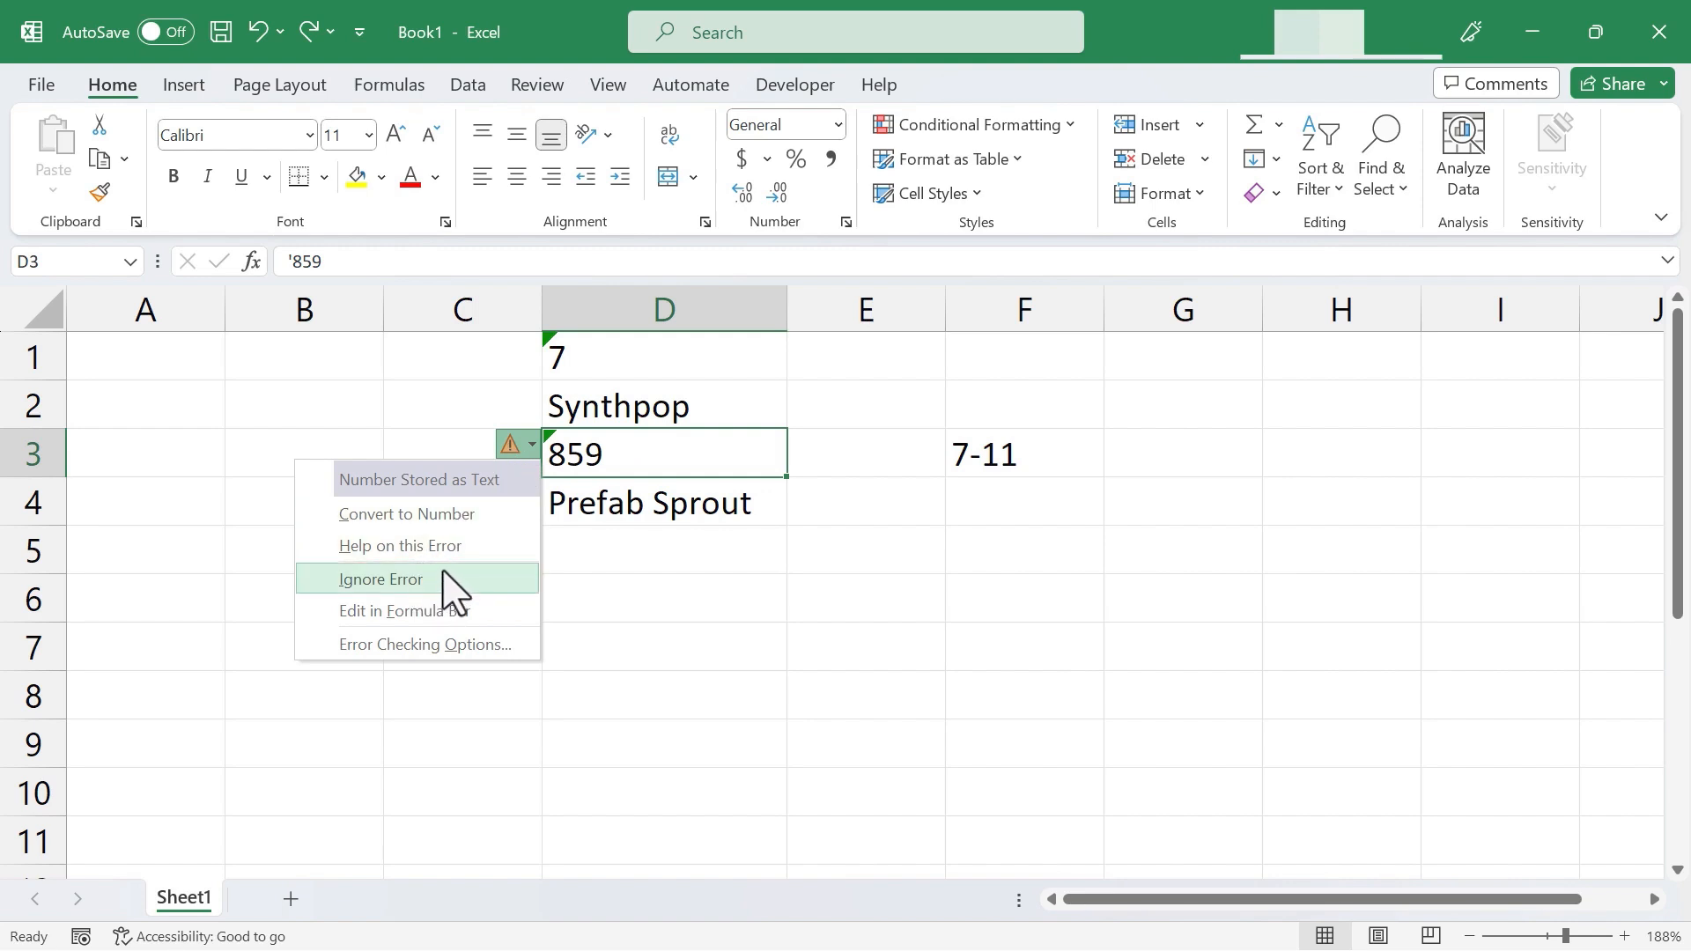
left_click(380, 580)
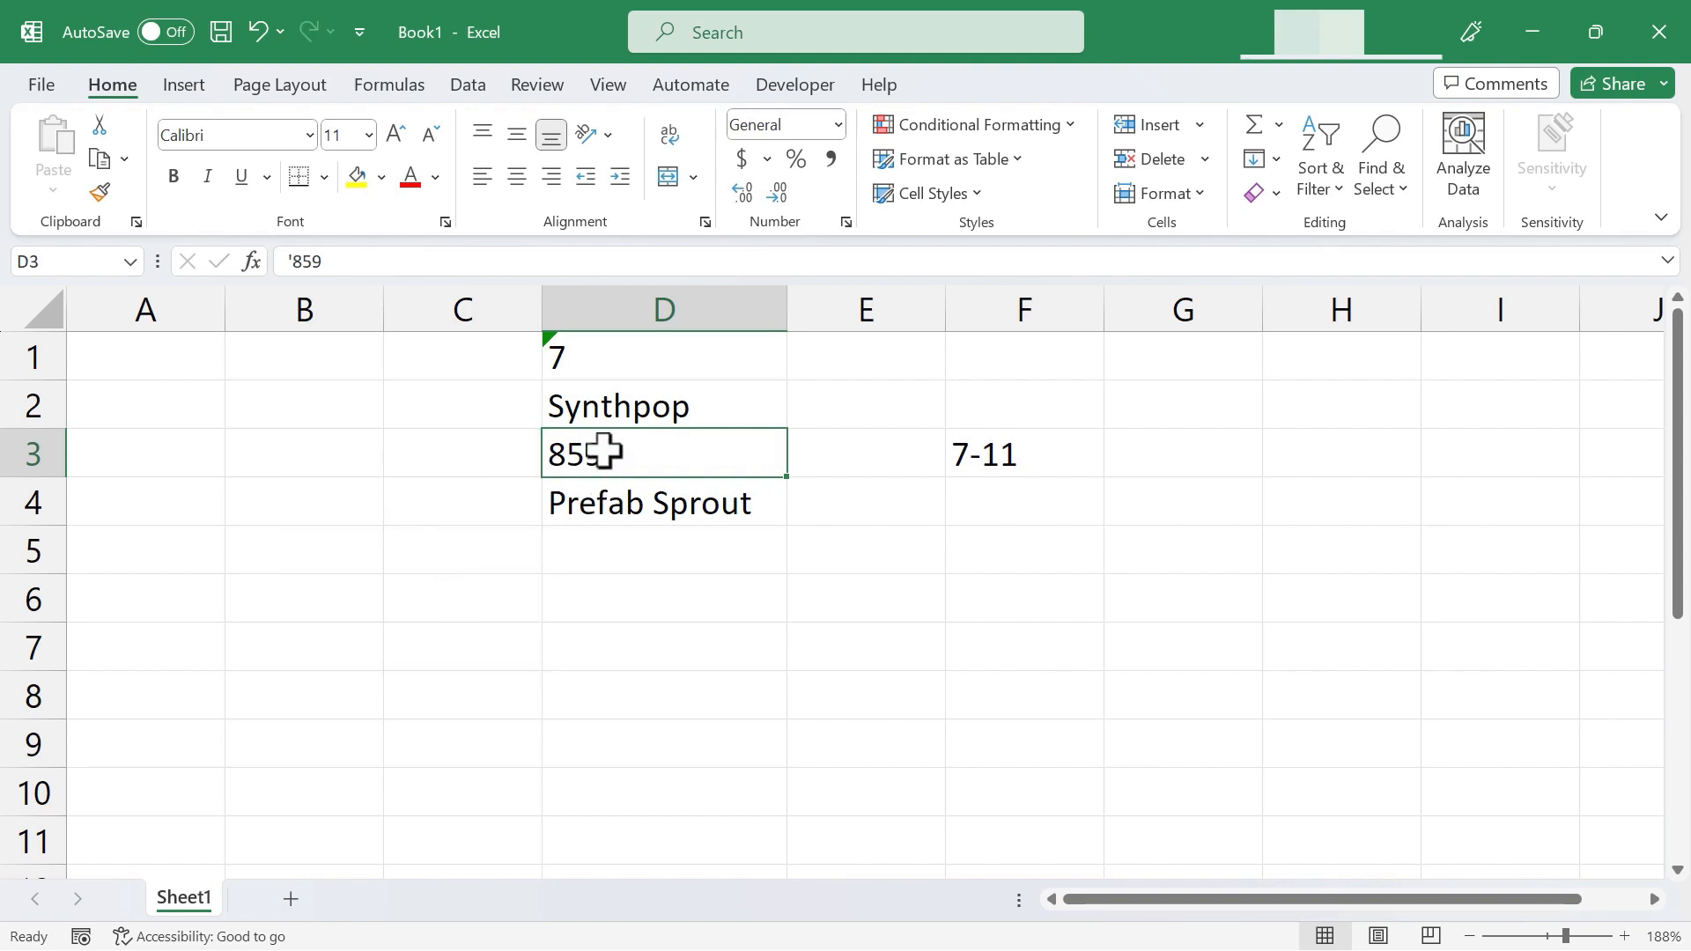
left_click(533, 347)
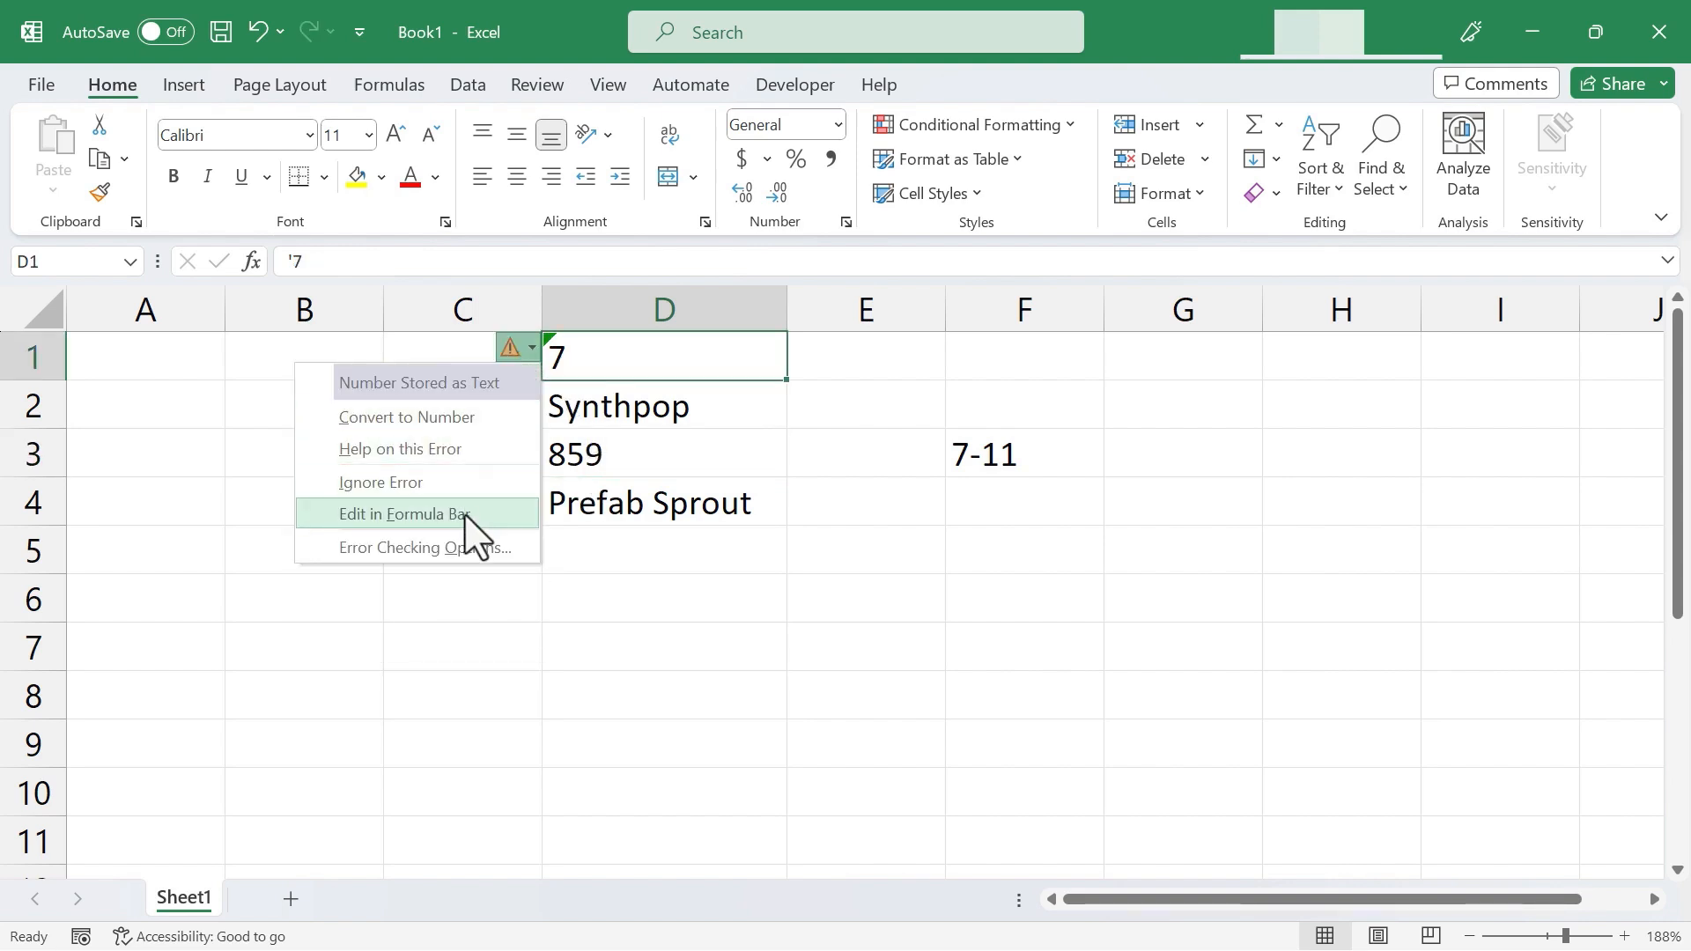
mouse_move(501, 534)
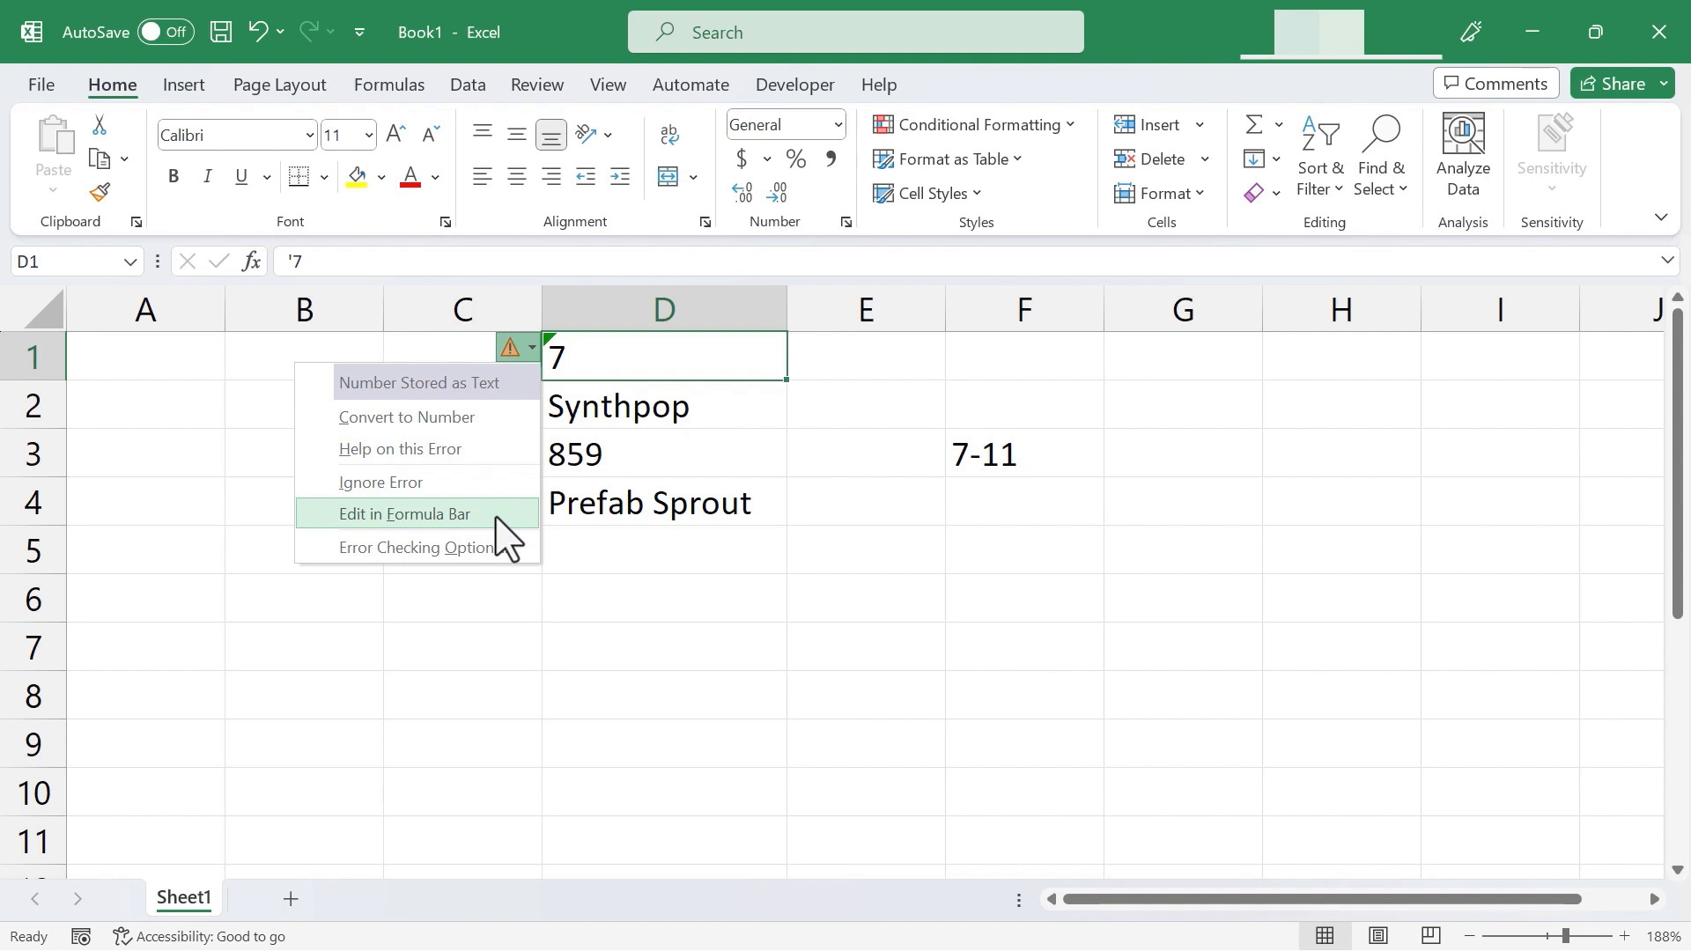
- Change D1's text value from '7 to '76 in the formula bar
left_click(406, 513)
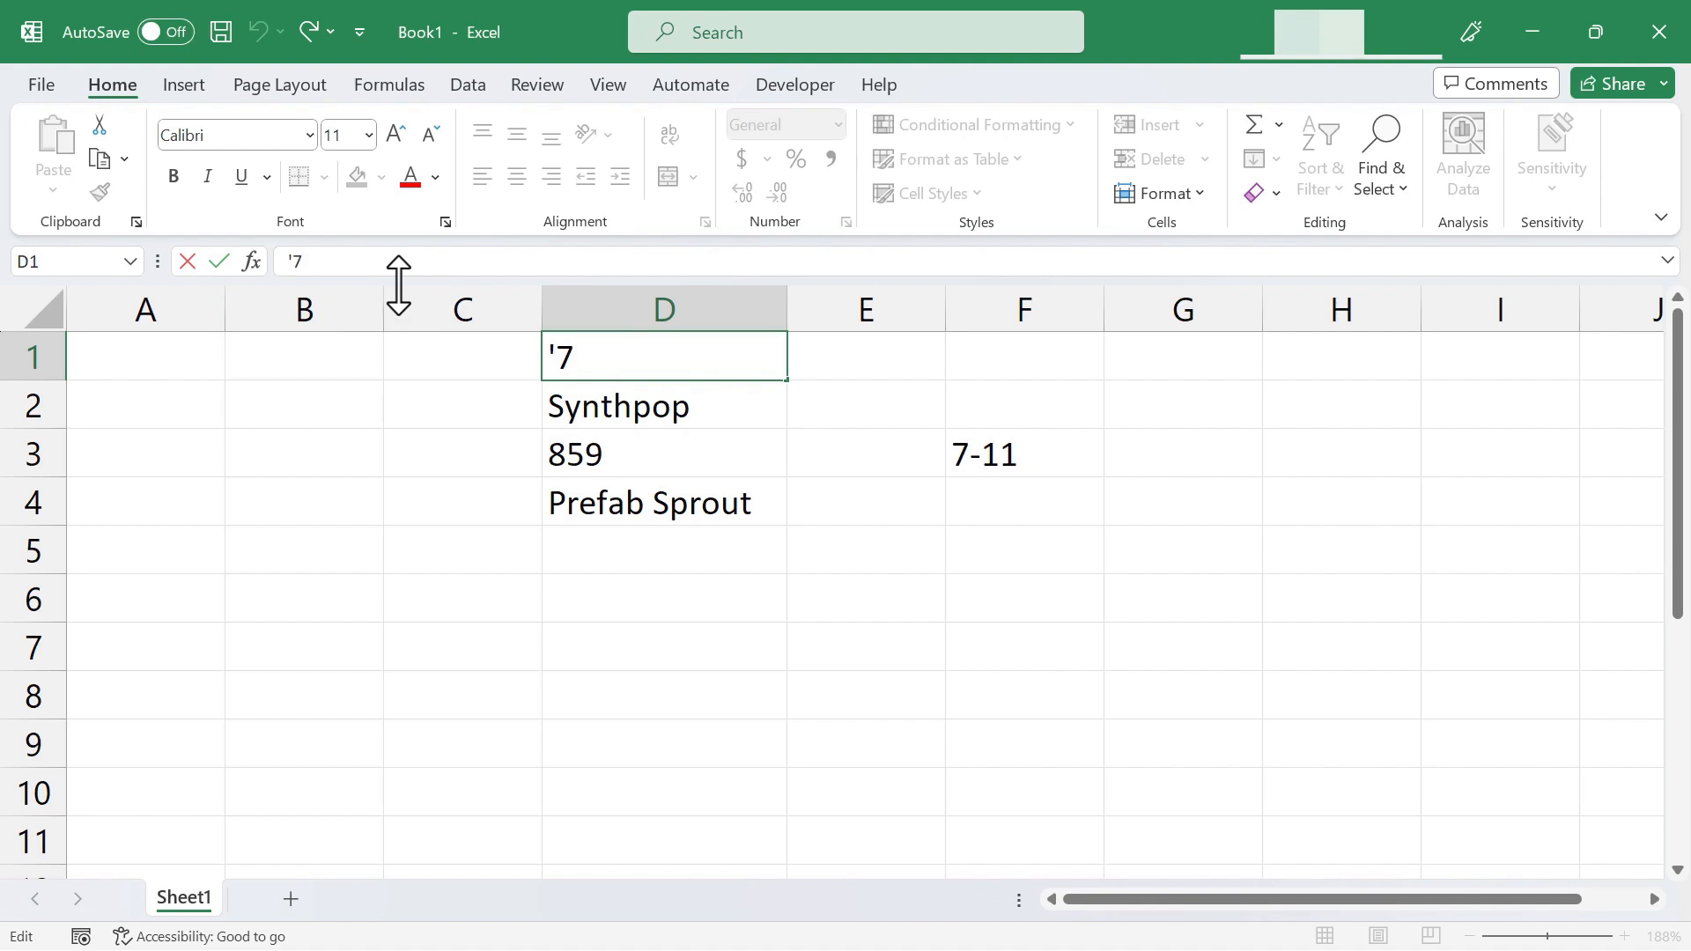
type("6")
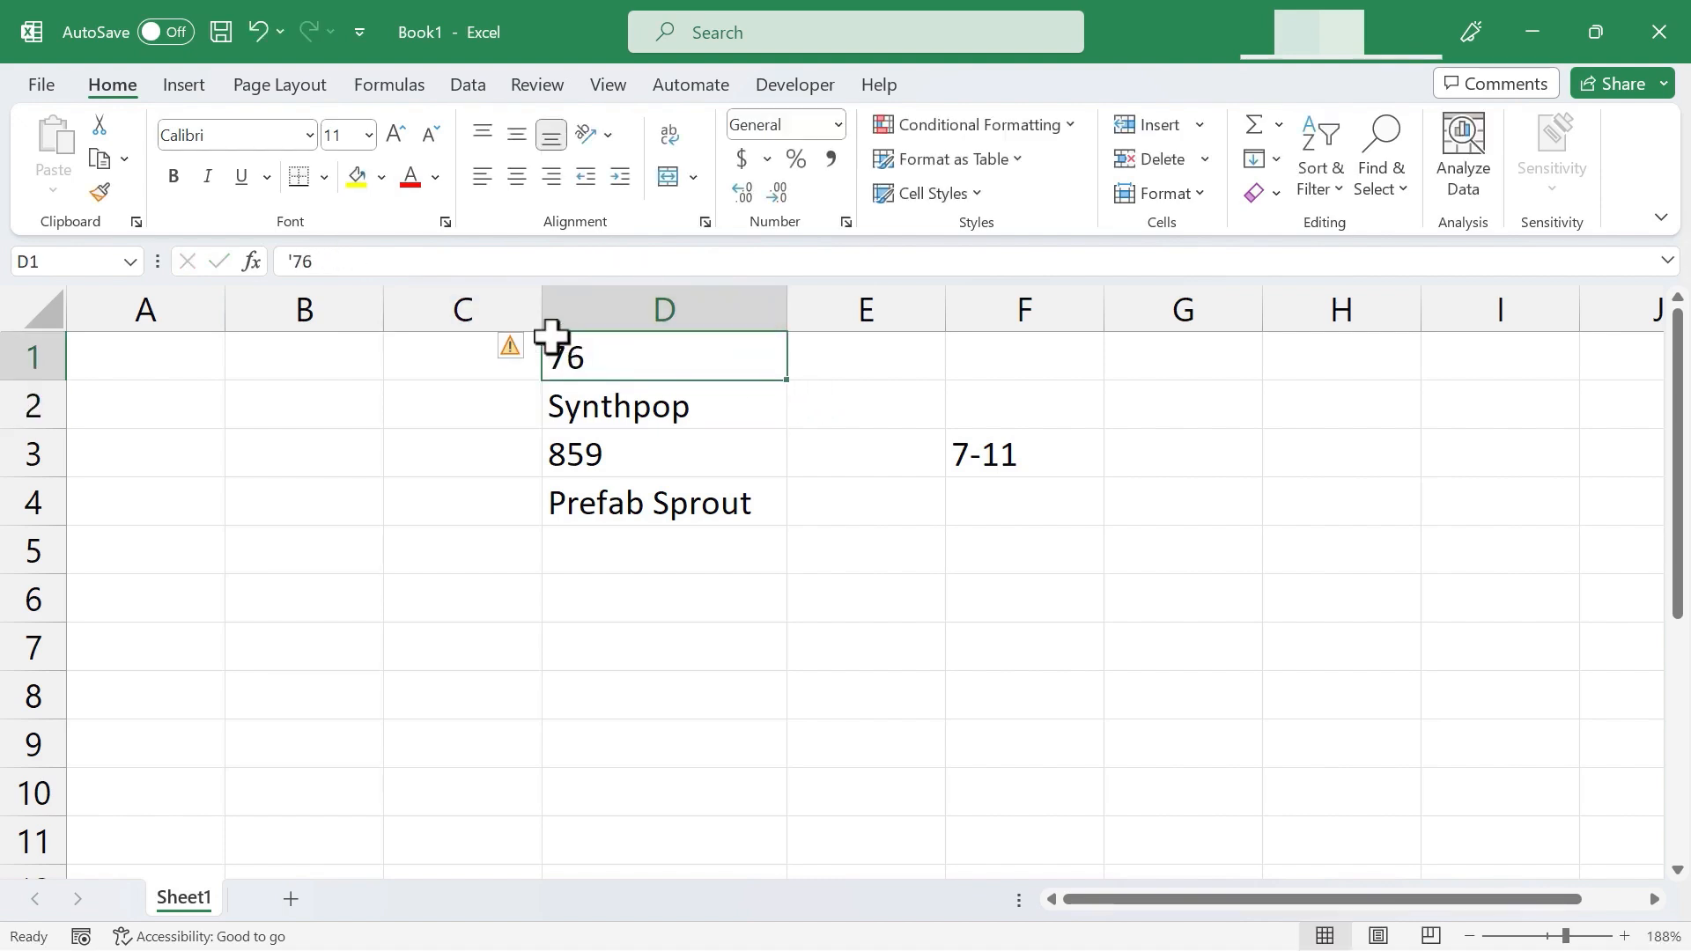
left_click(530, 347)
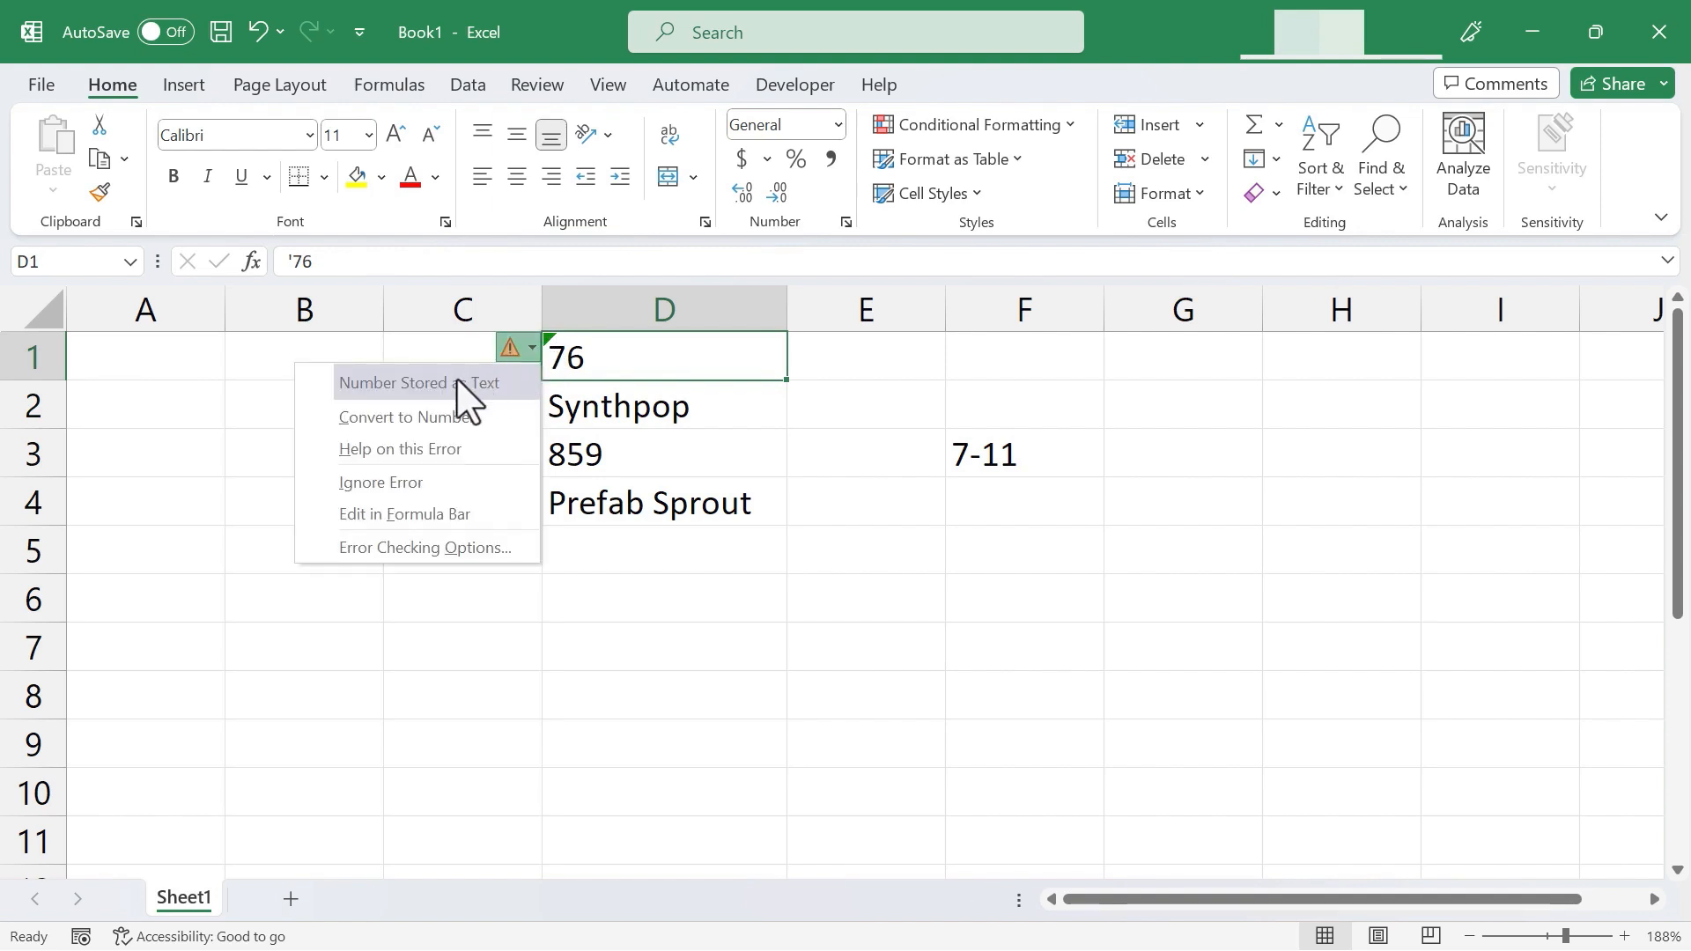
mouse_move(446, 572)
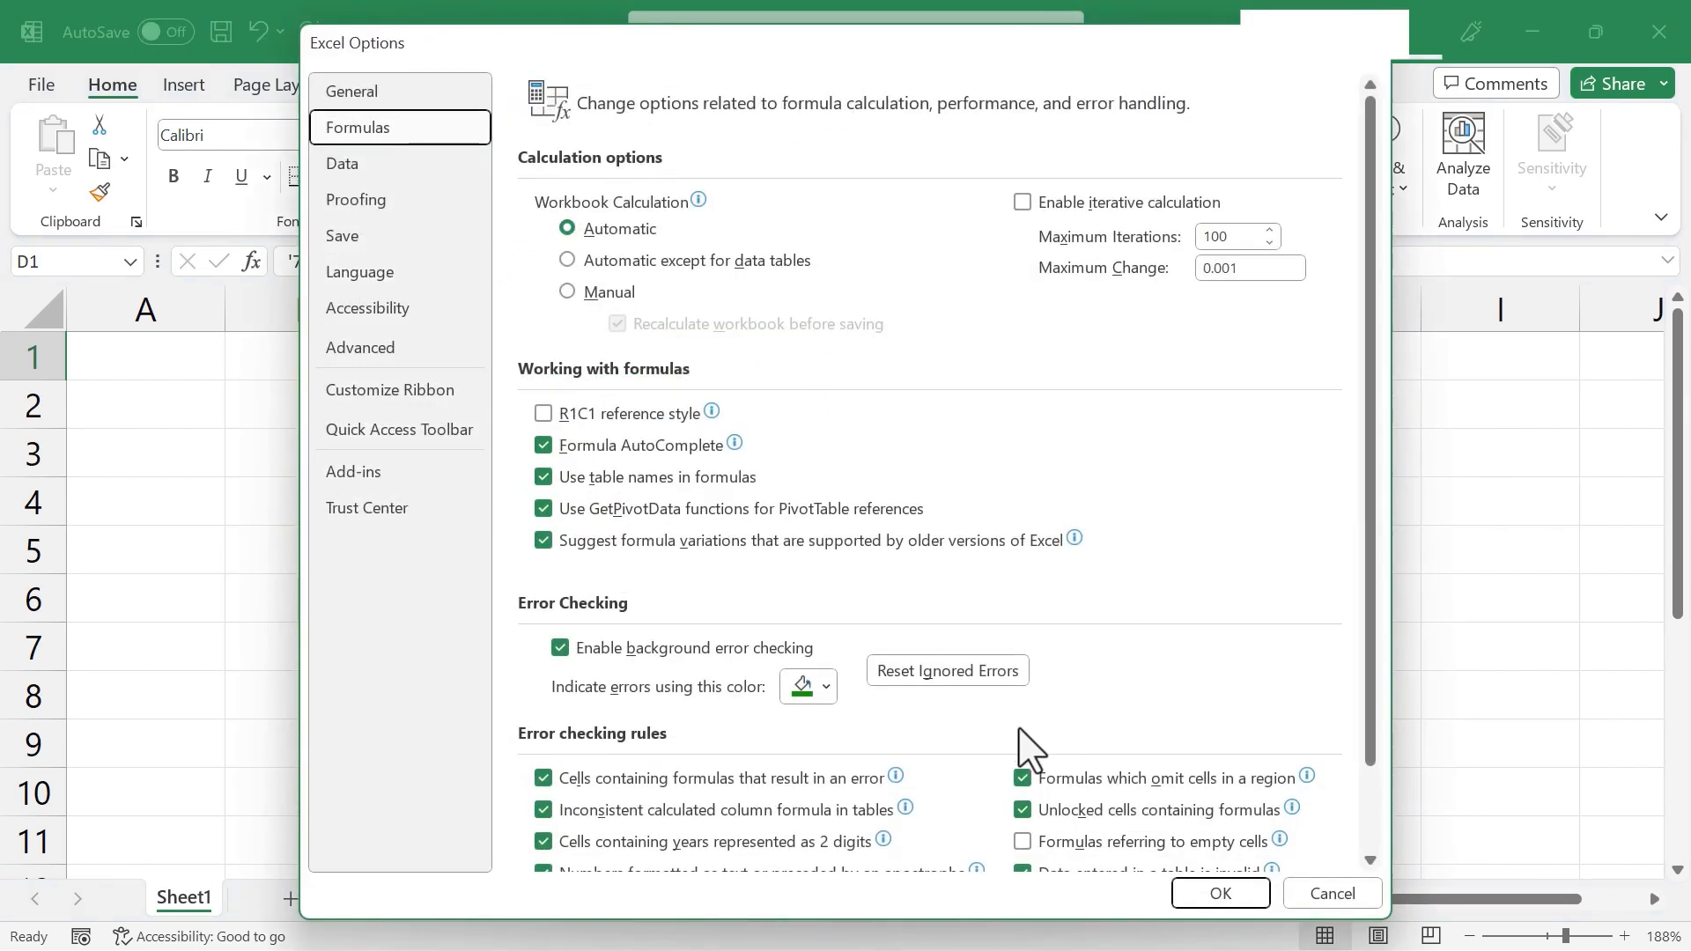
mouse_move(1332, 893)
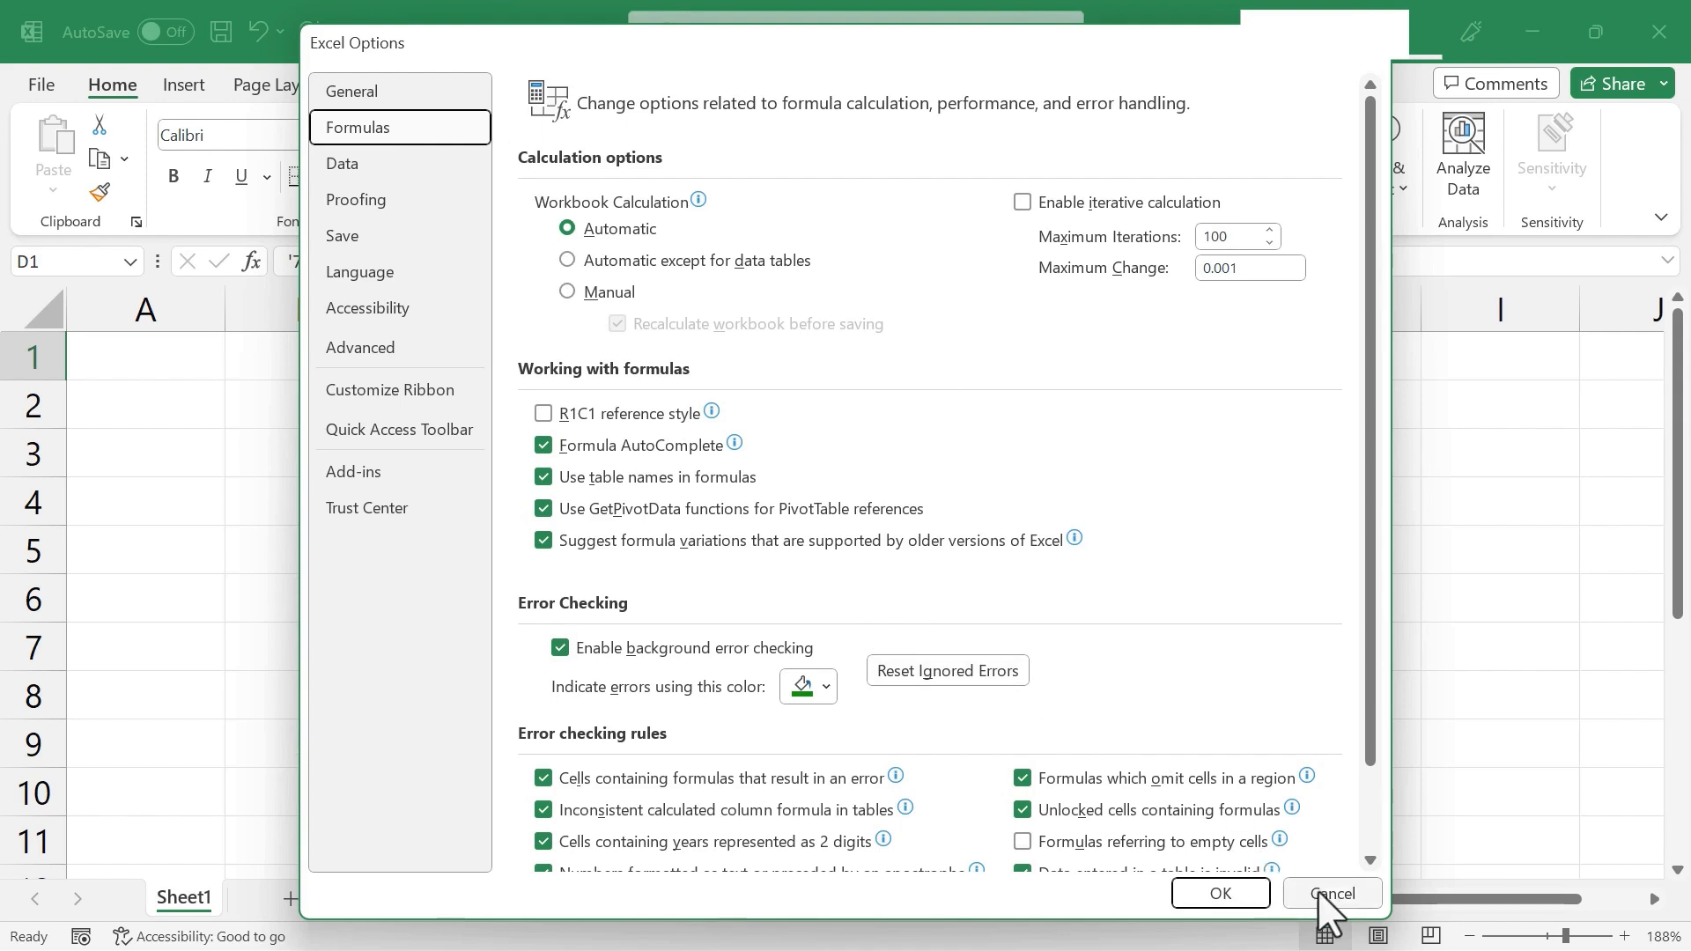
left_click(1333, 893)
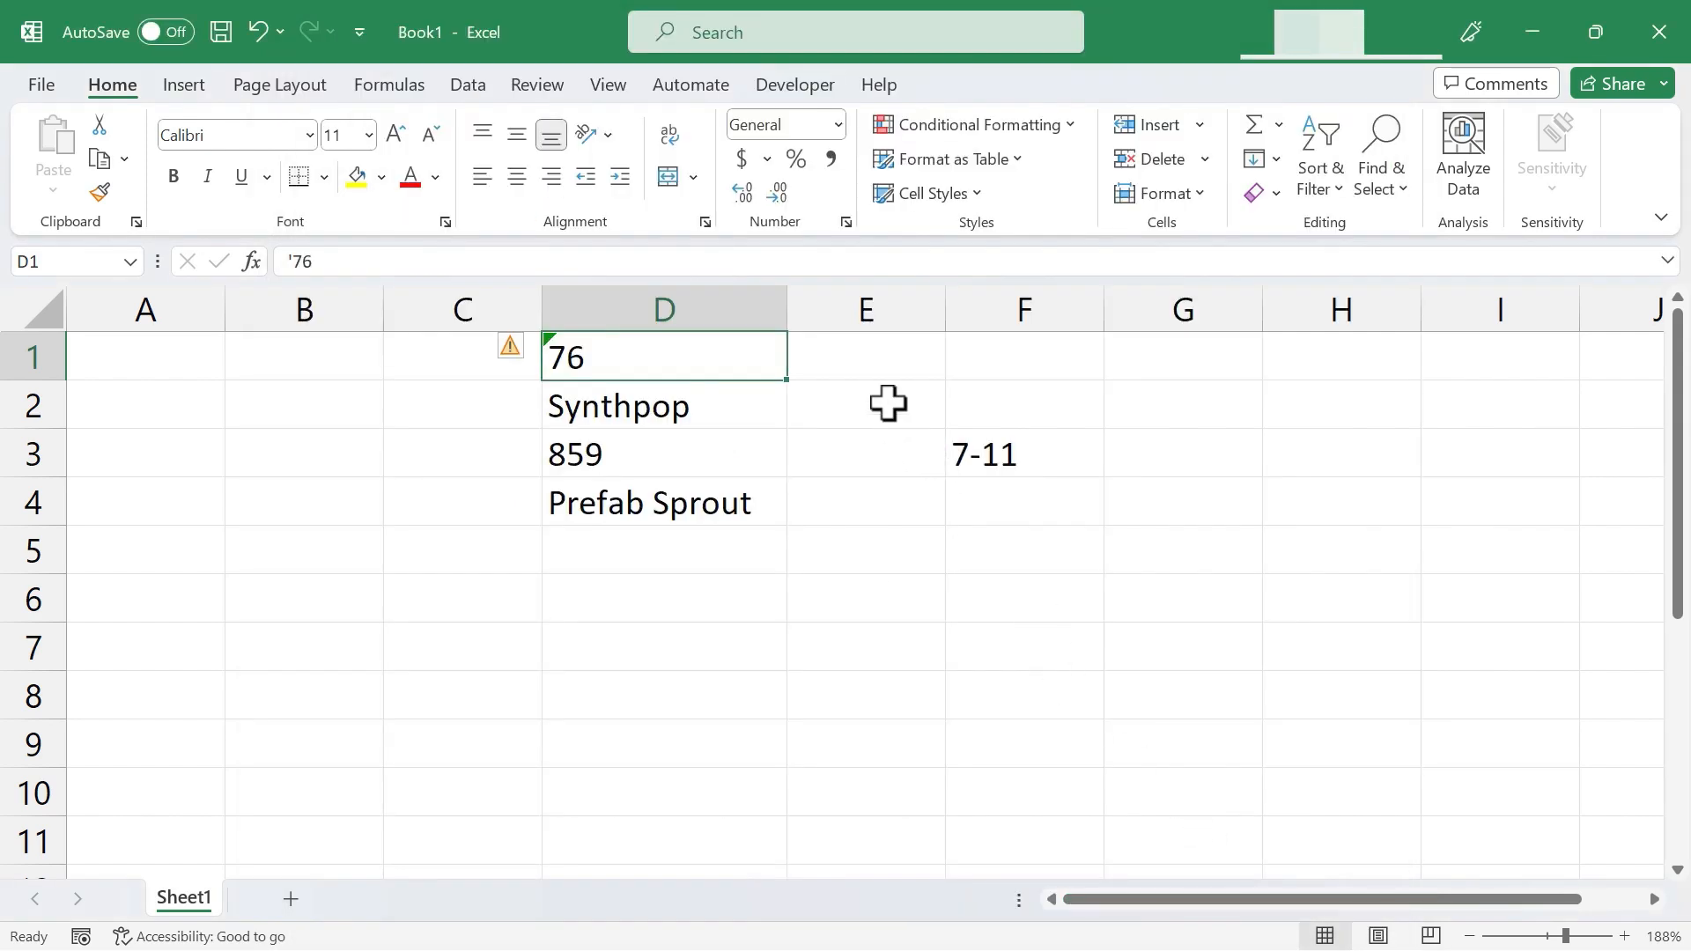
- Enter 78 in E2, OMD in E3, Adele in G2, and '21 in H2
left_click(864, 405)
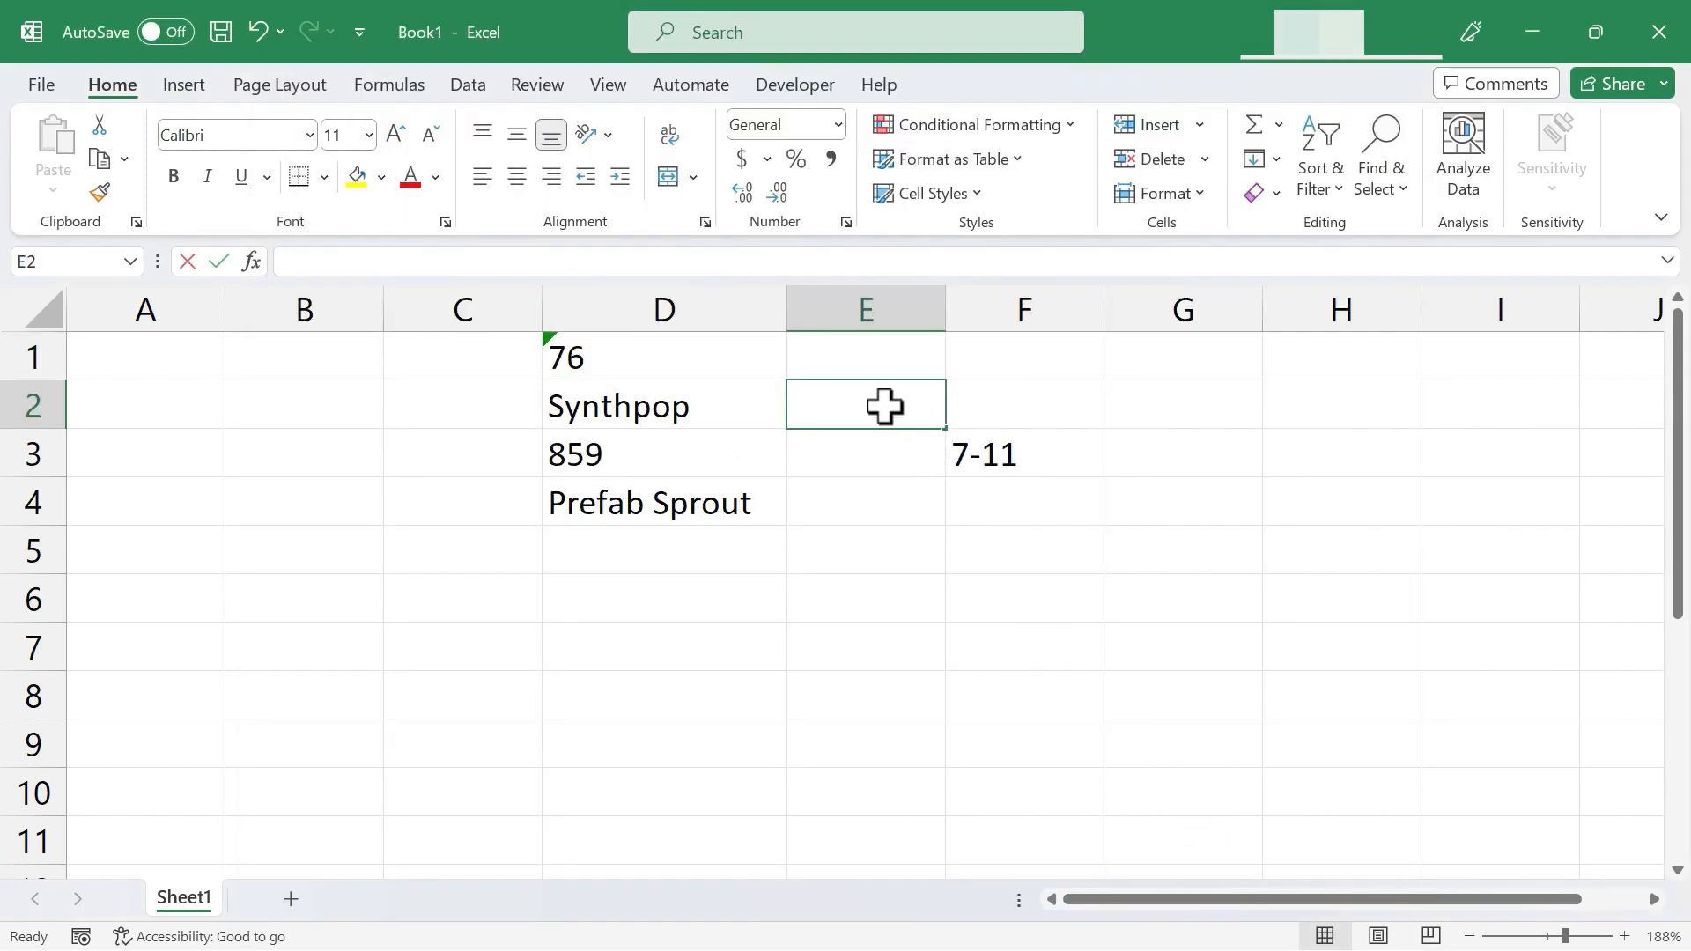
type("OMD")
left_click(1182, 405)
type("A")
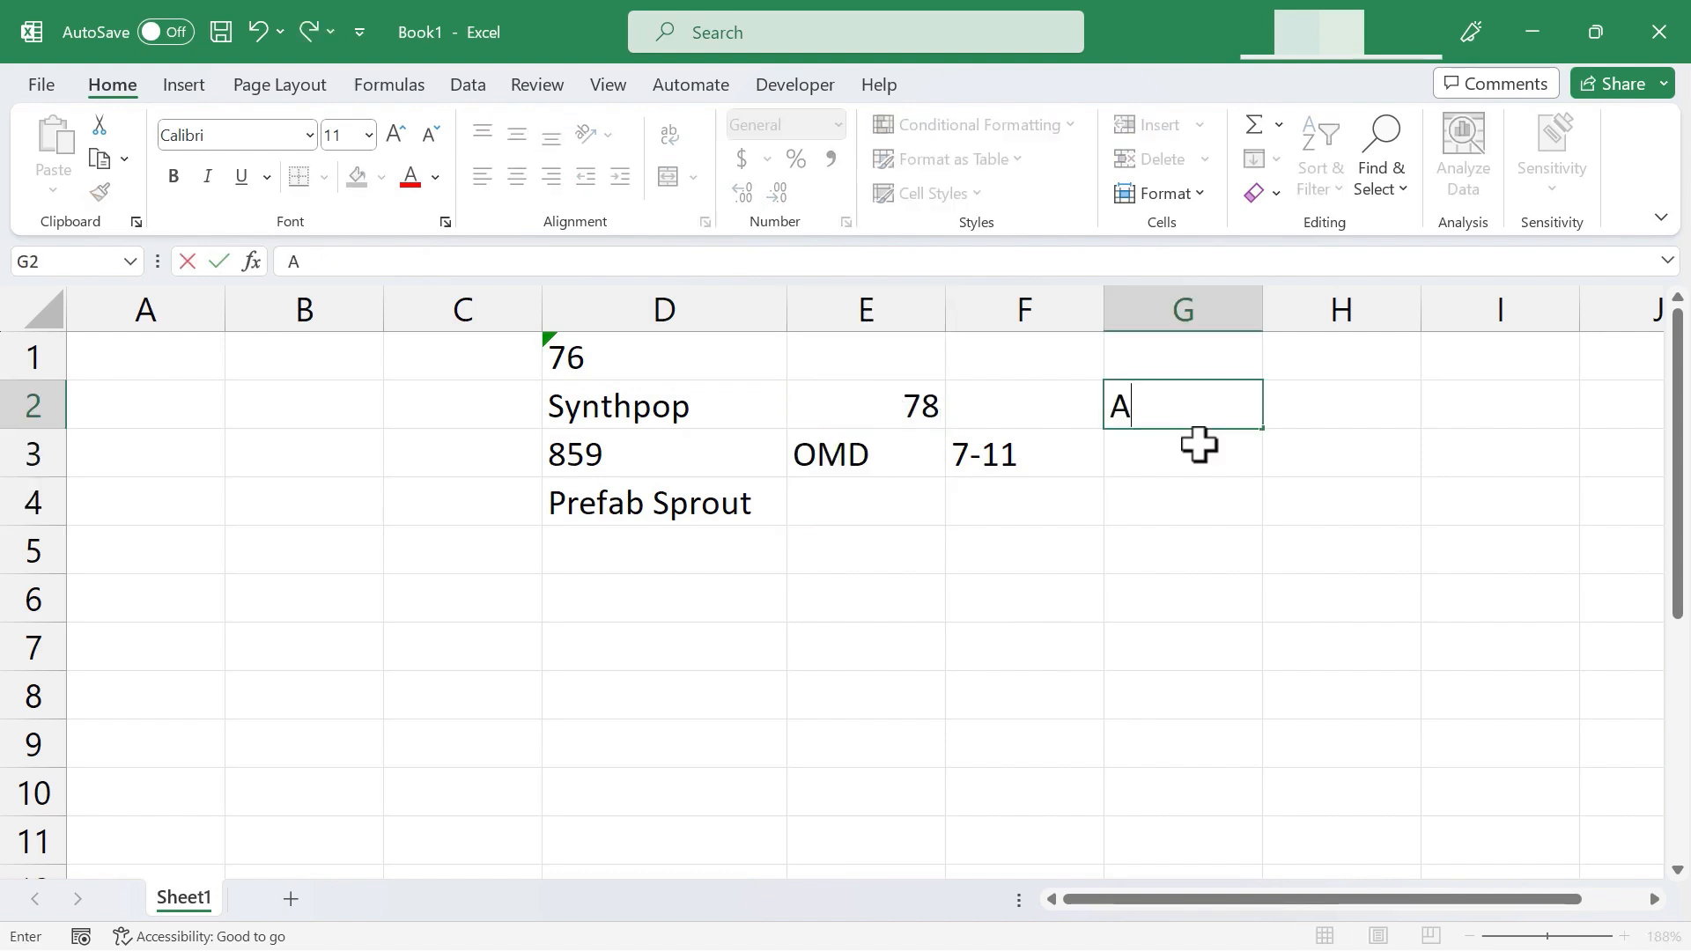
type("dele")
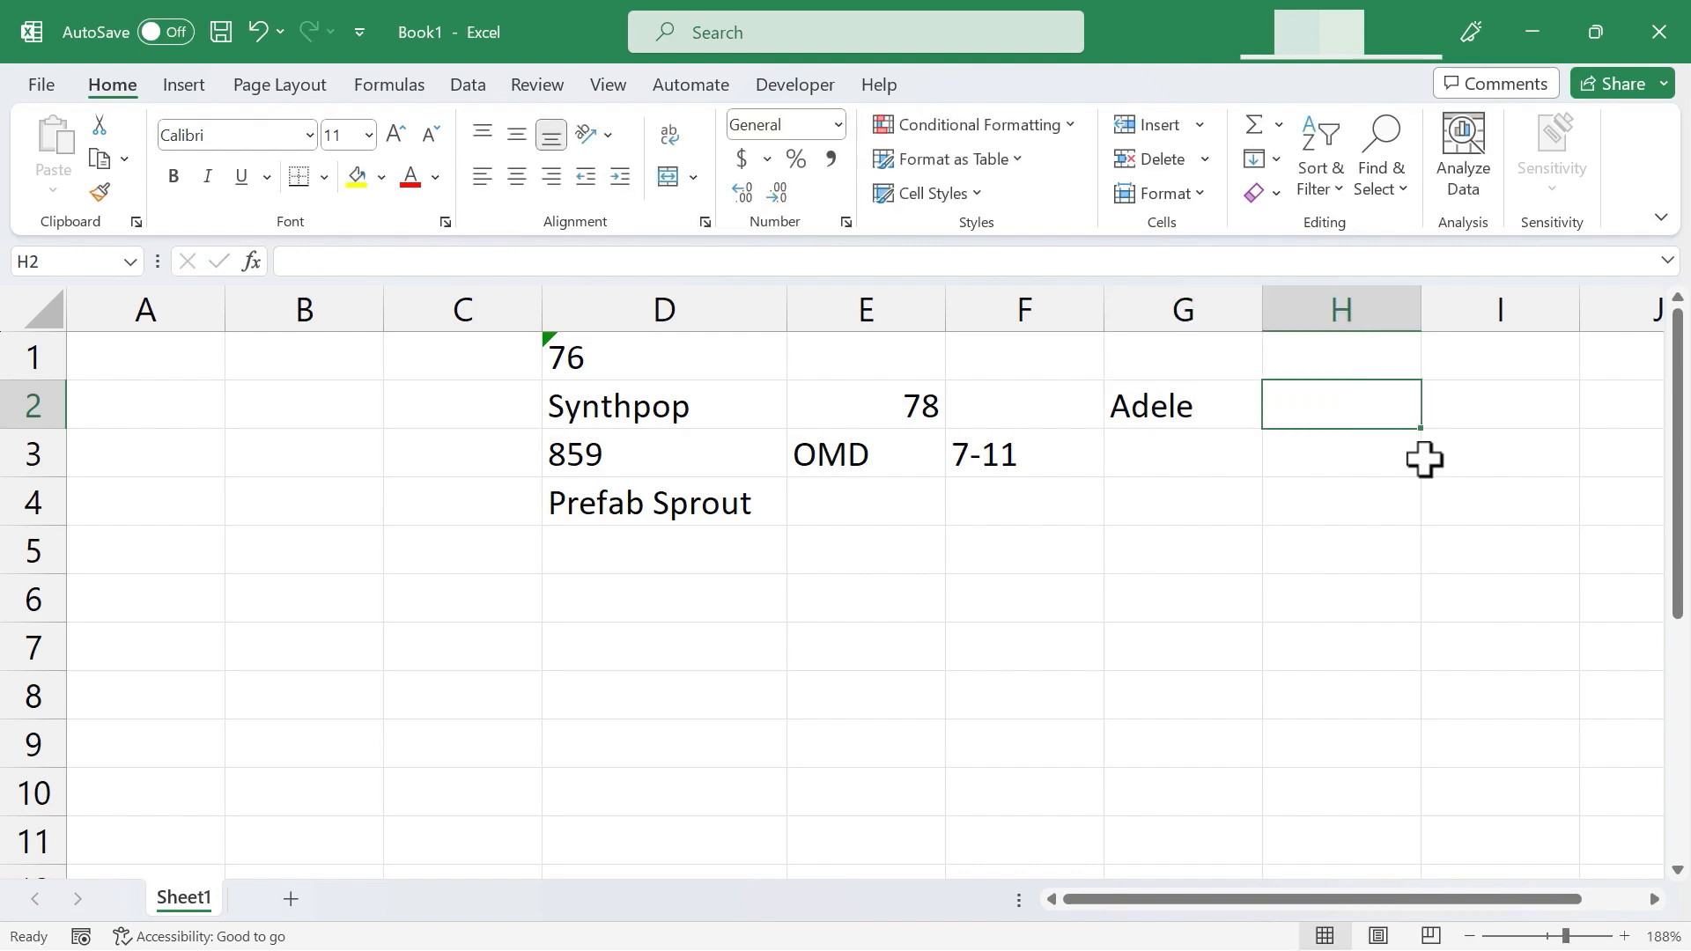
type("2")
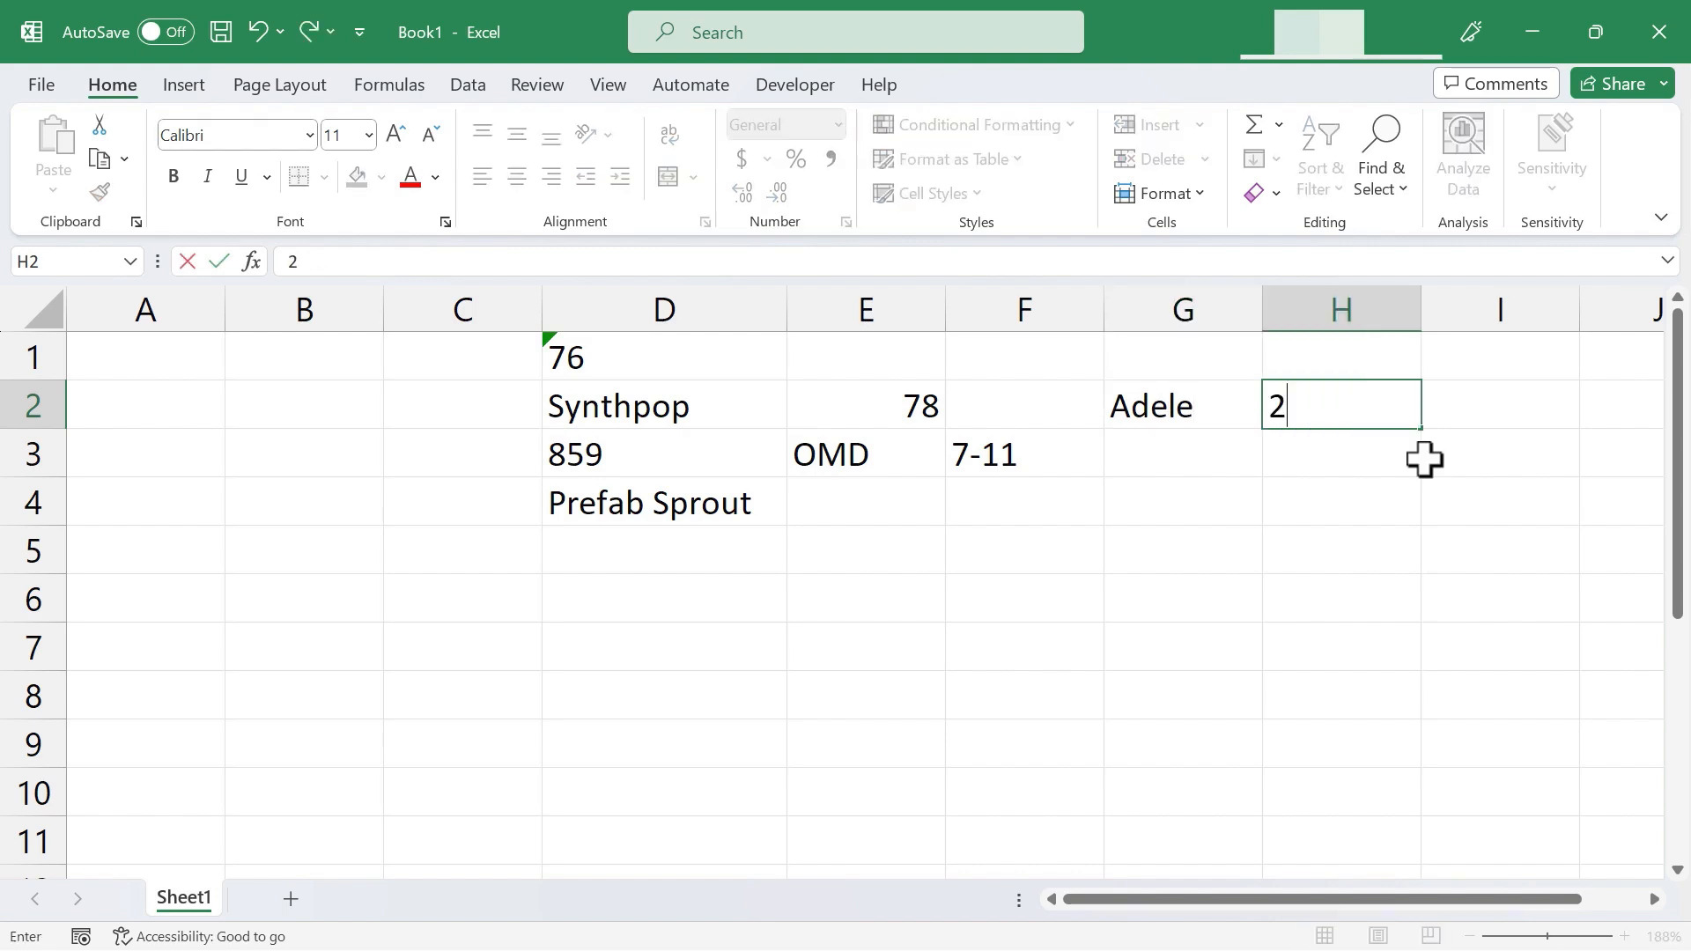
type("1")
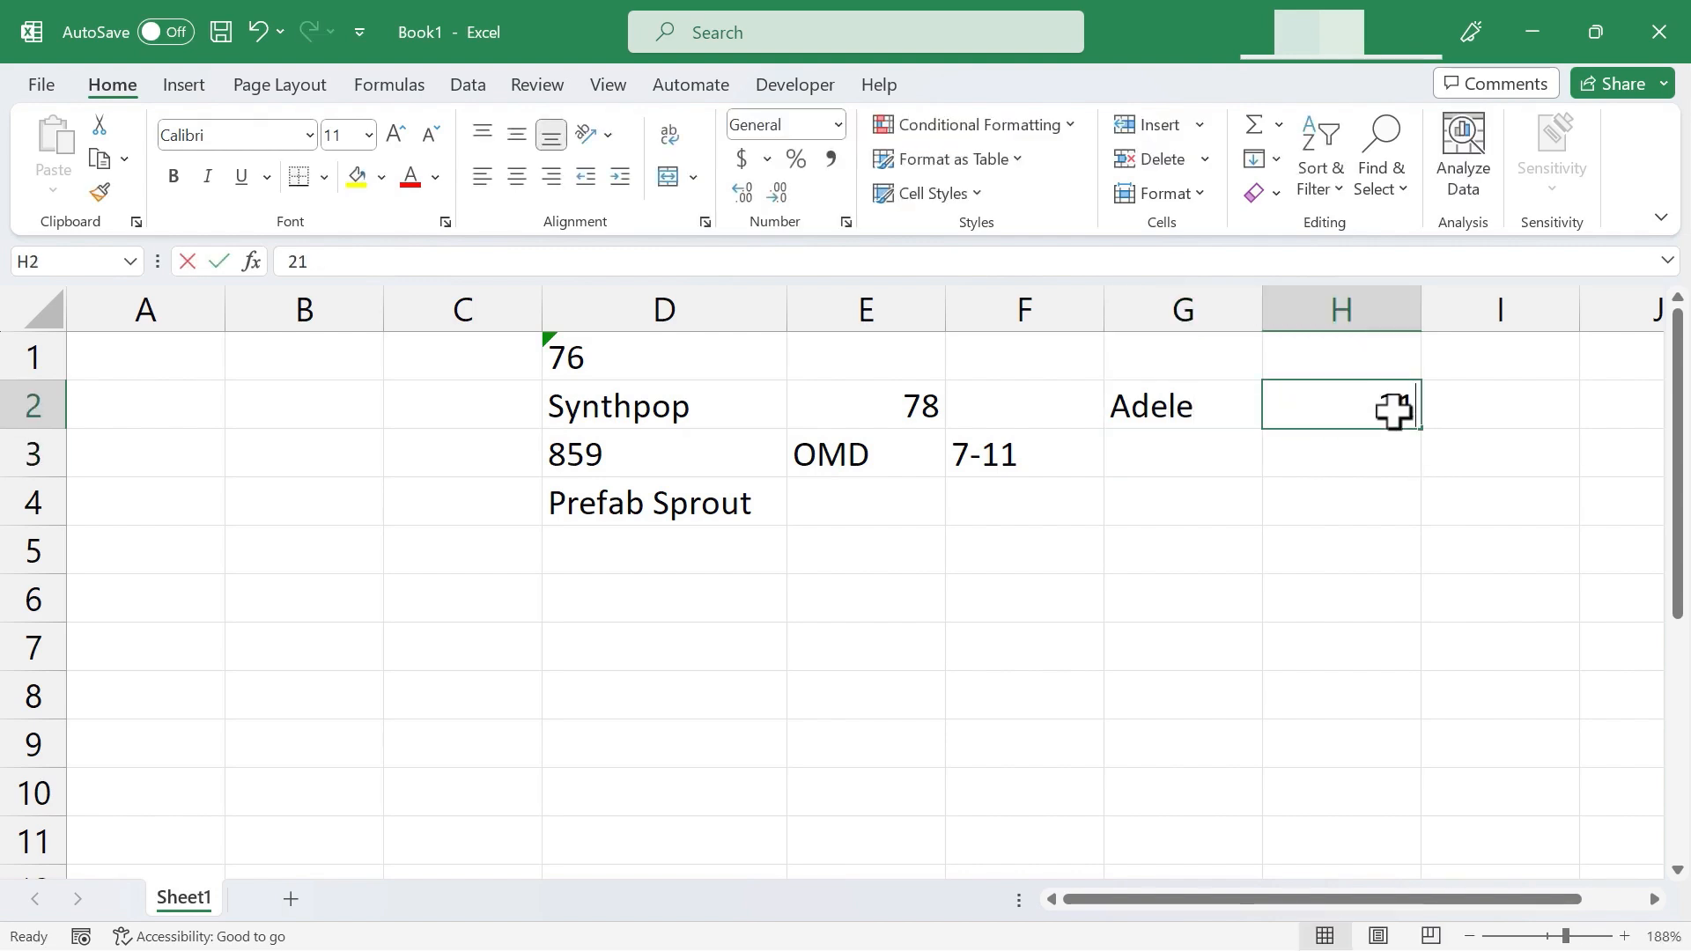
type("'21")
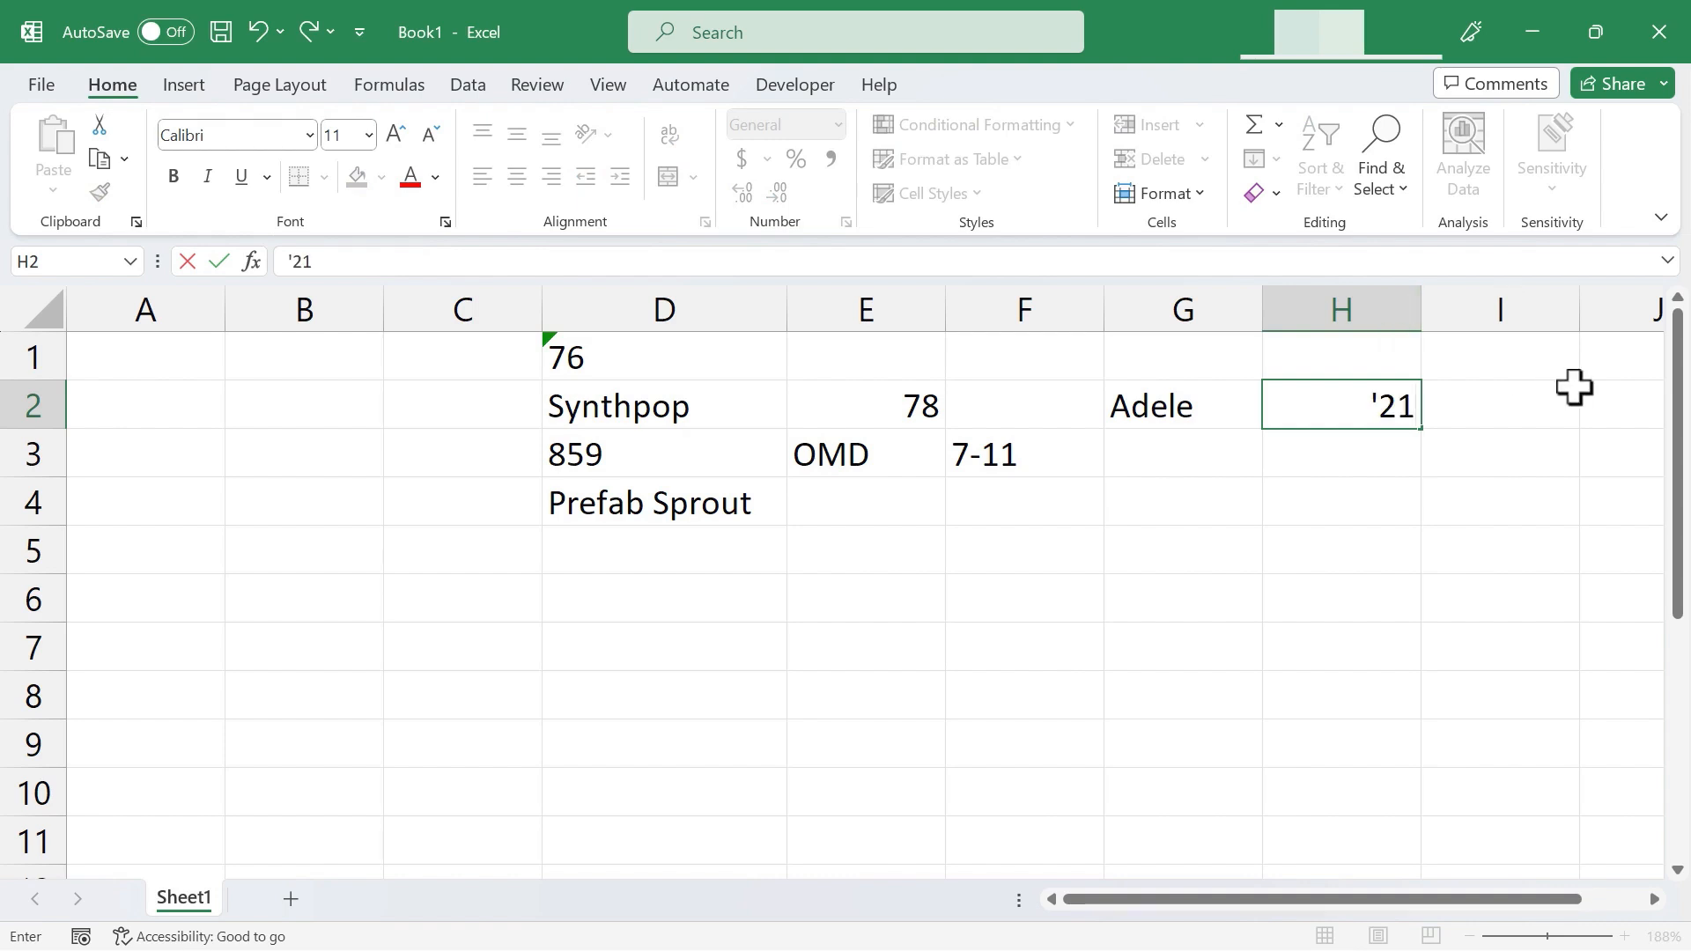